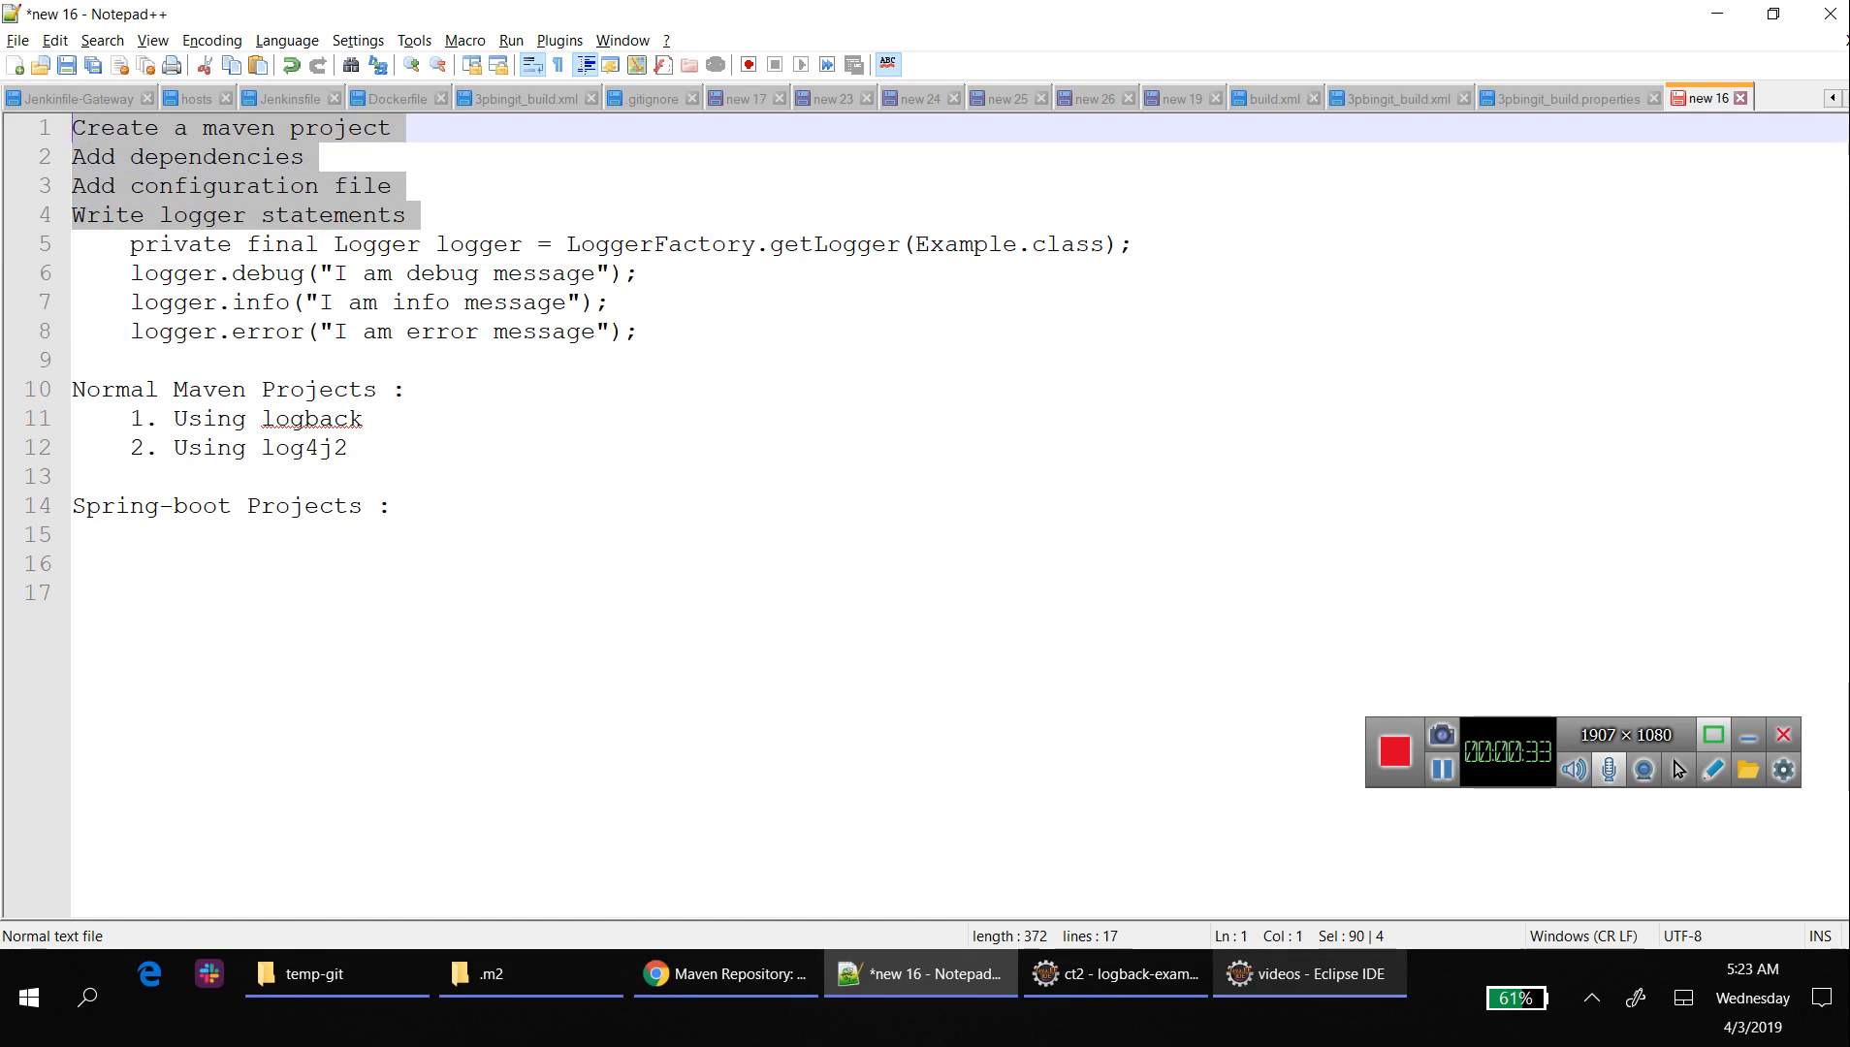
- Review the logback logging plan in Notepad++ and move to the Eclipse workspace
click(283, 184)
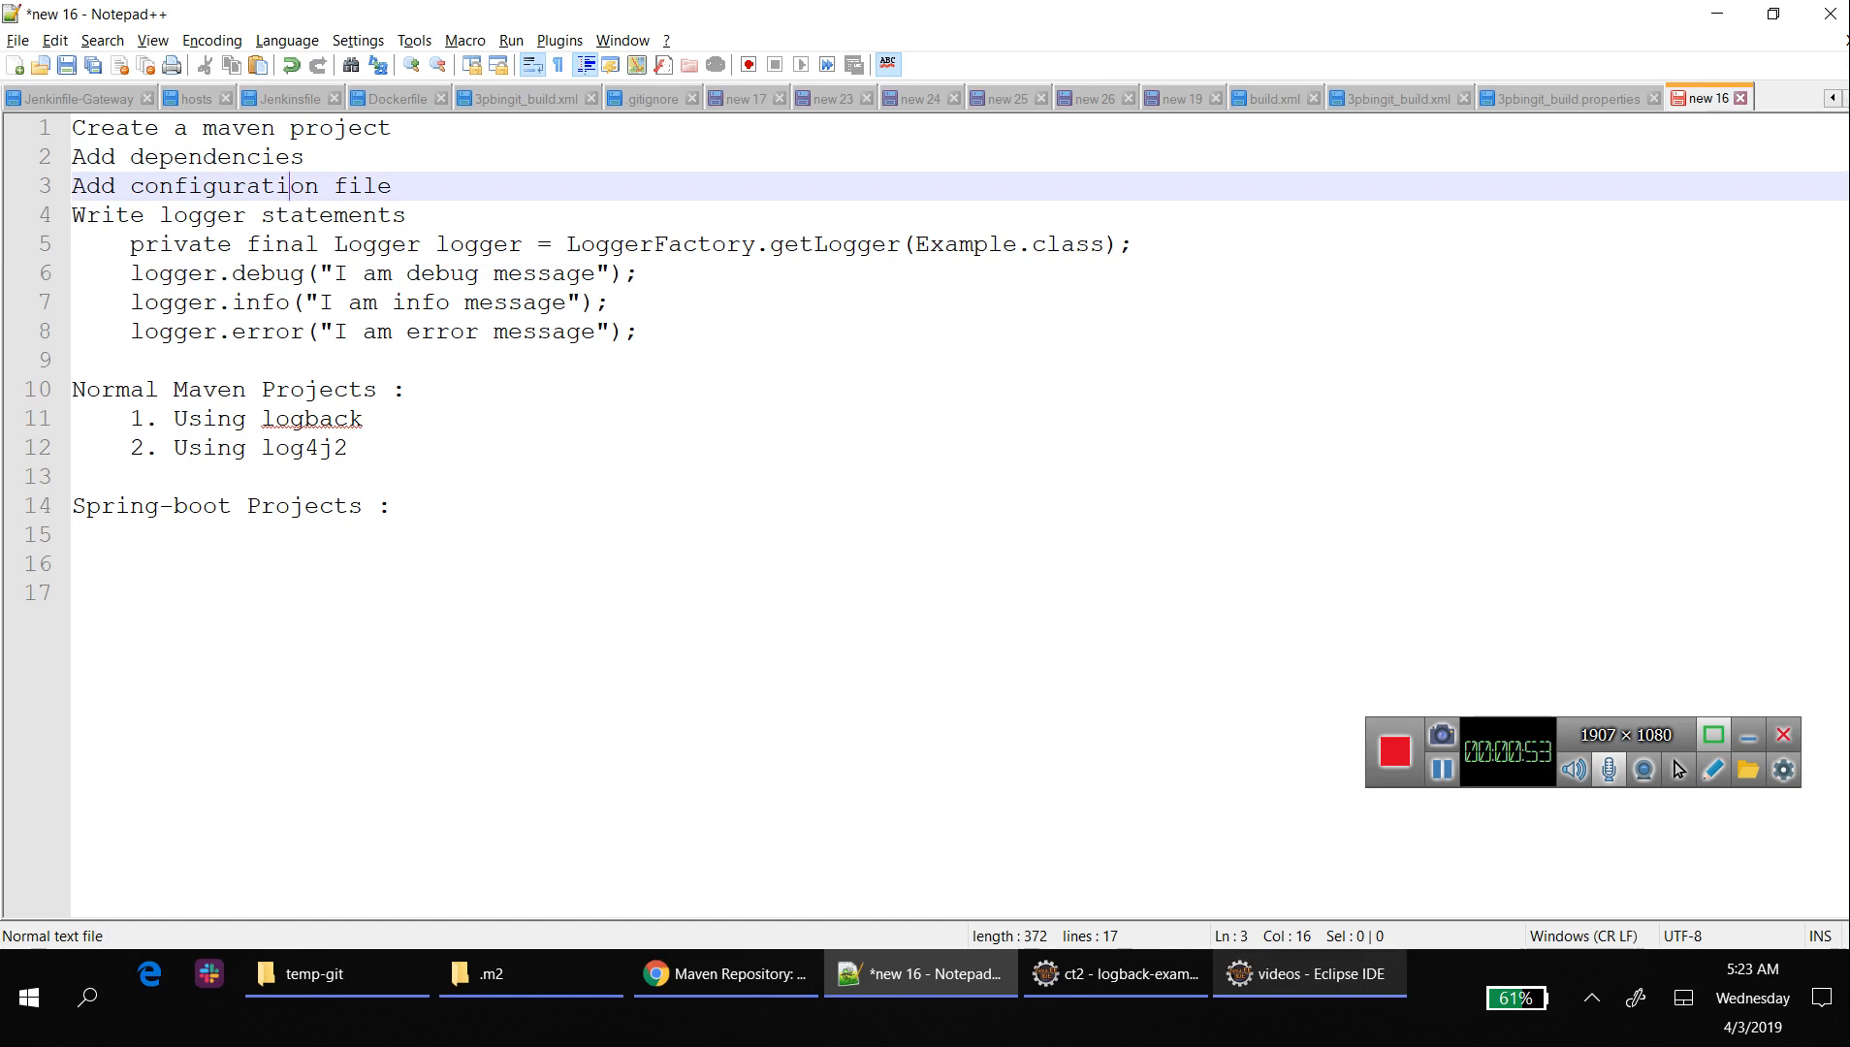
double_click(313, 419)
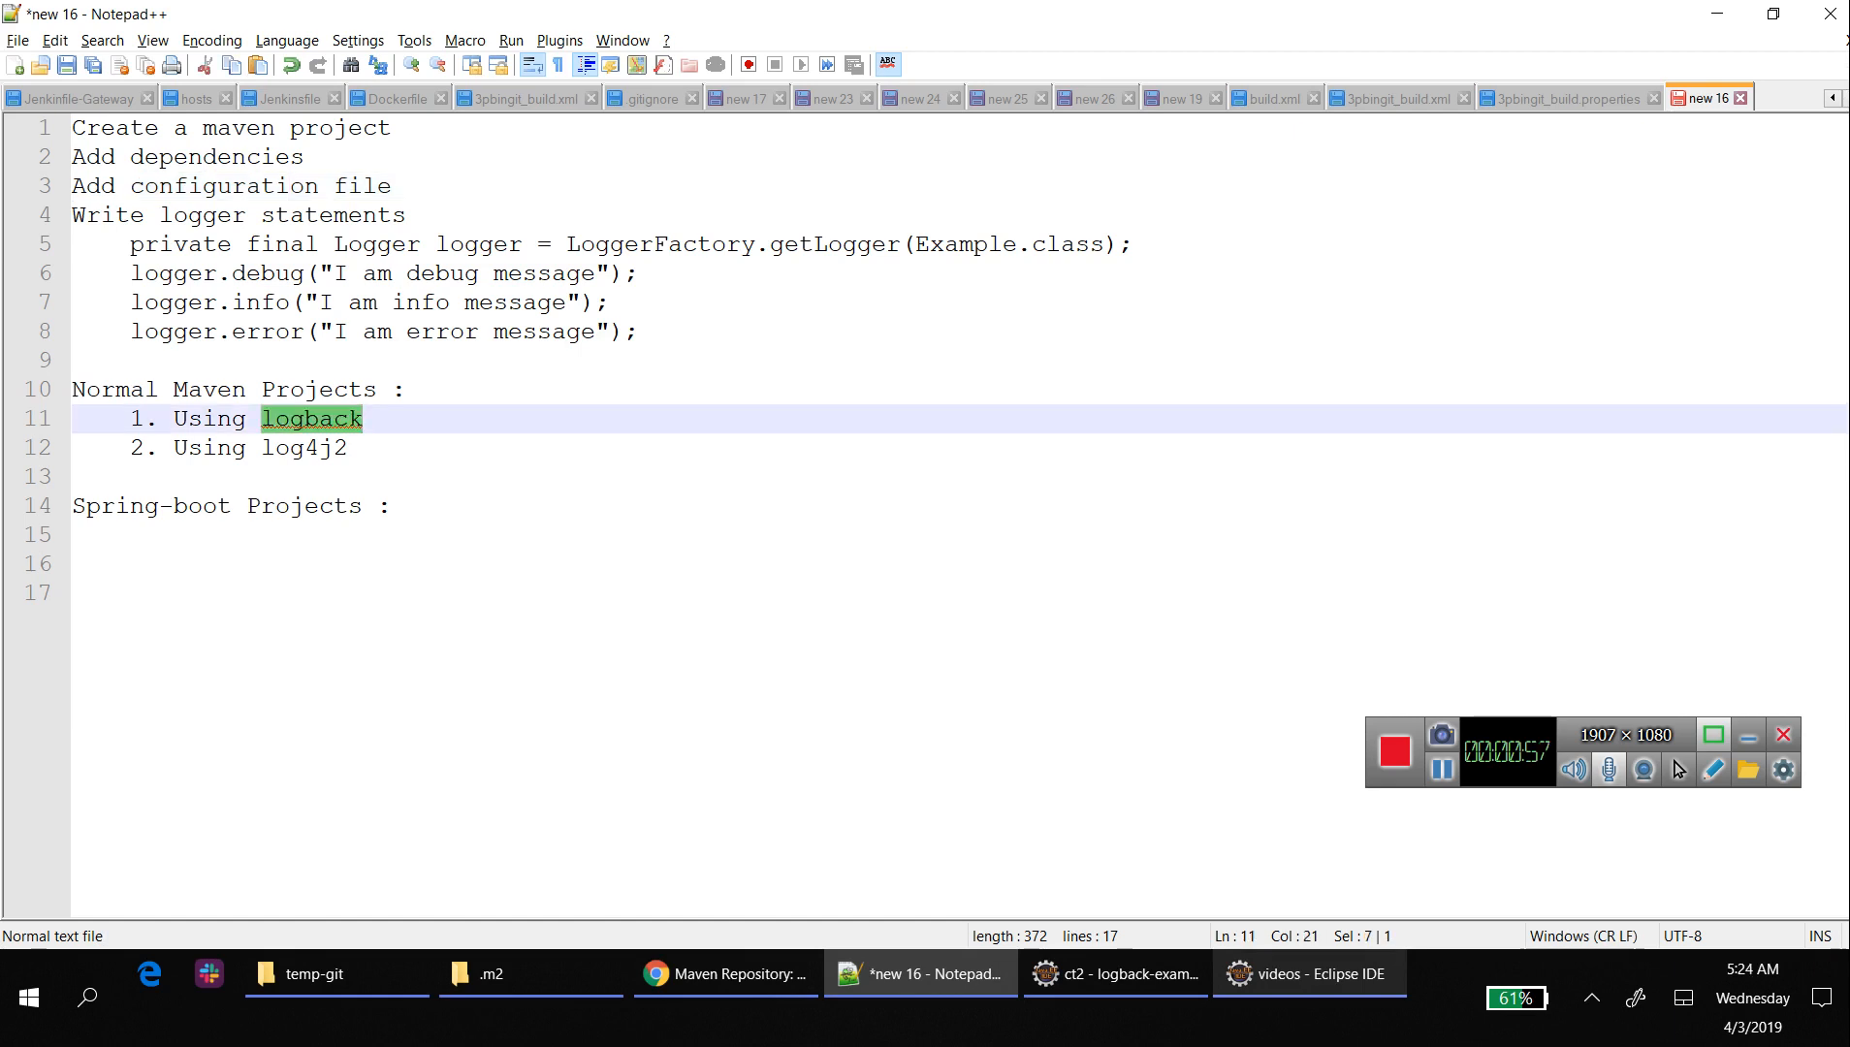
click(1307, 974)
text(maven)
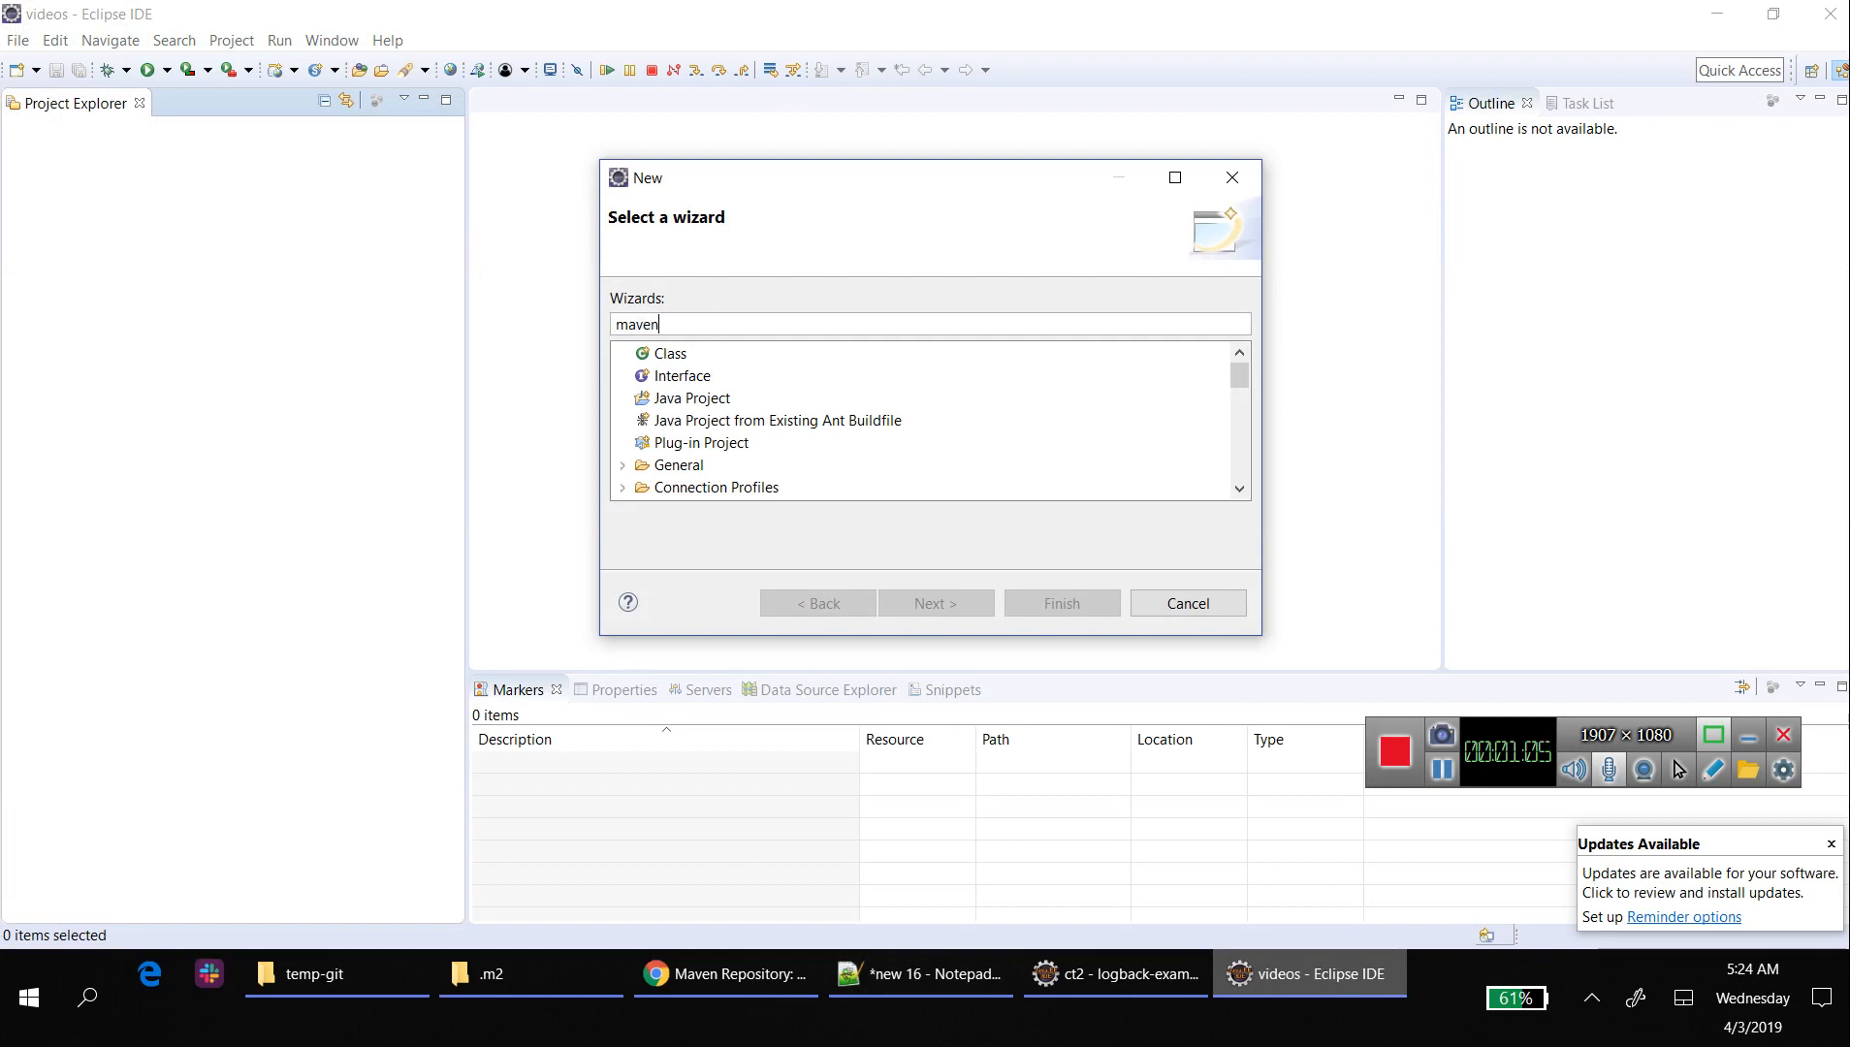
- Start a simple Maven project, skipping archetype selection
click(718, 418)
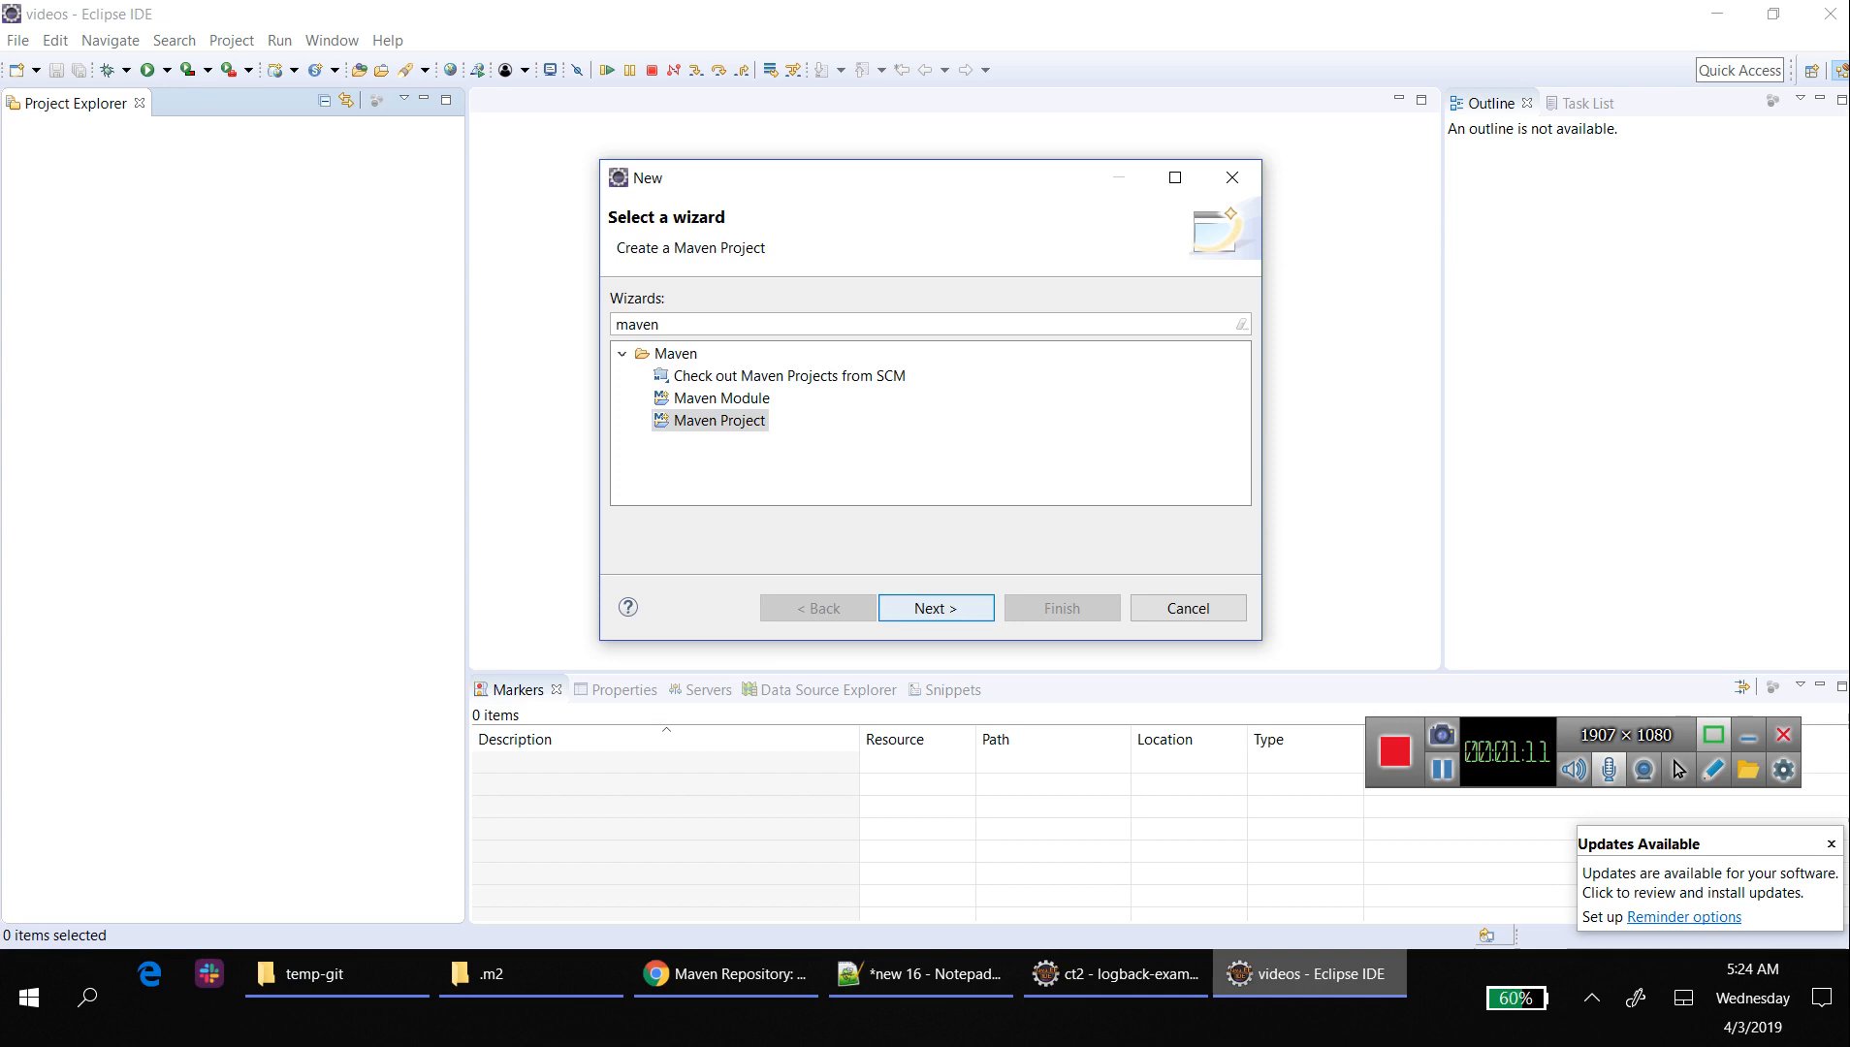
click(934, 607)
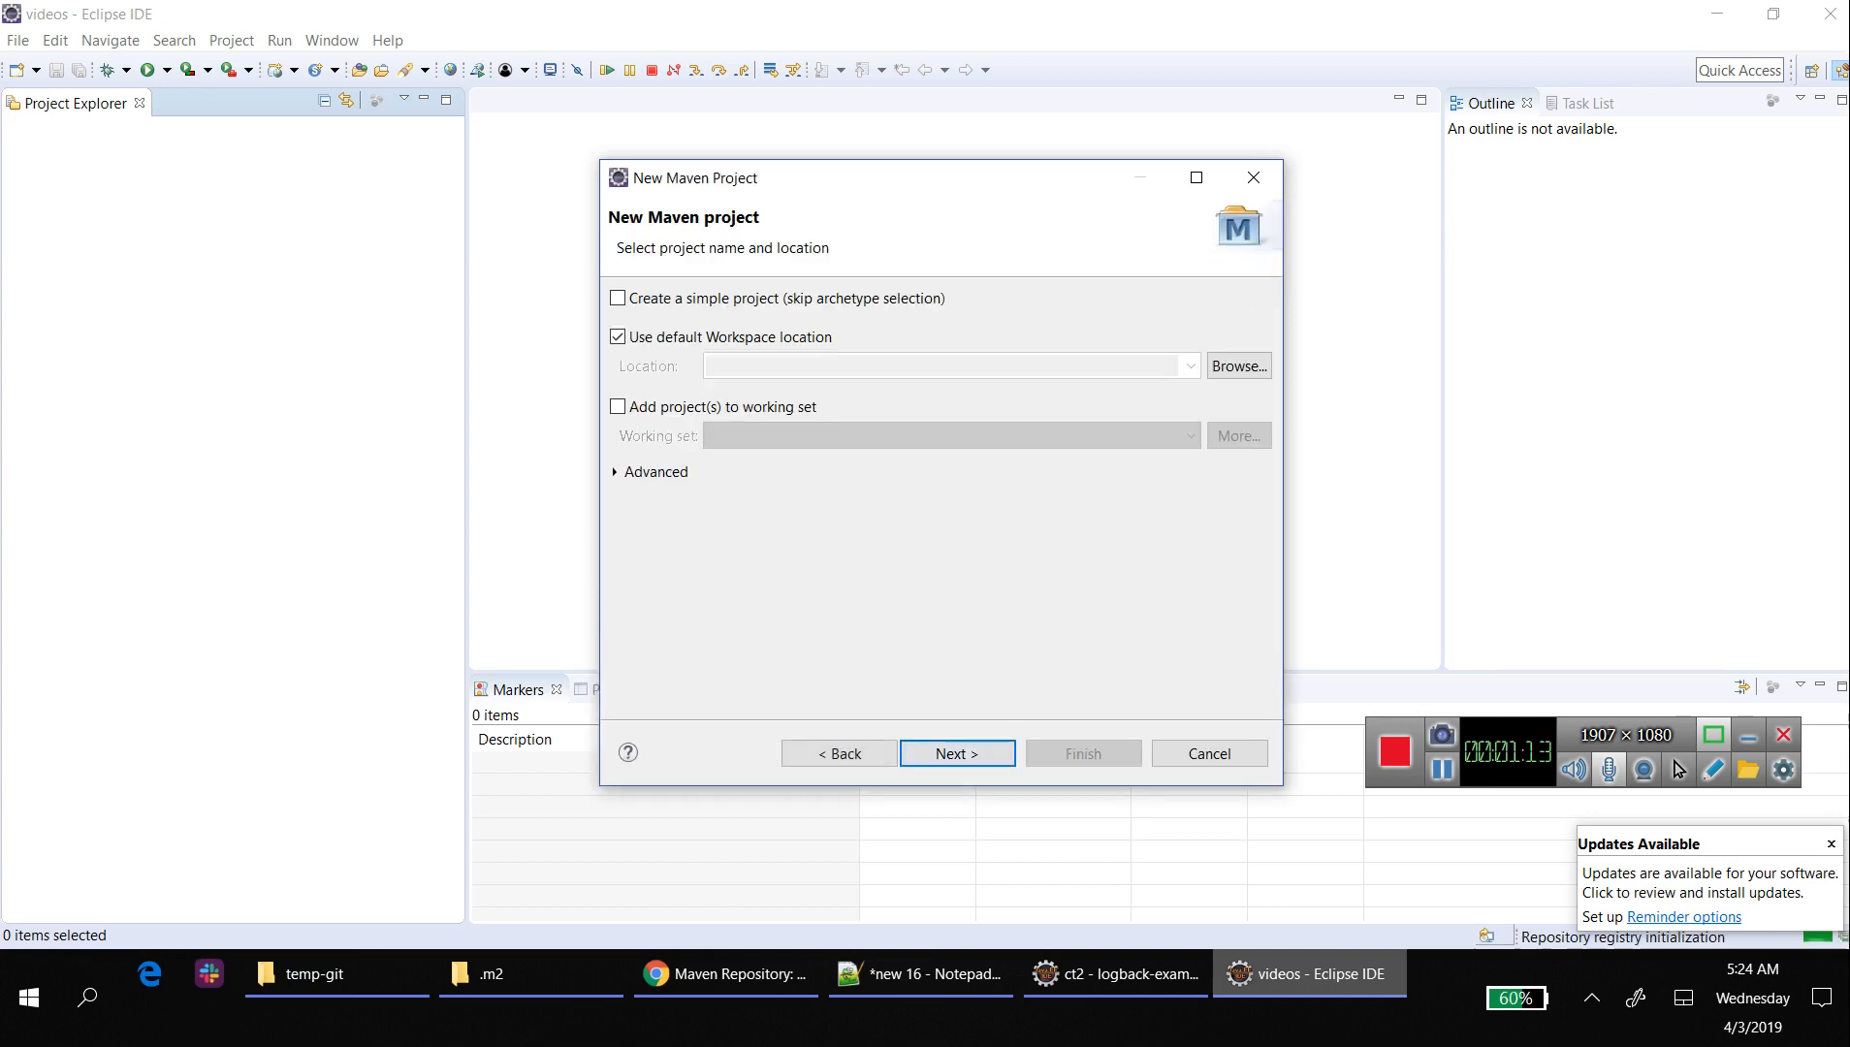
click(956, 755)
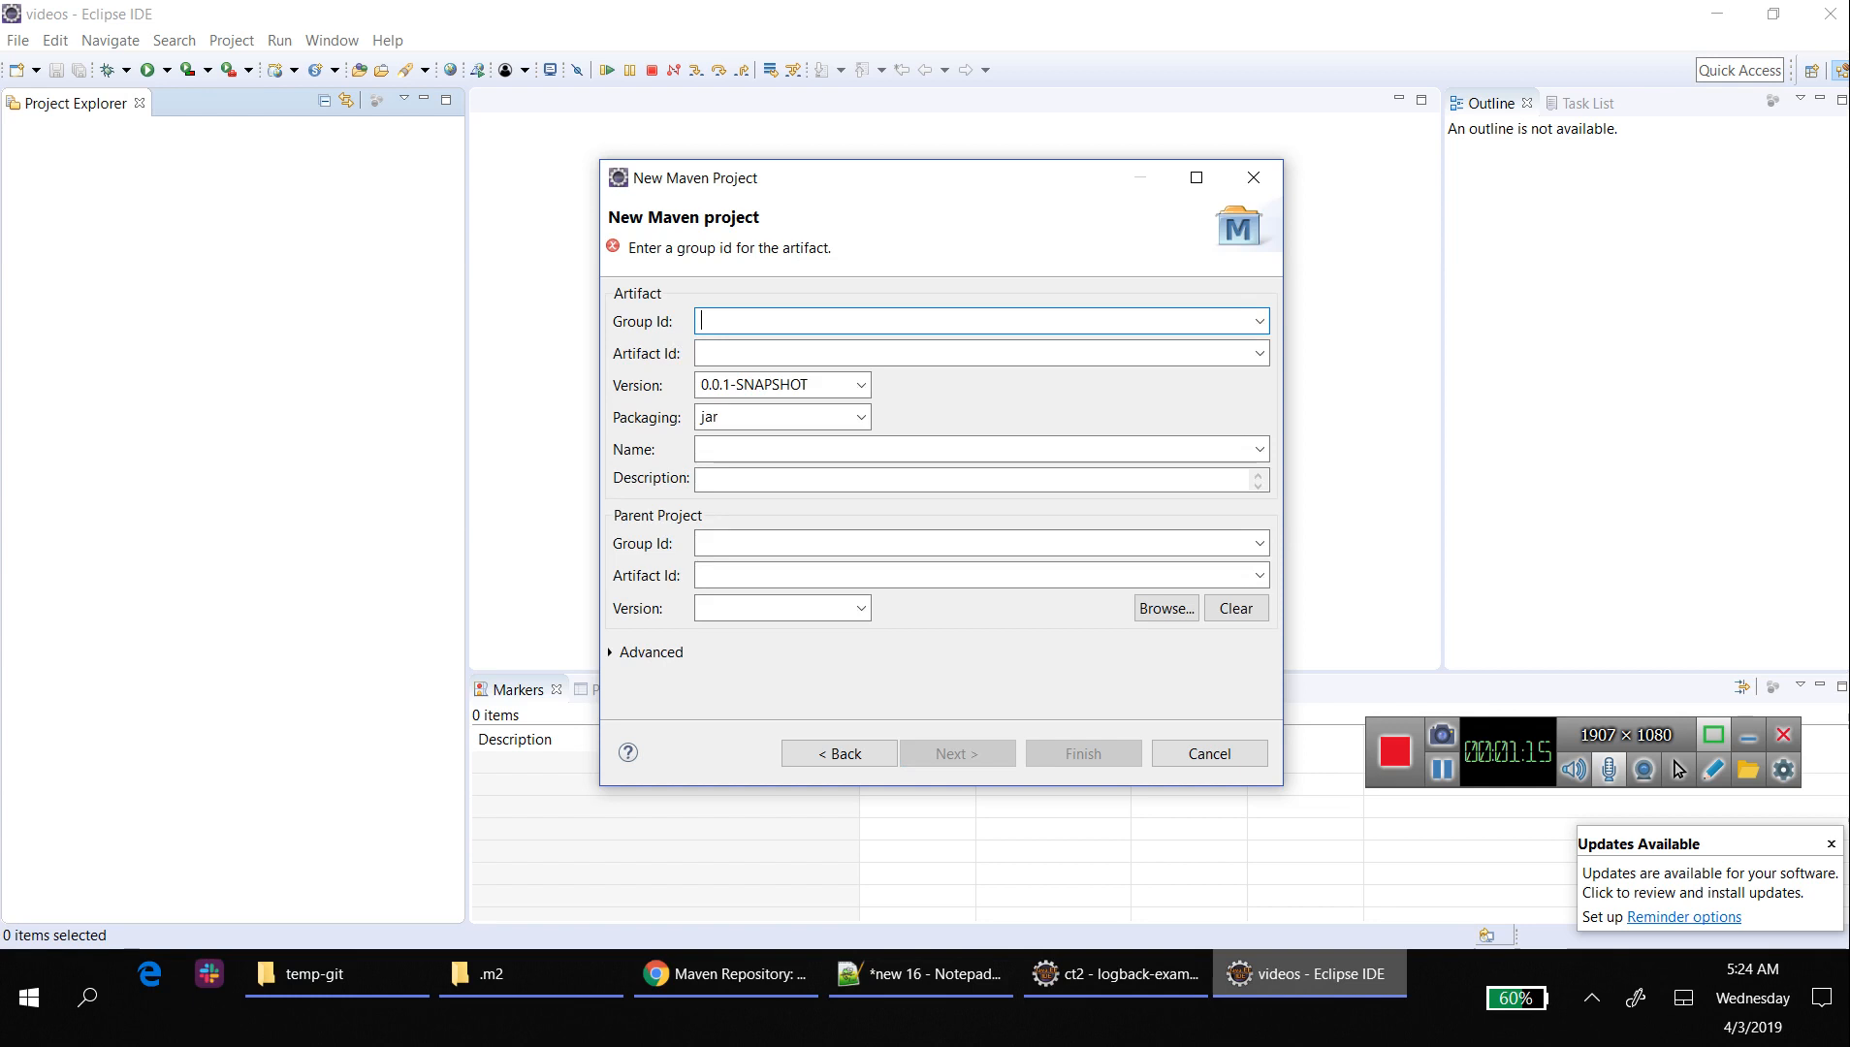
- Create project logback-example with group com.slokamqa, then return to the plan notes
text(com.sloa)
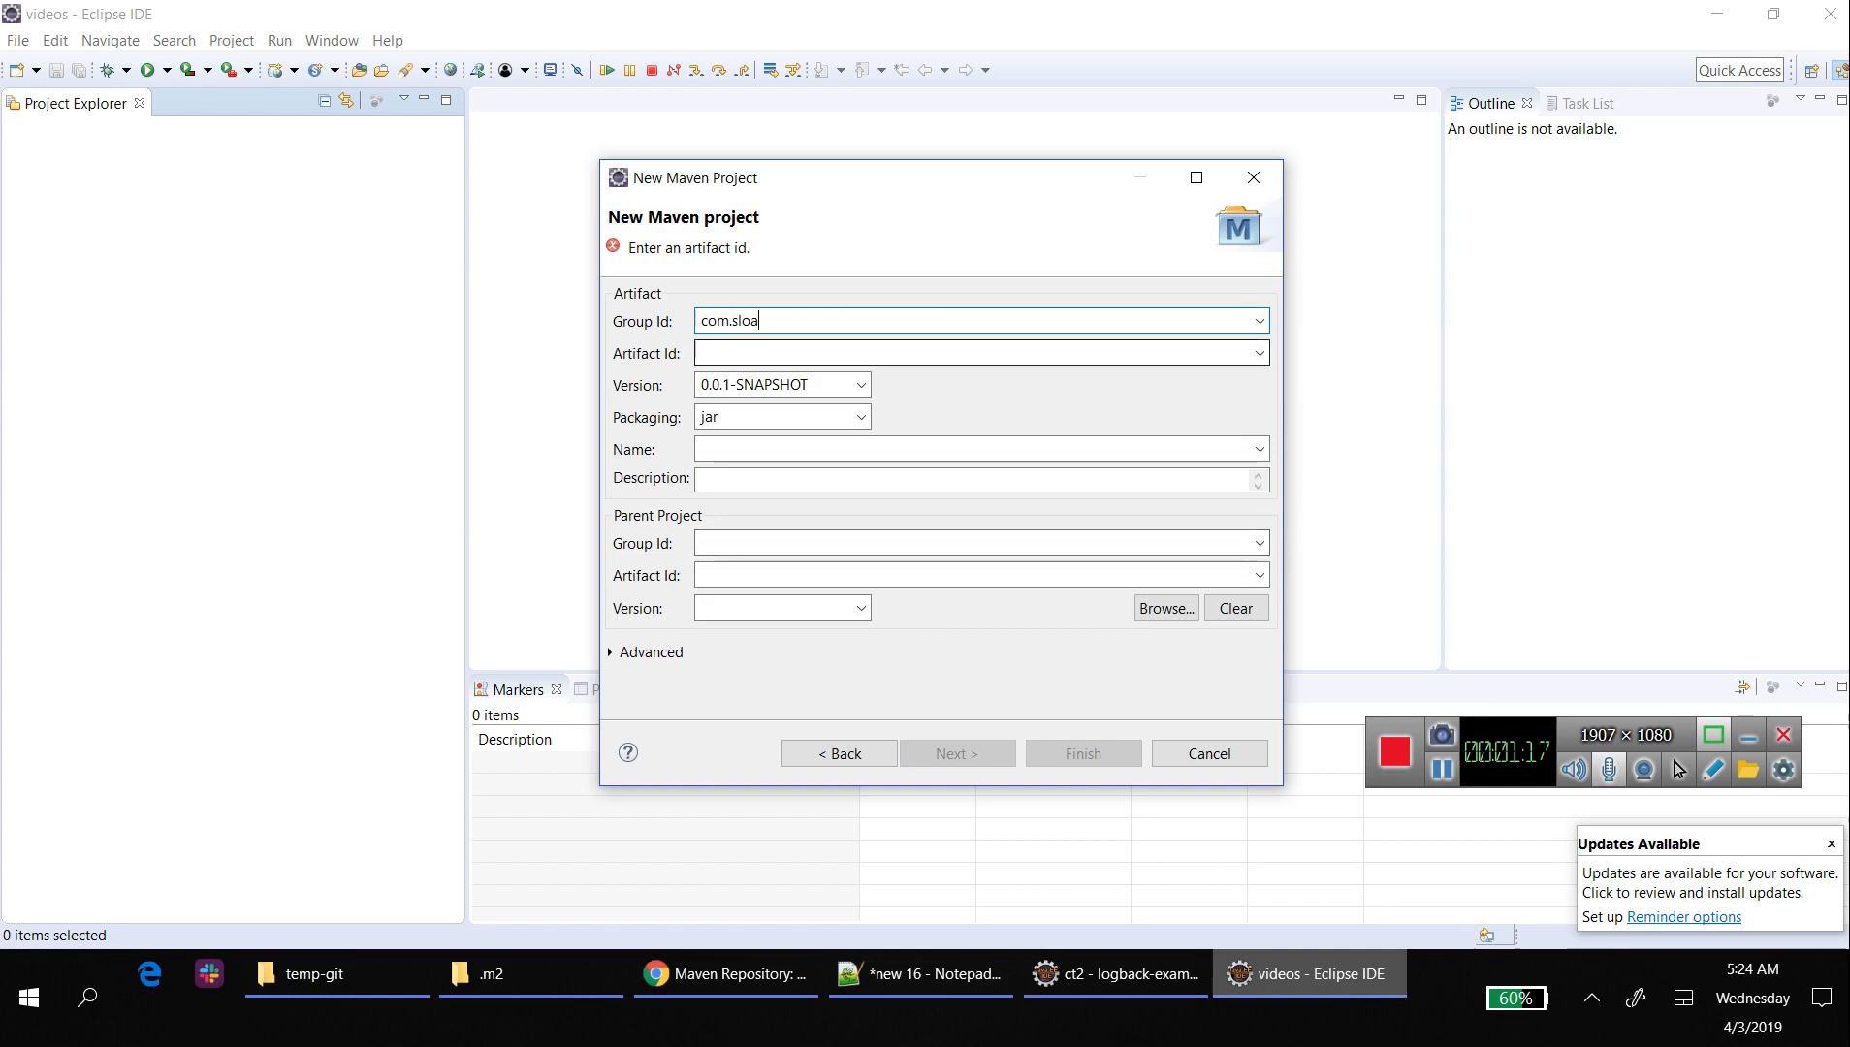
text(kamqa)
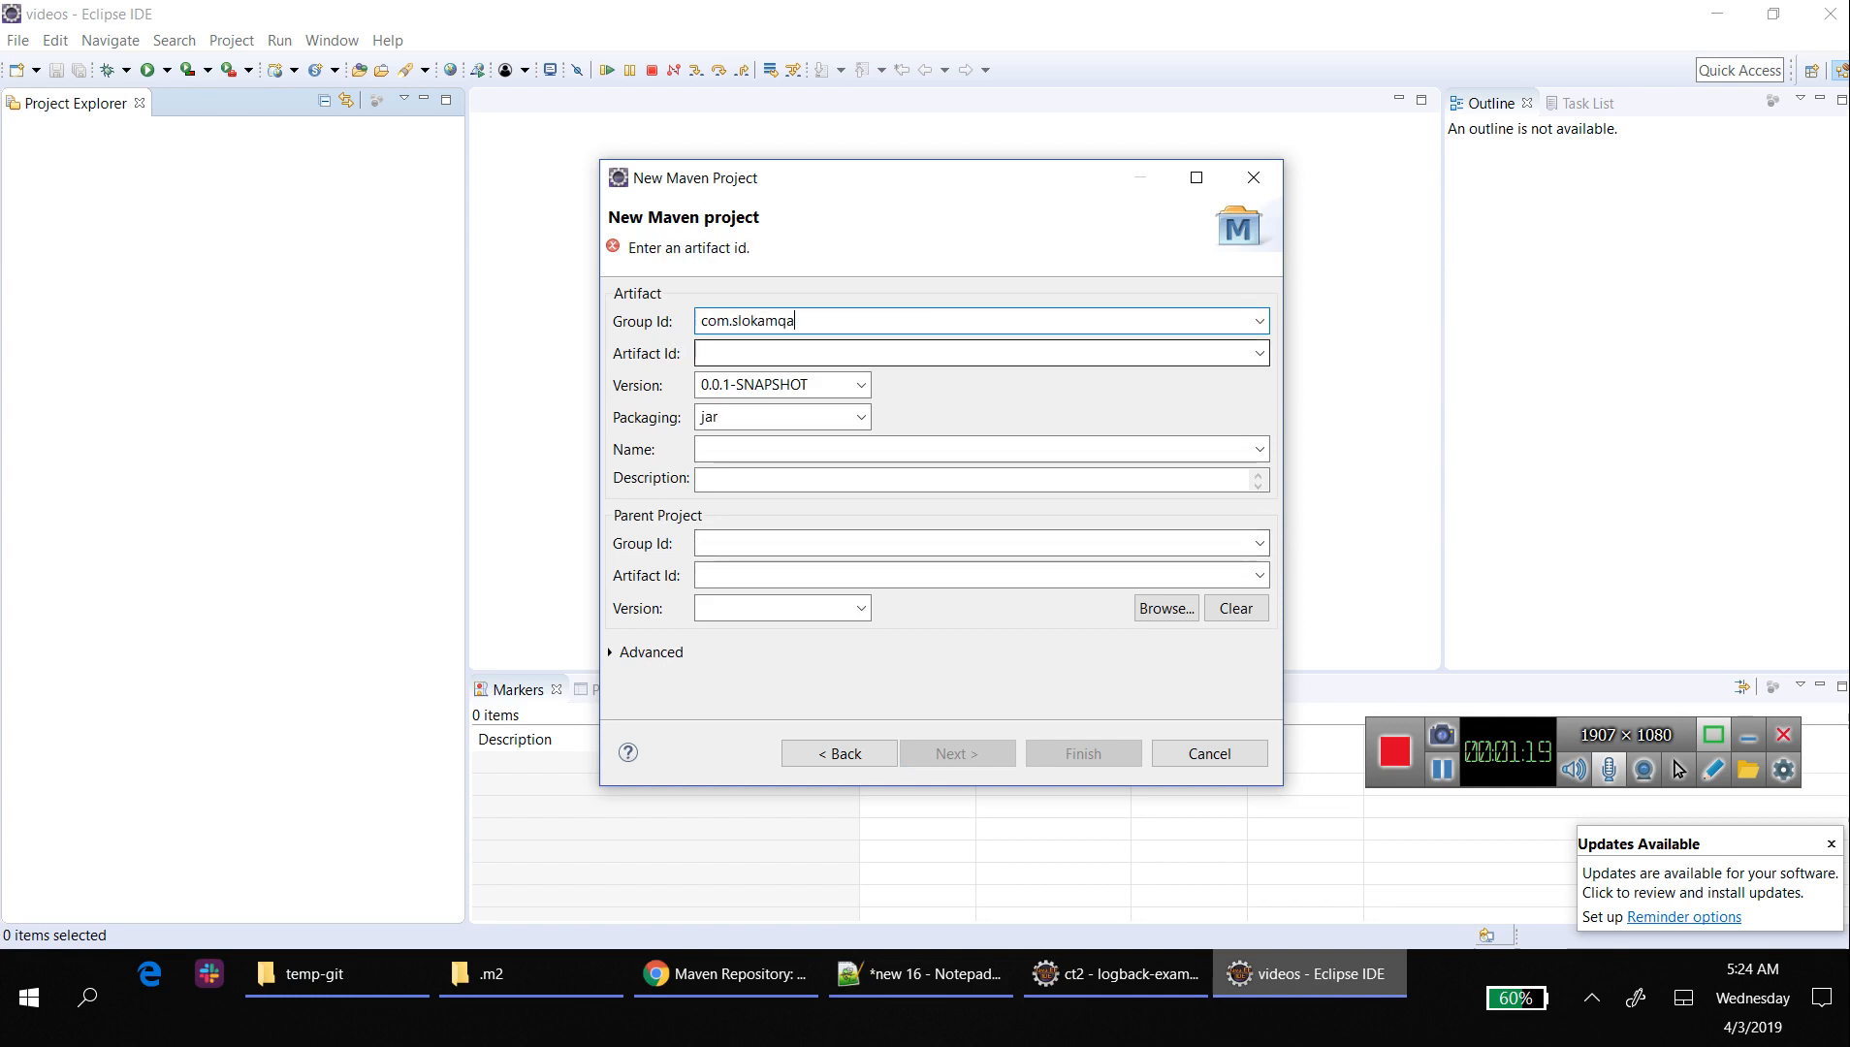
click(979, 353)
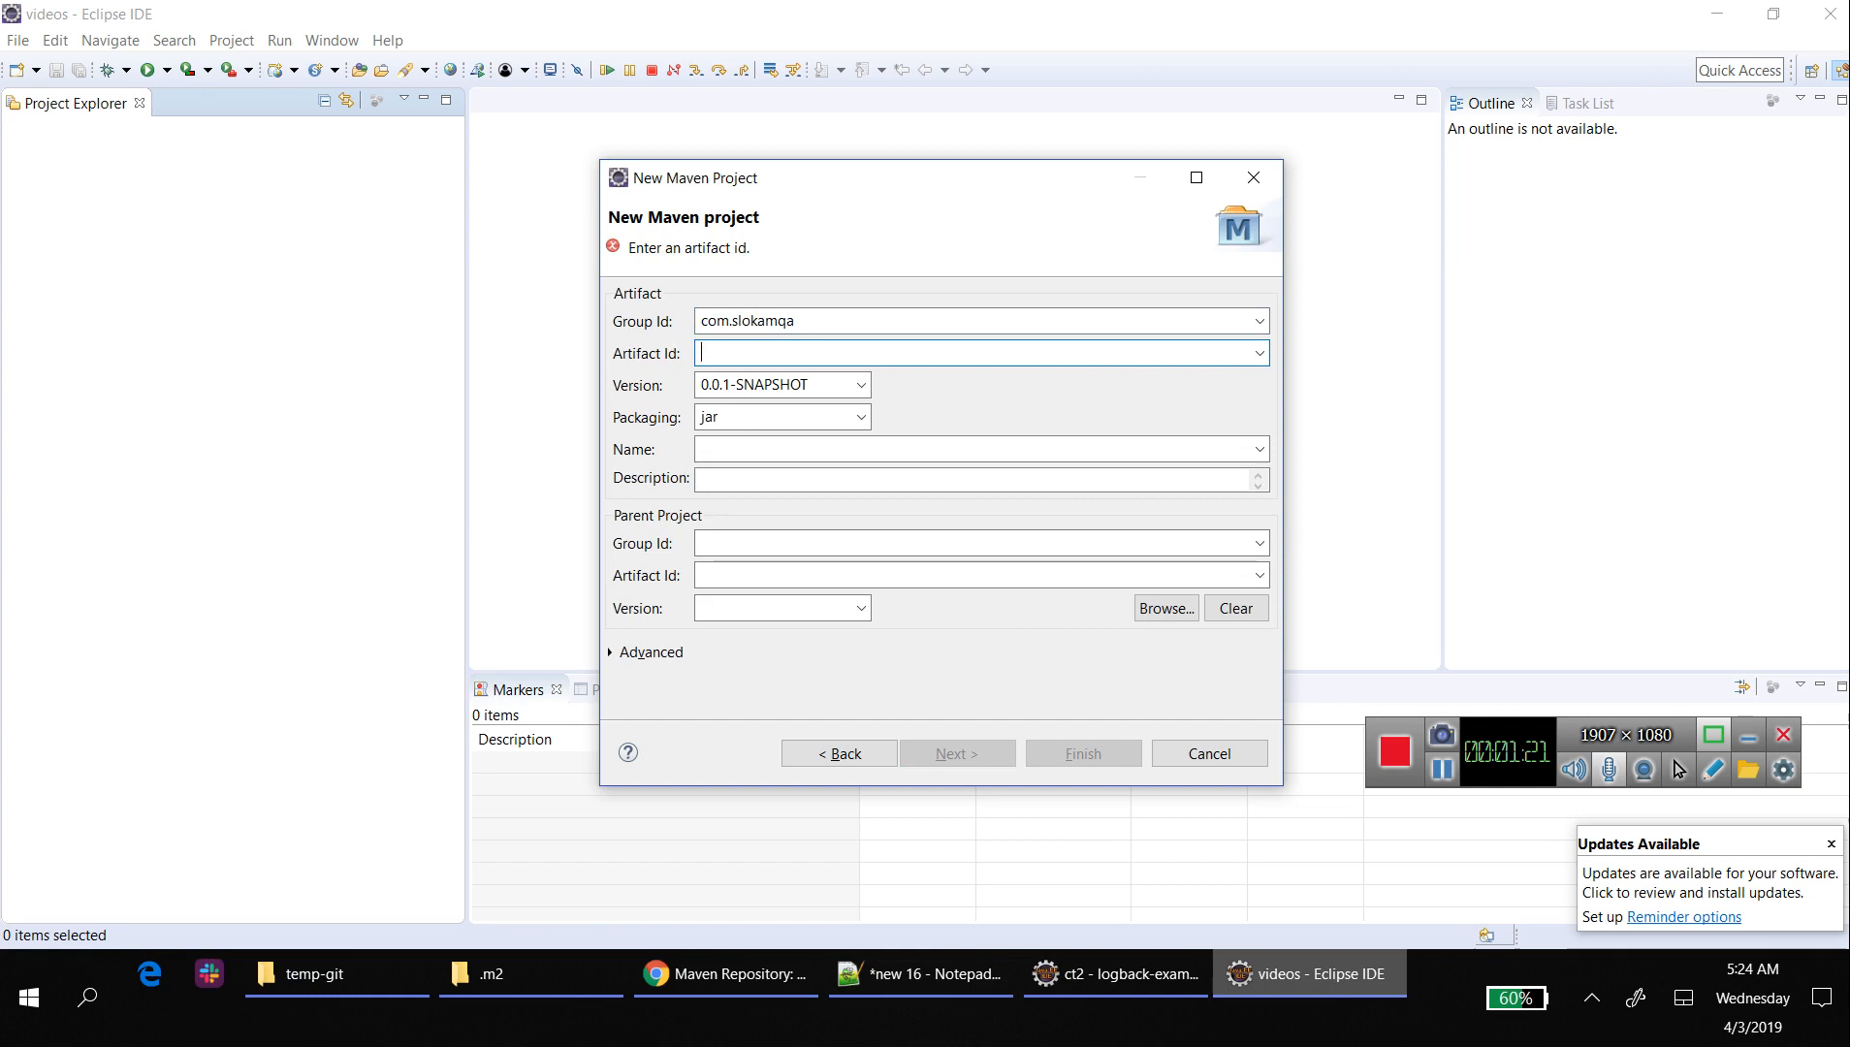
text(sa)
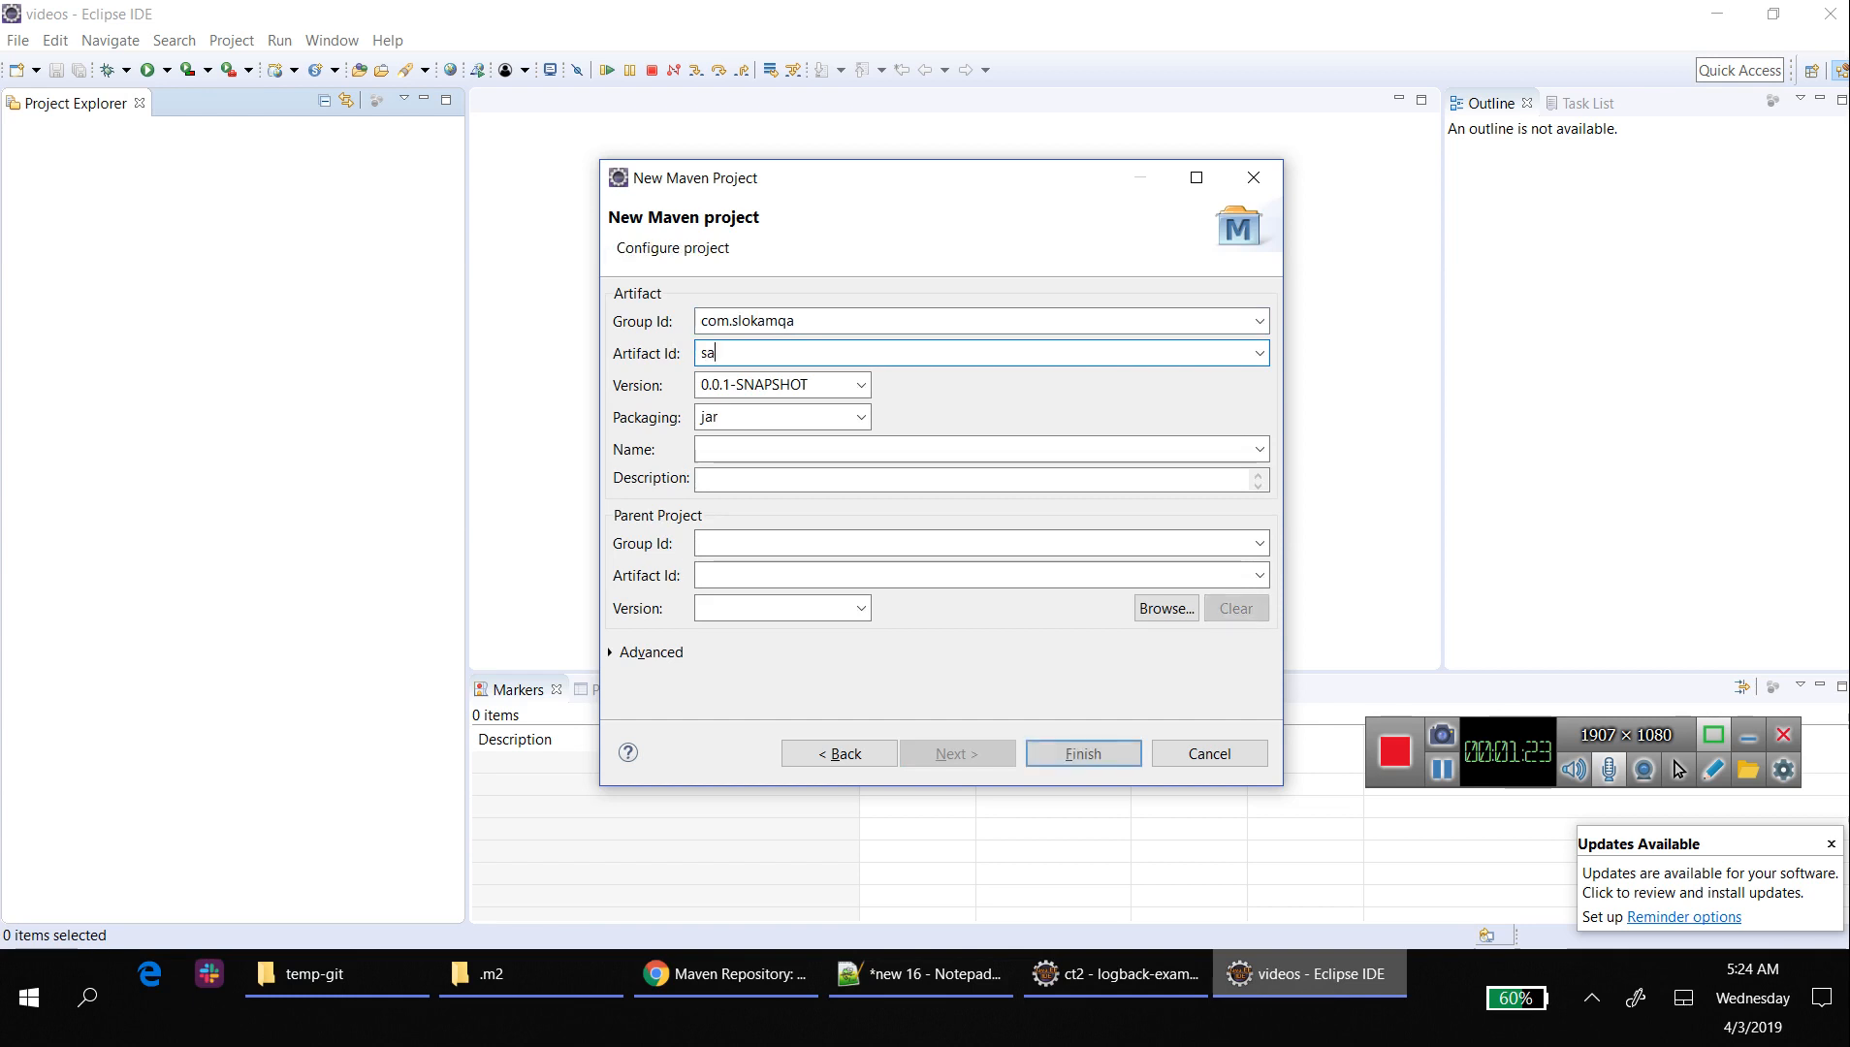
text(logback-exa)
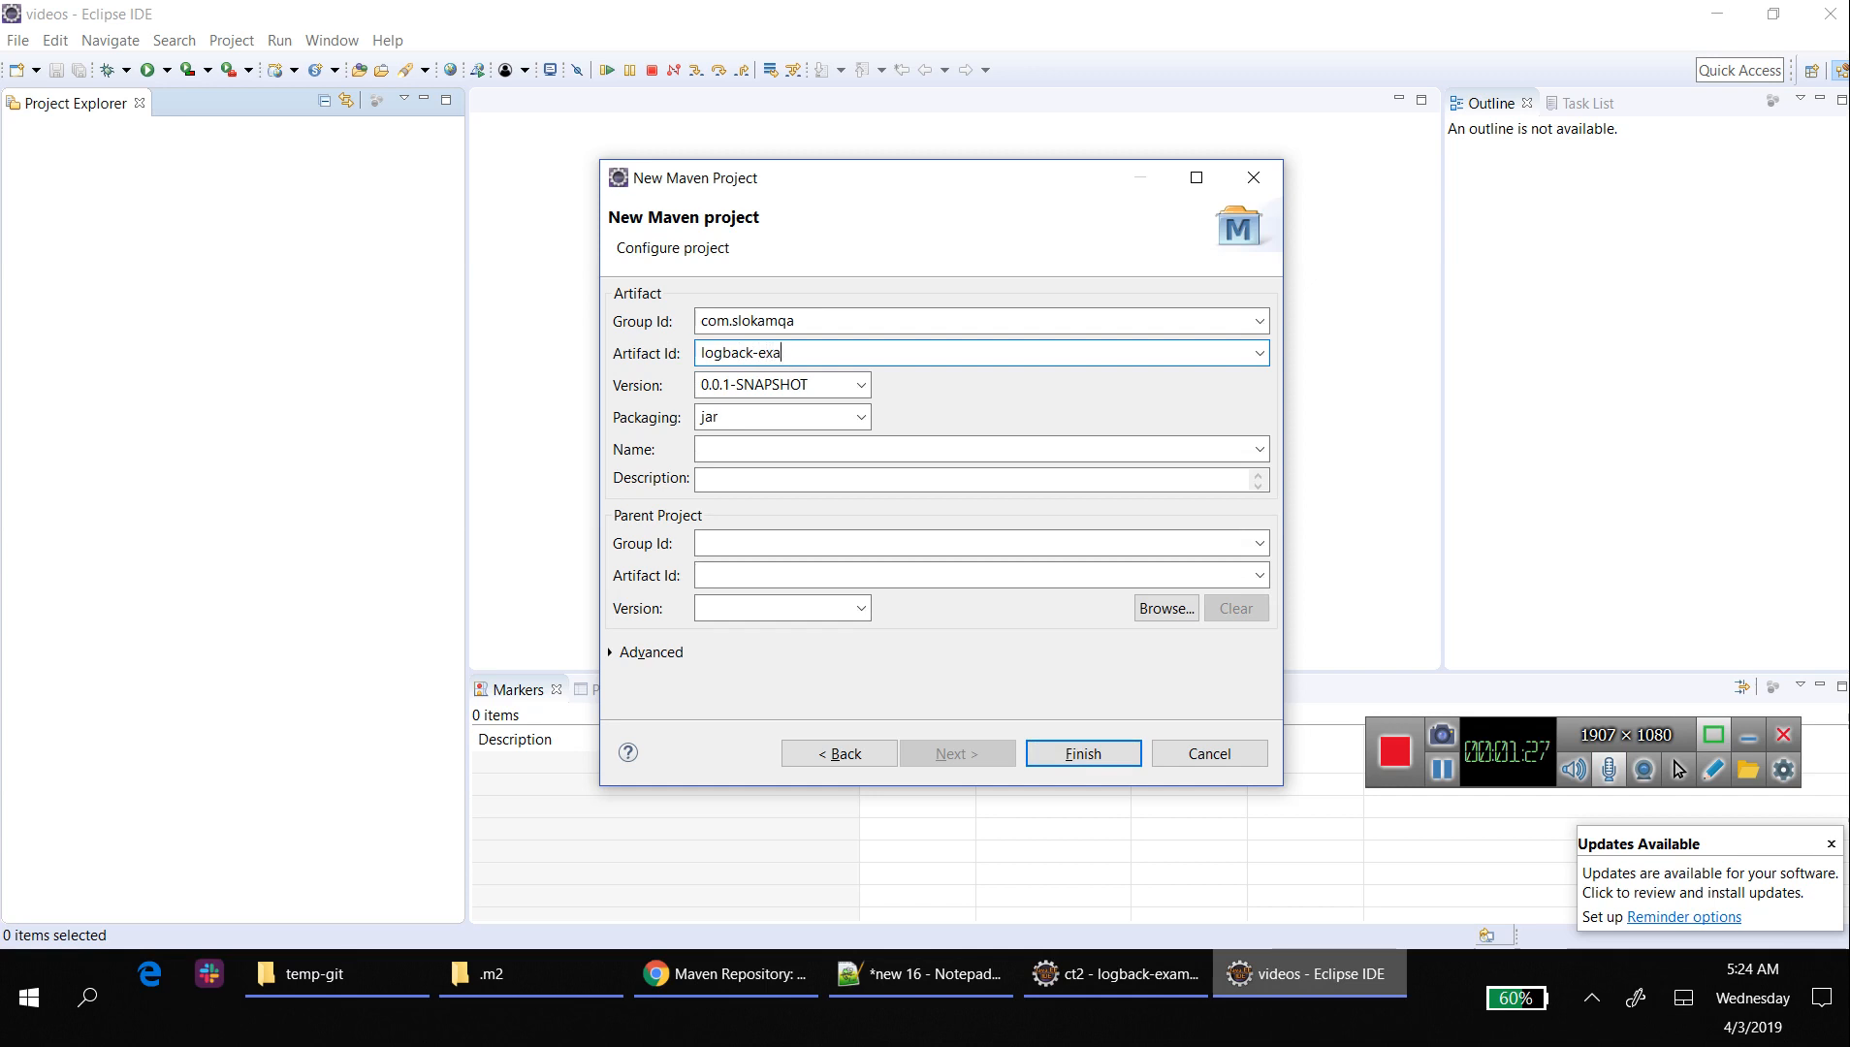
text(mple)
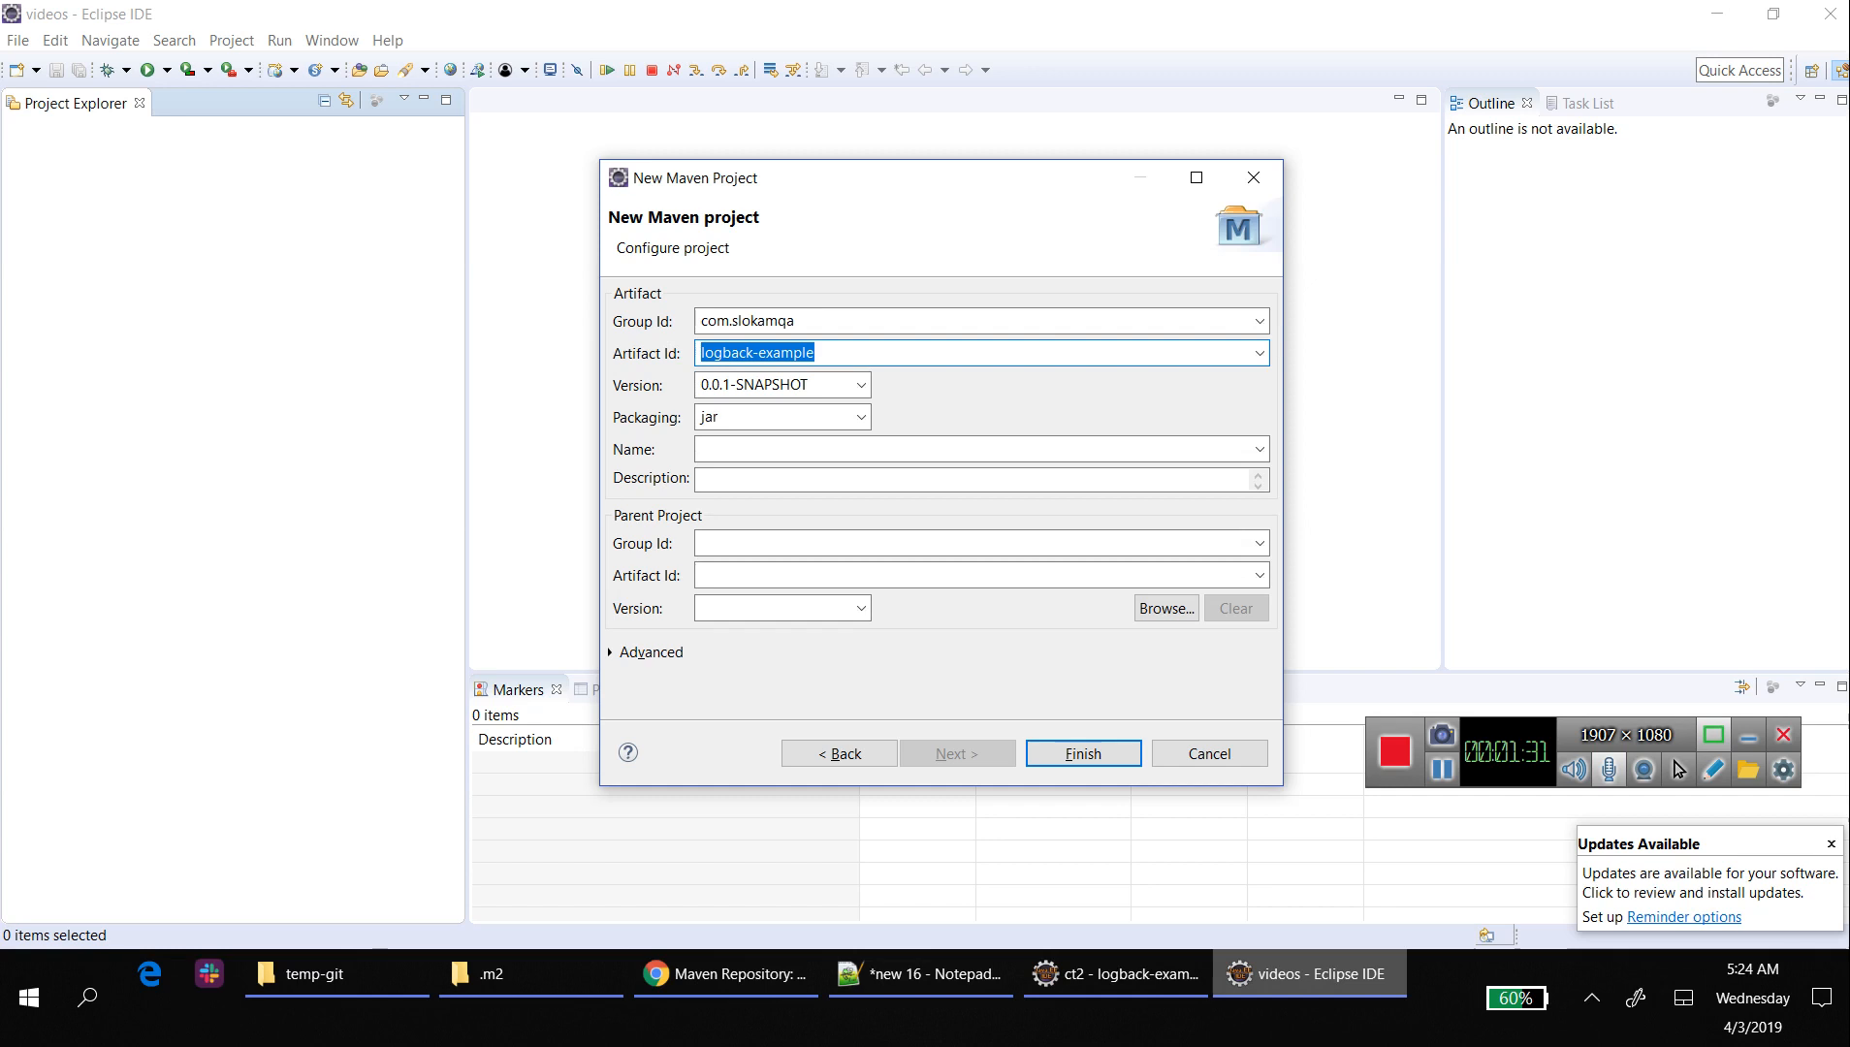
click(1080, 754)
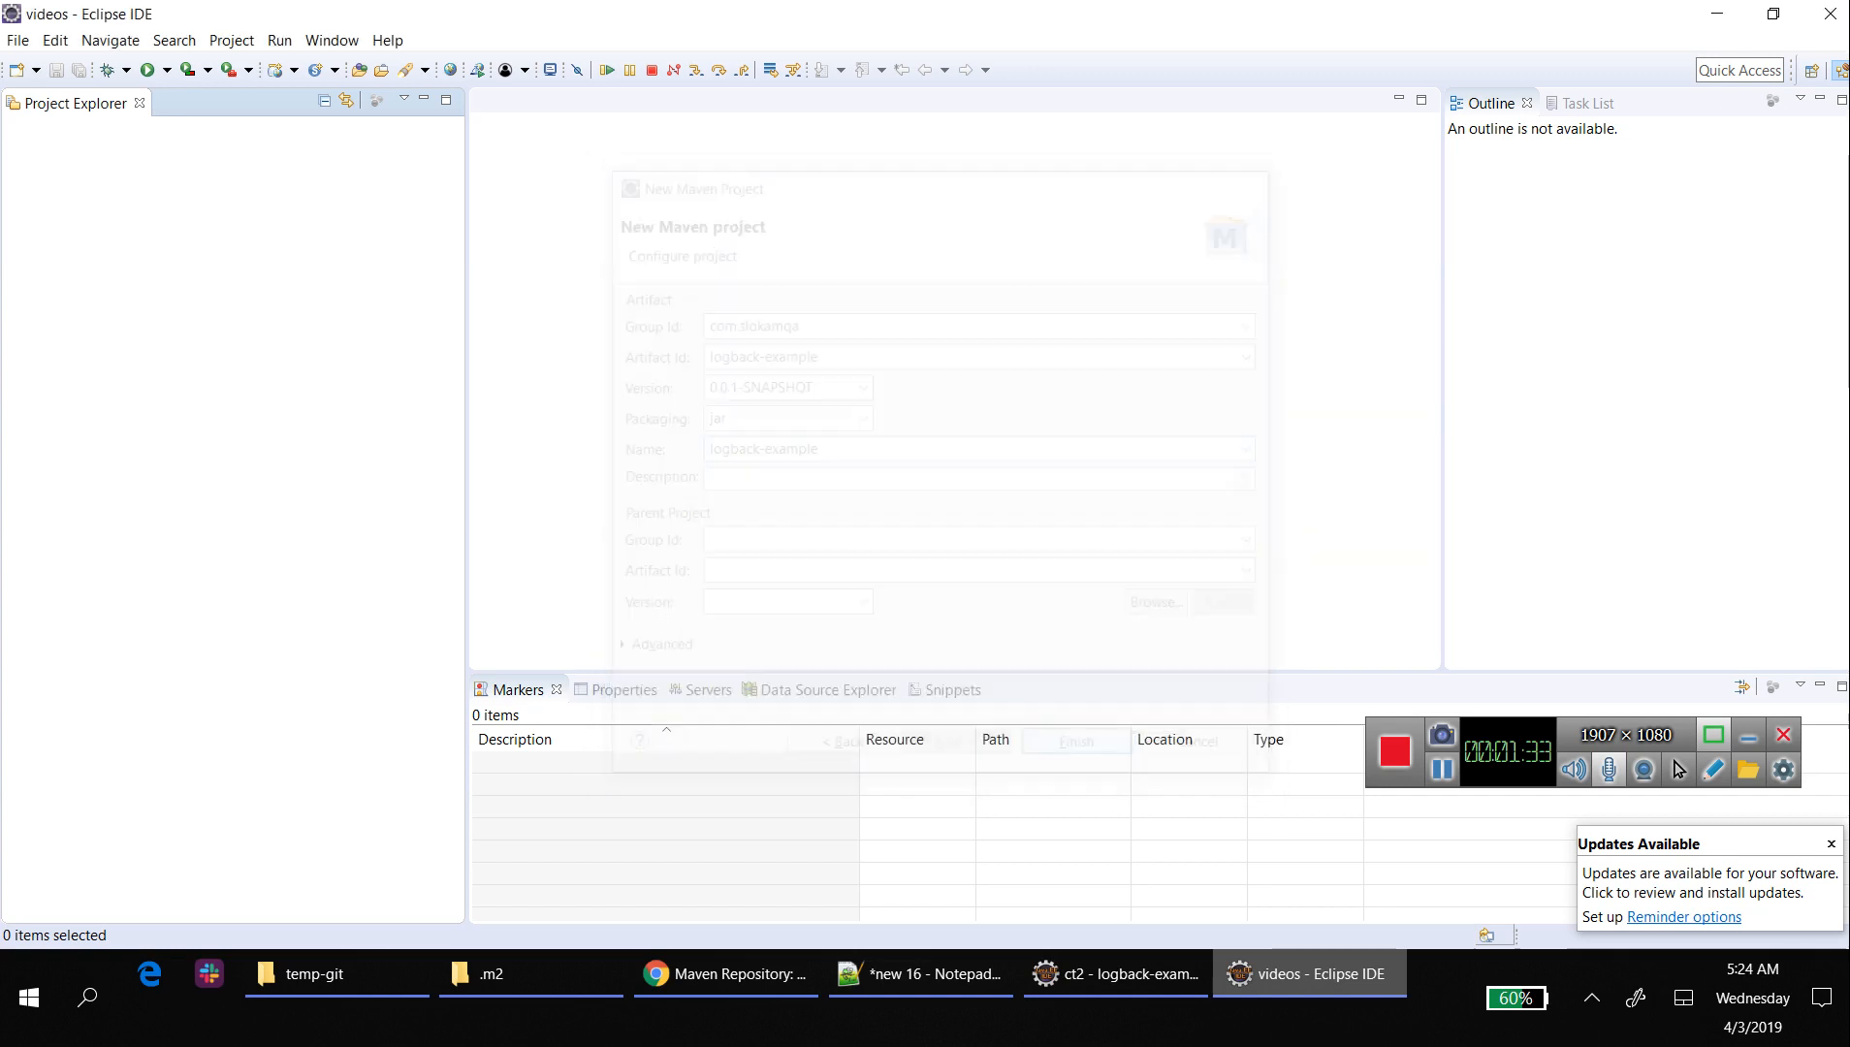
click(1074, 741)
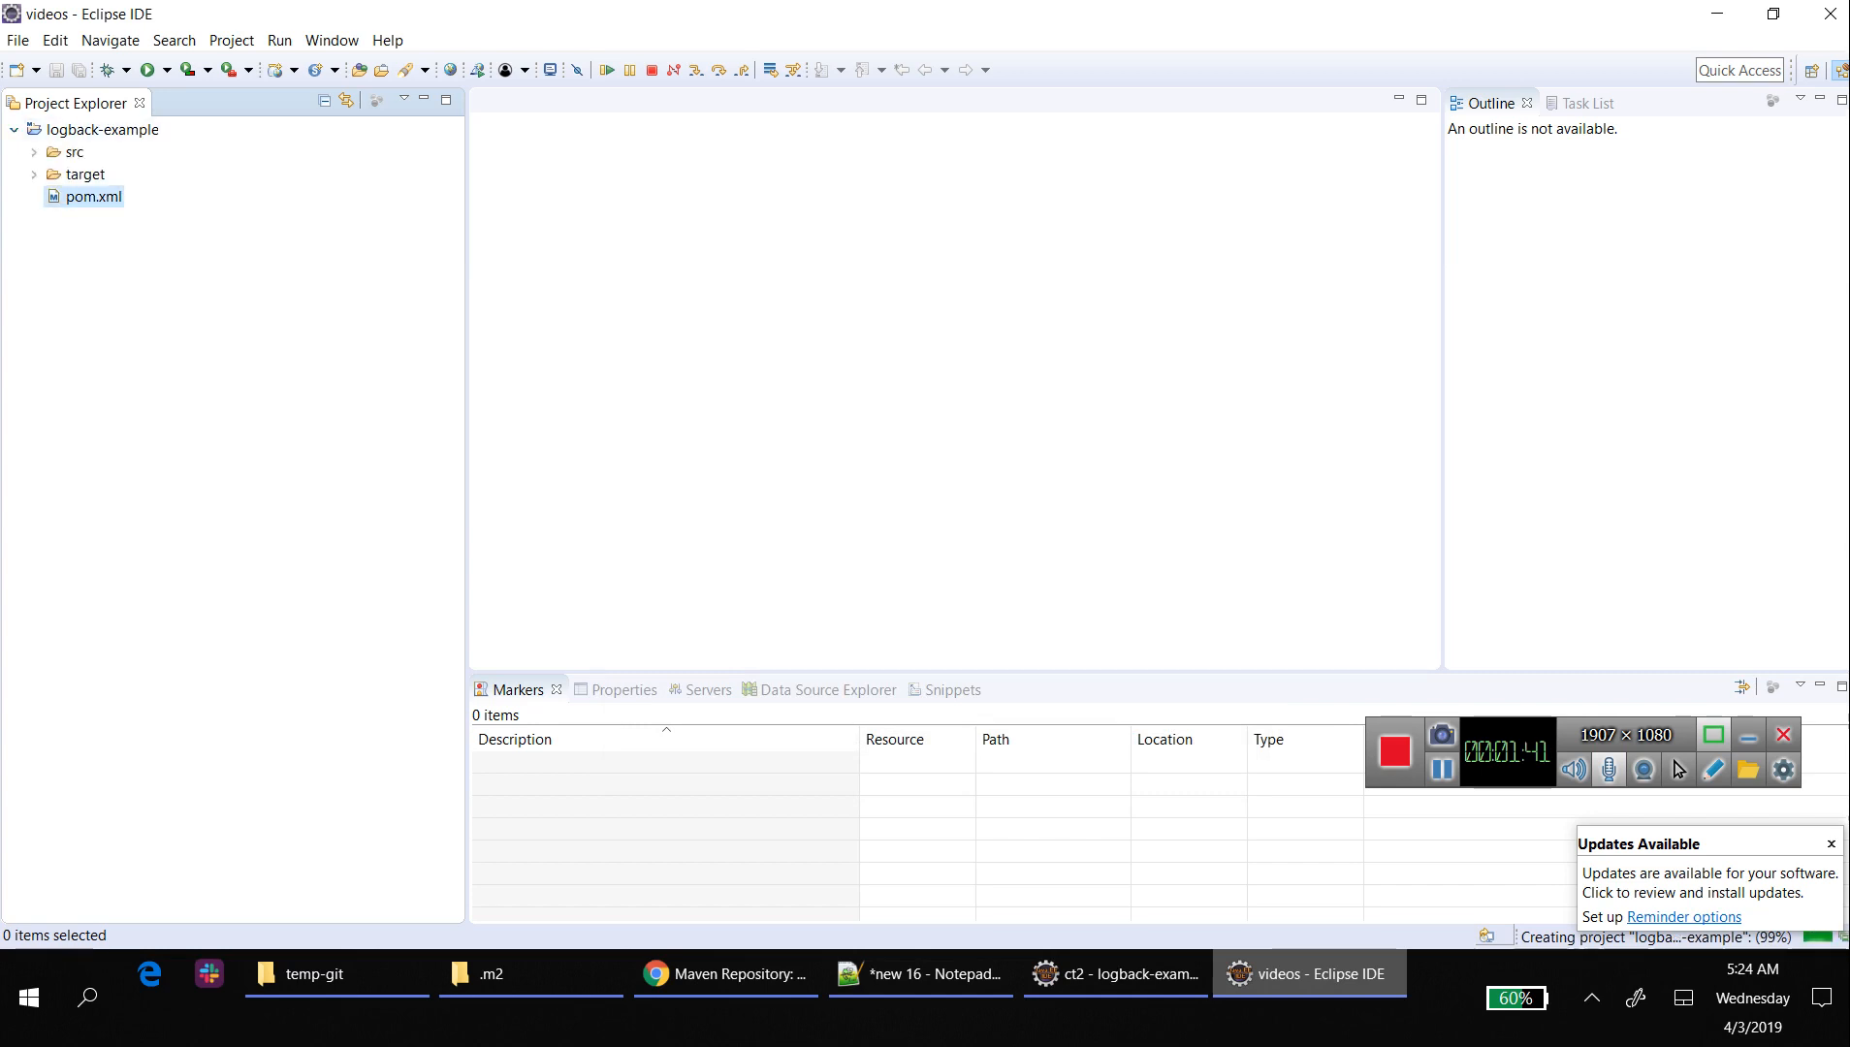
click(919, 974)
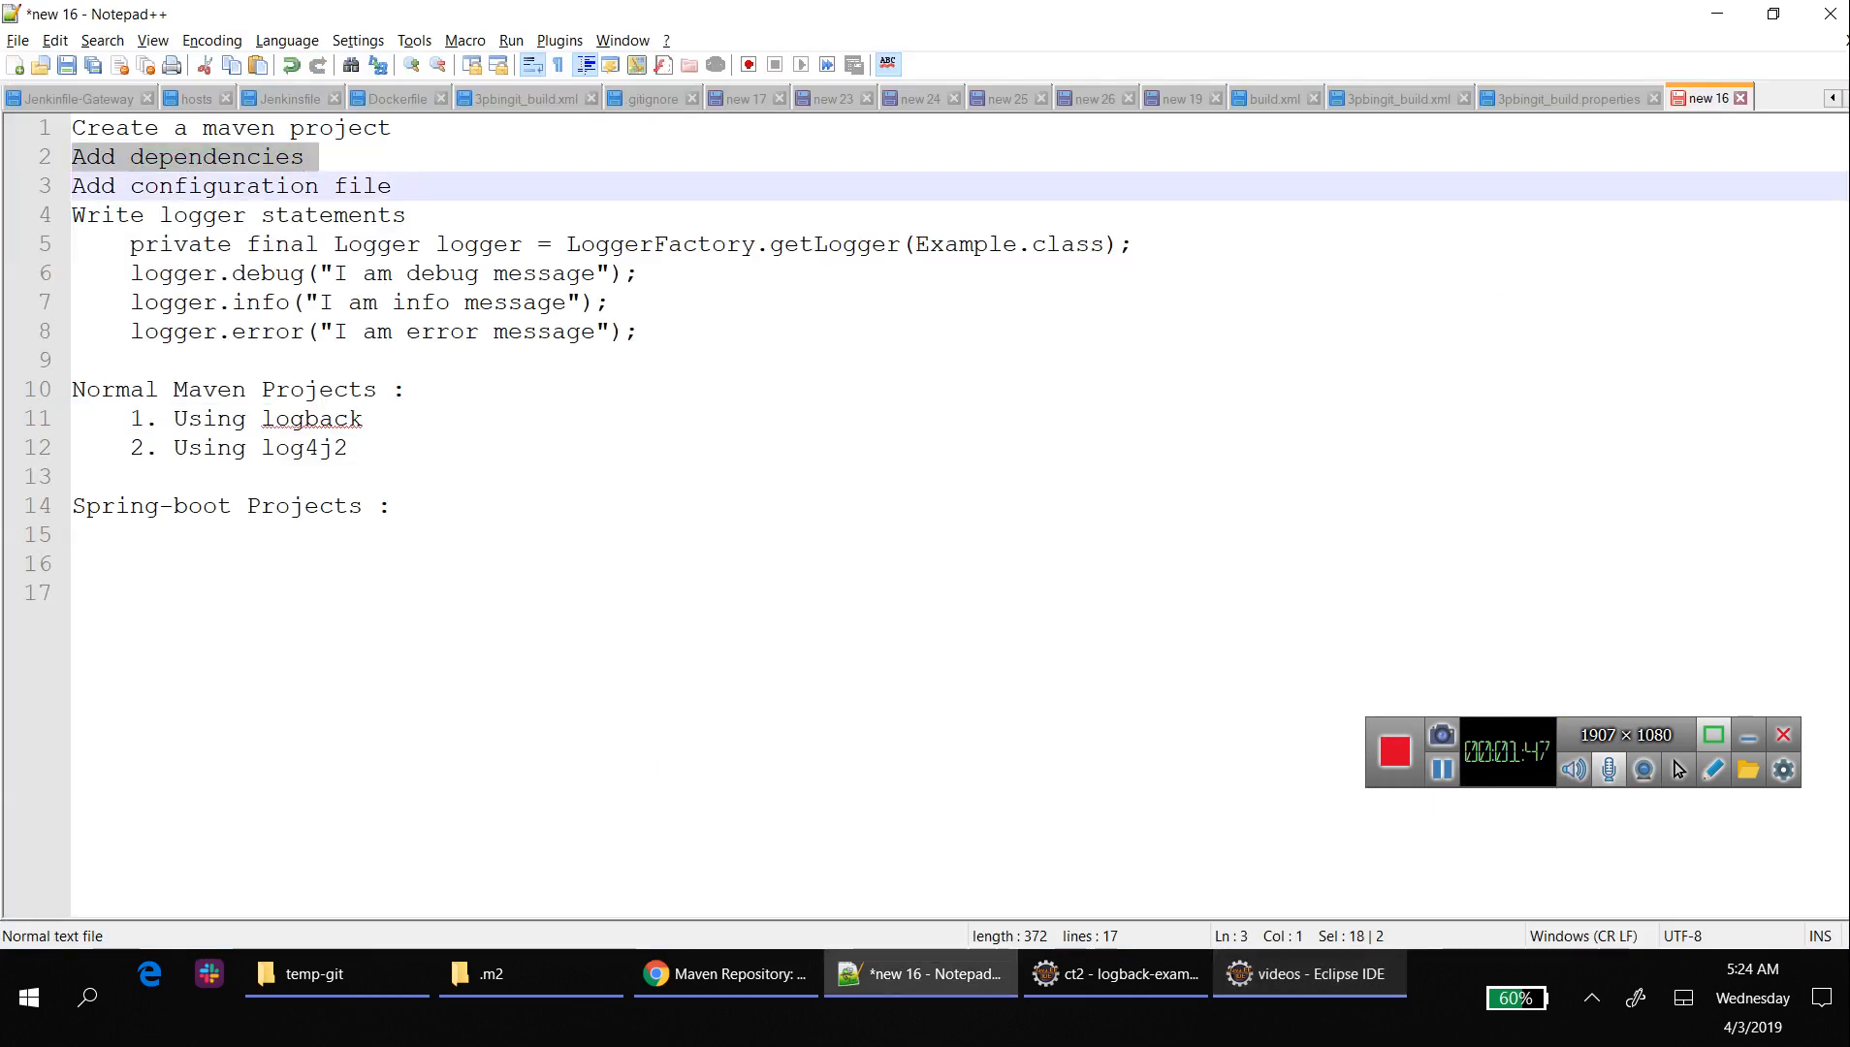
- Copy the logback-classic 1.2.3 Maven dependency snippet from mvnrepository.com
click(725, 973)
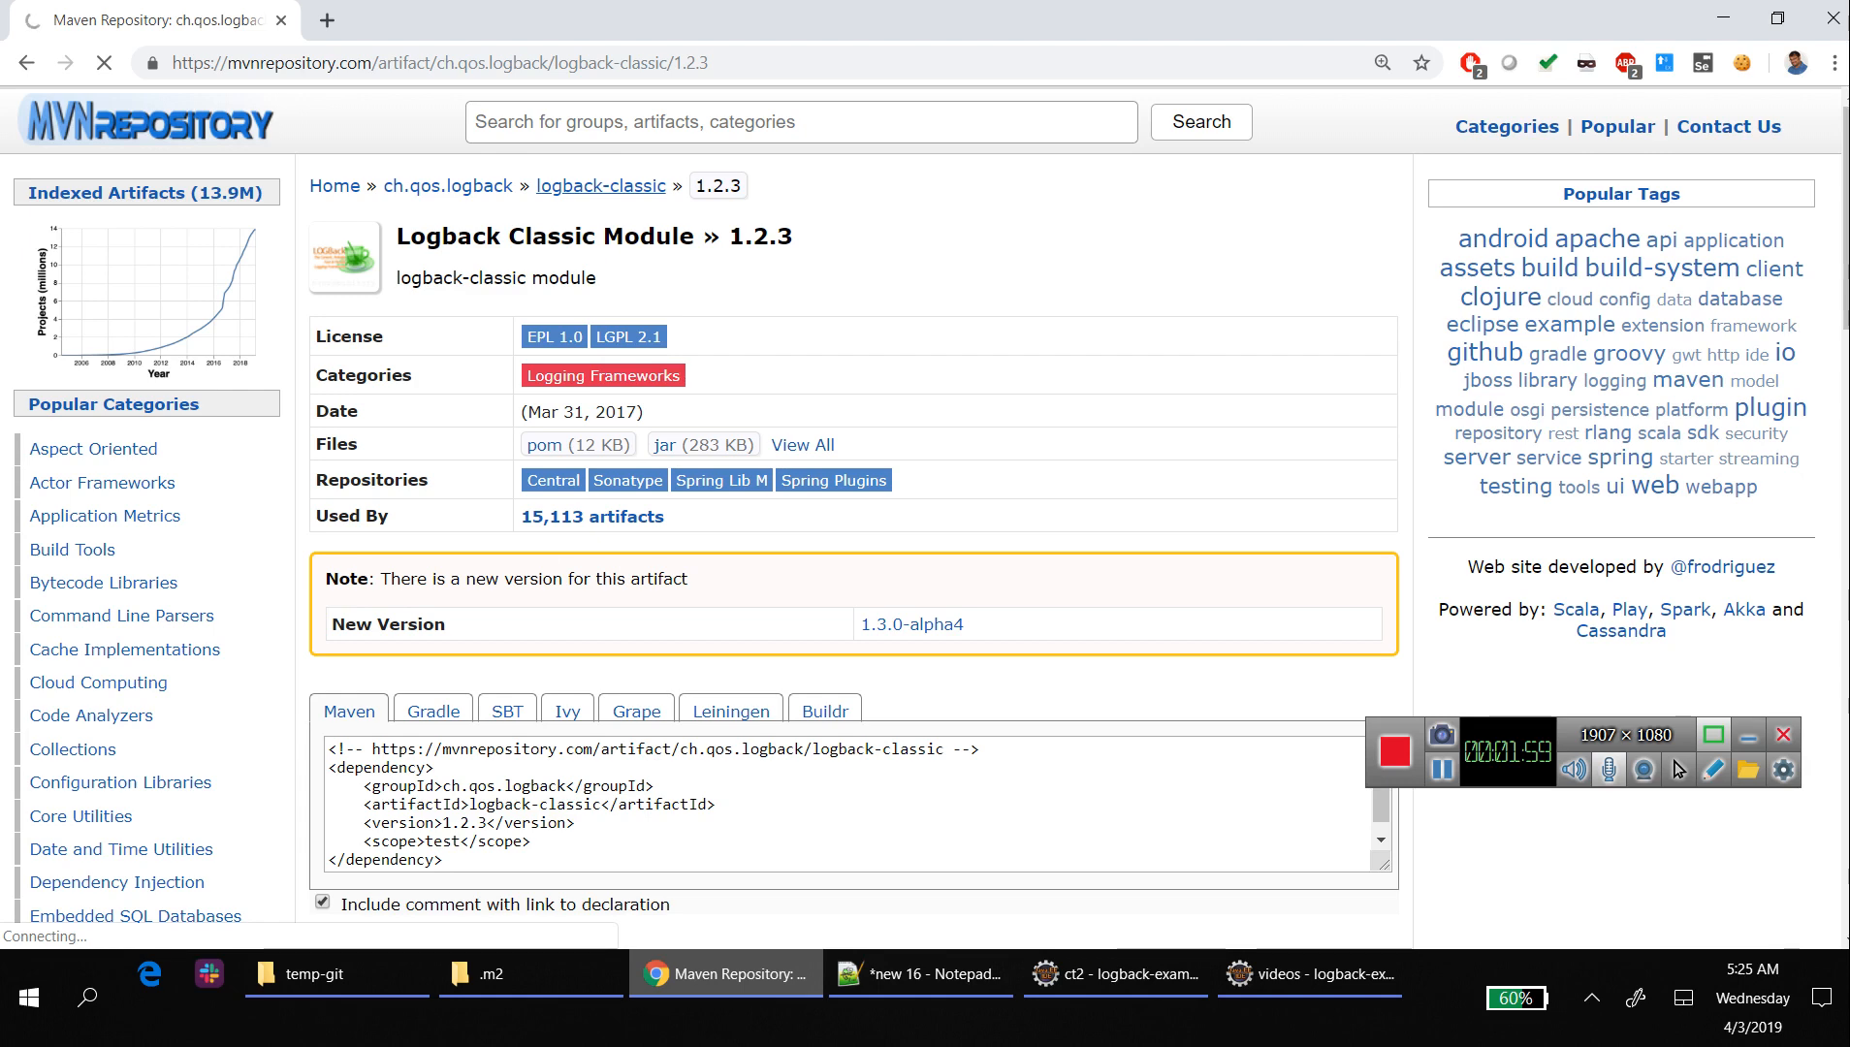
click(599, 184)
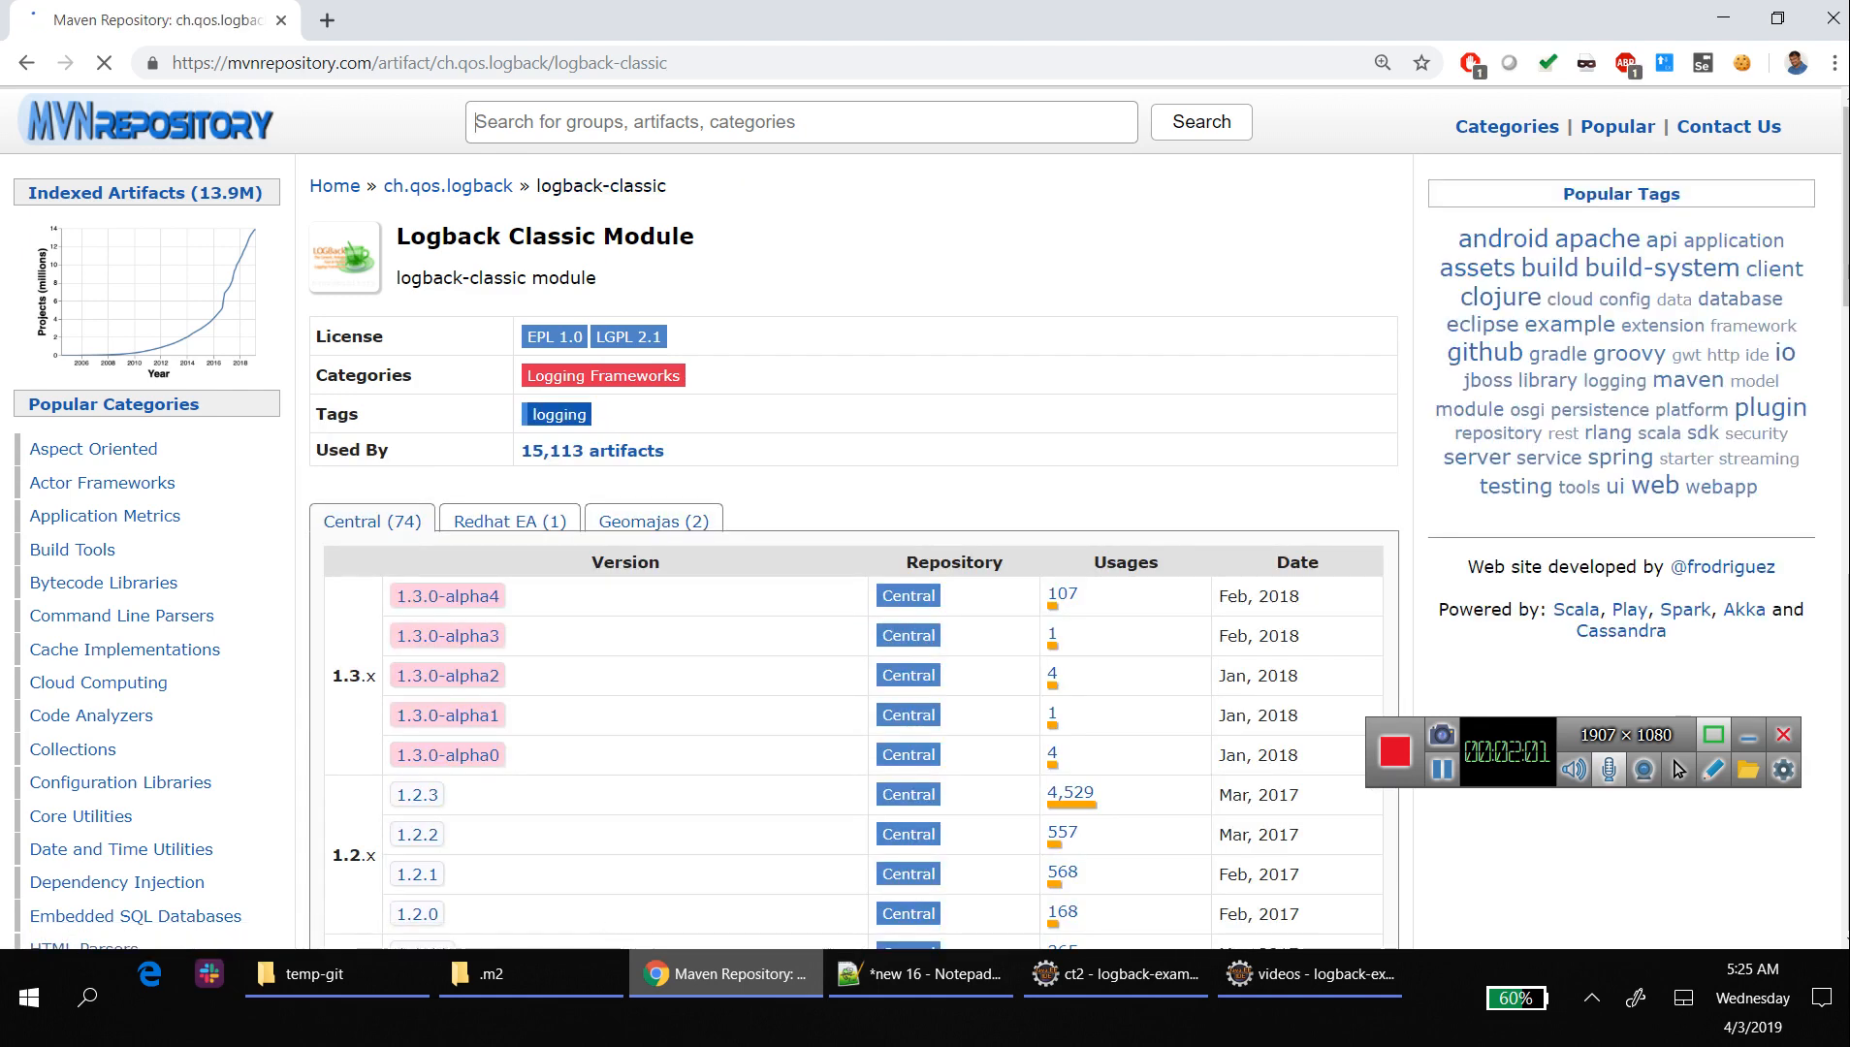
scroll(down, 3)
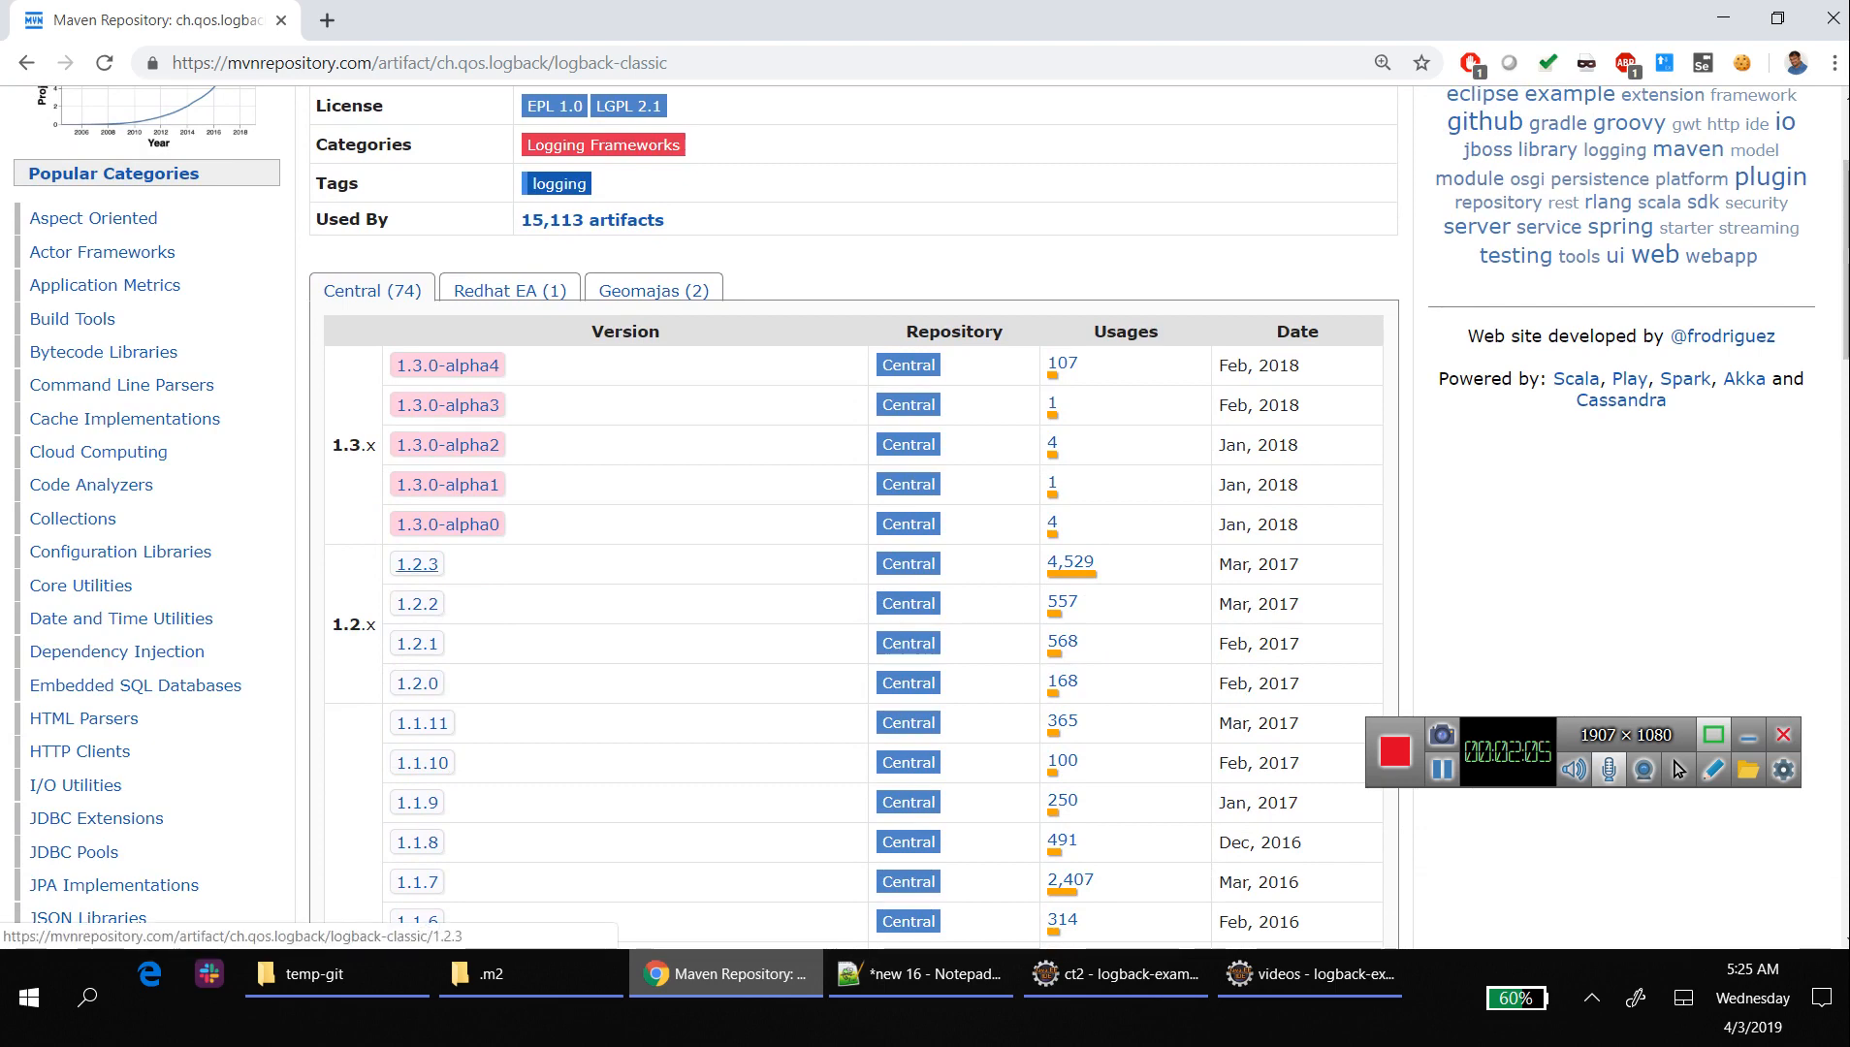
click(415, 564)
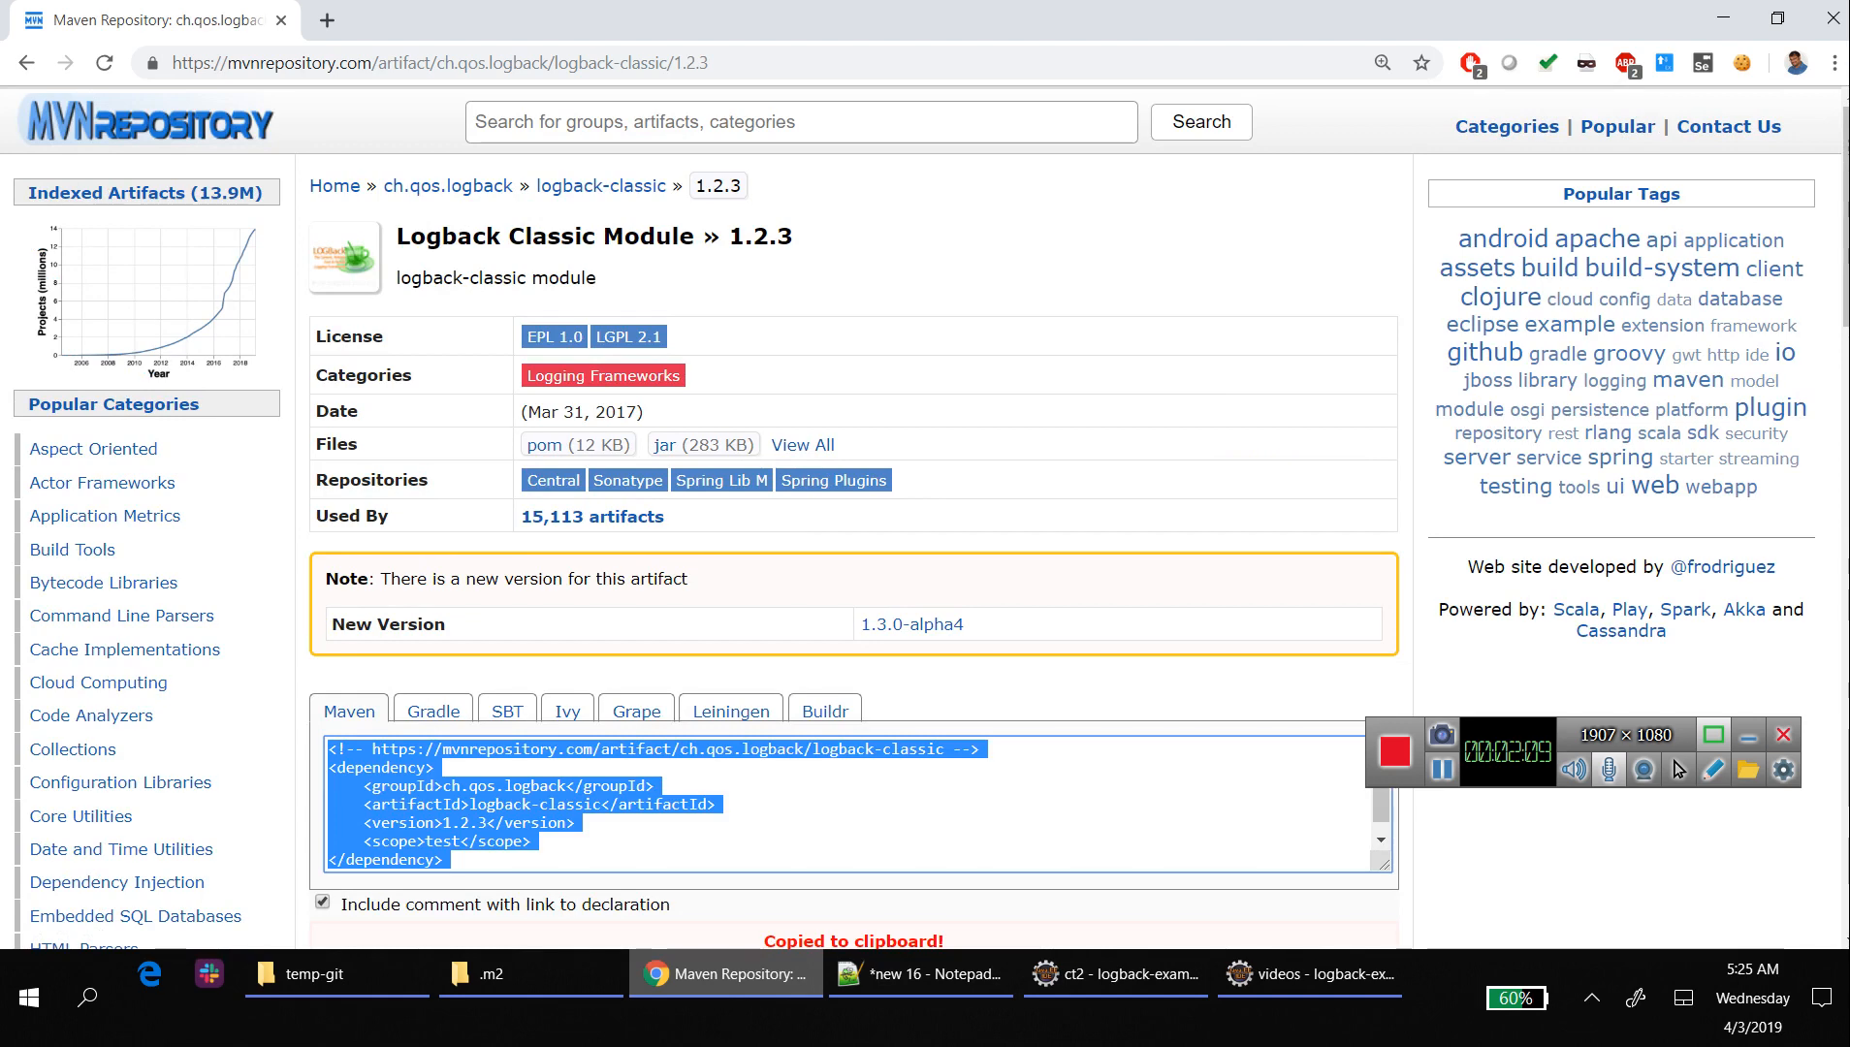
click(1307, 973)
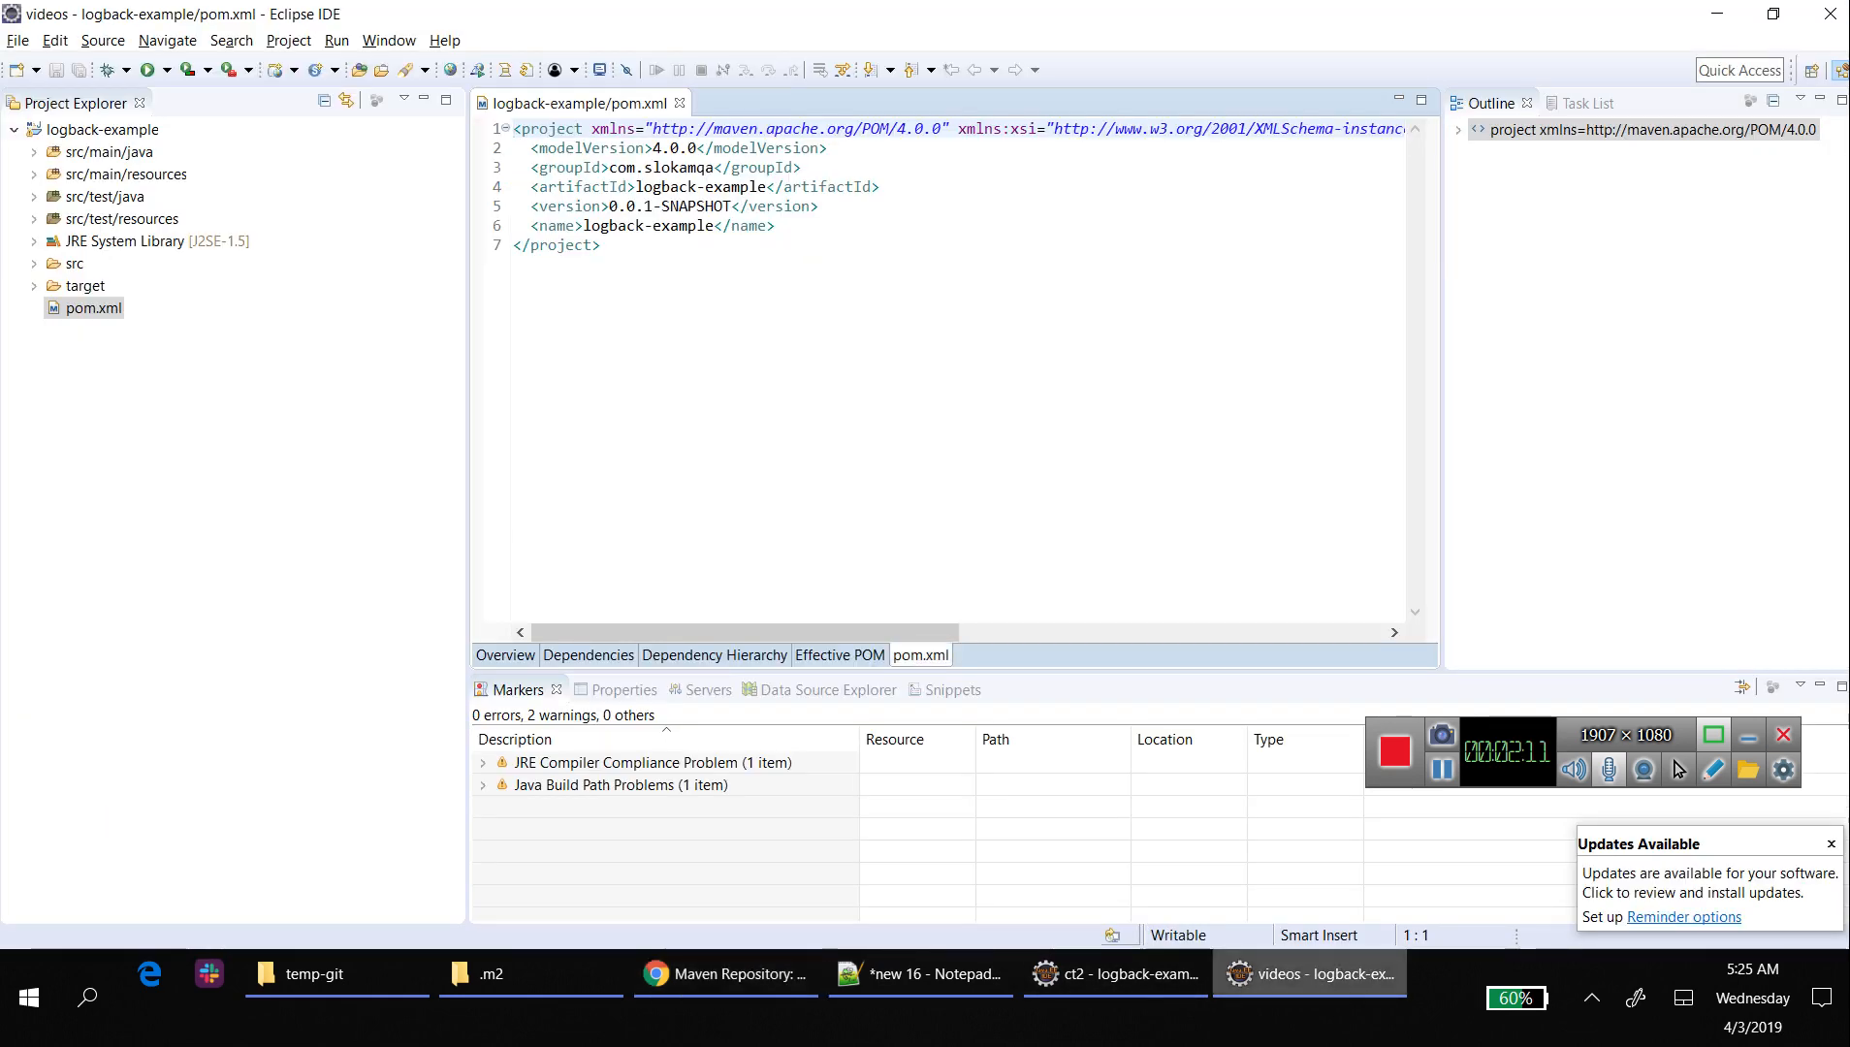
- Begin a <dependencies> element in the logback-example pom.xml
text(<depe)
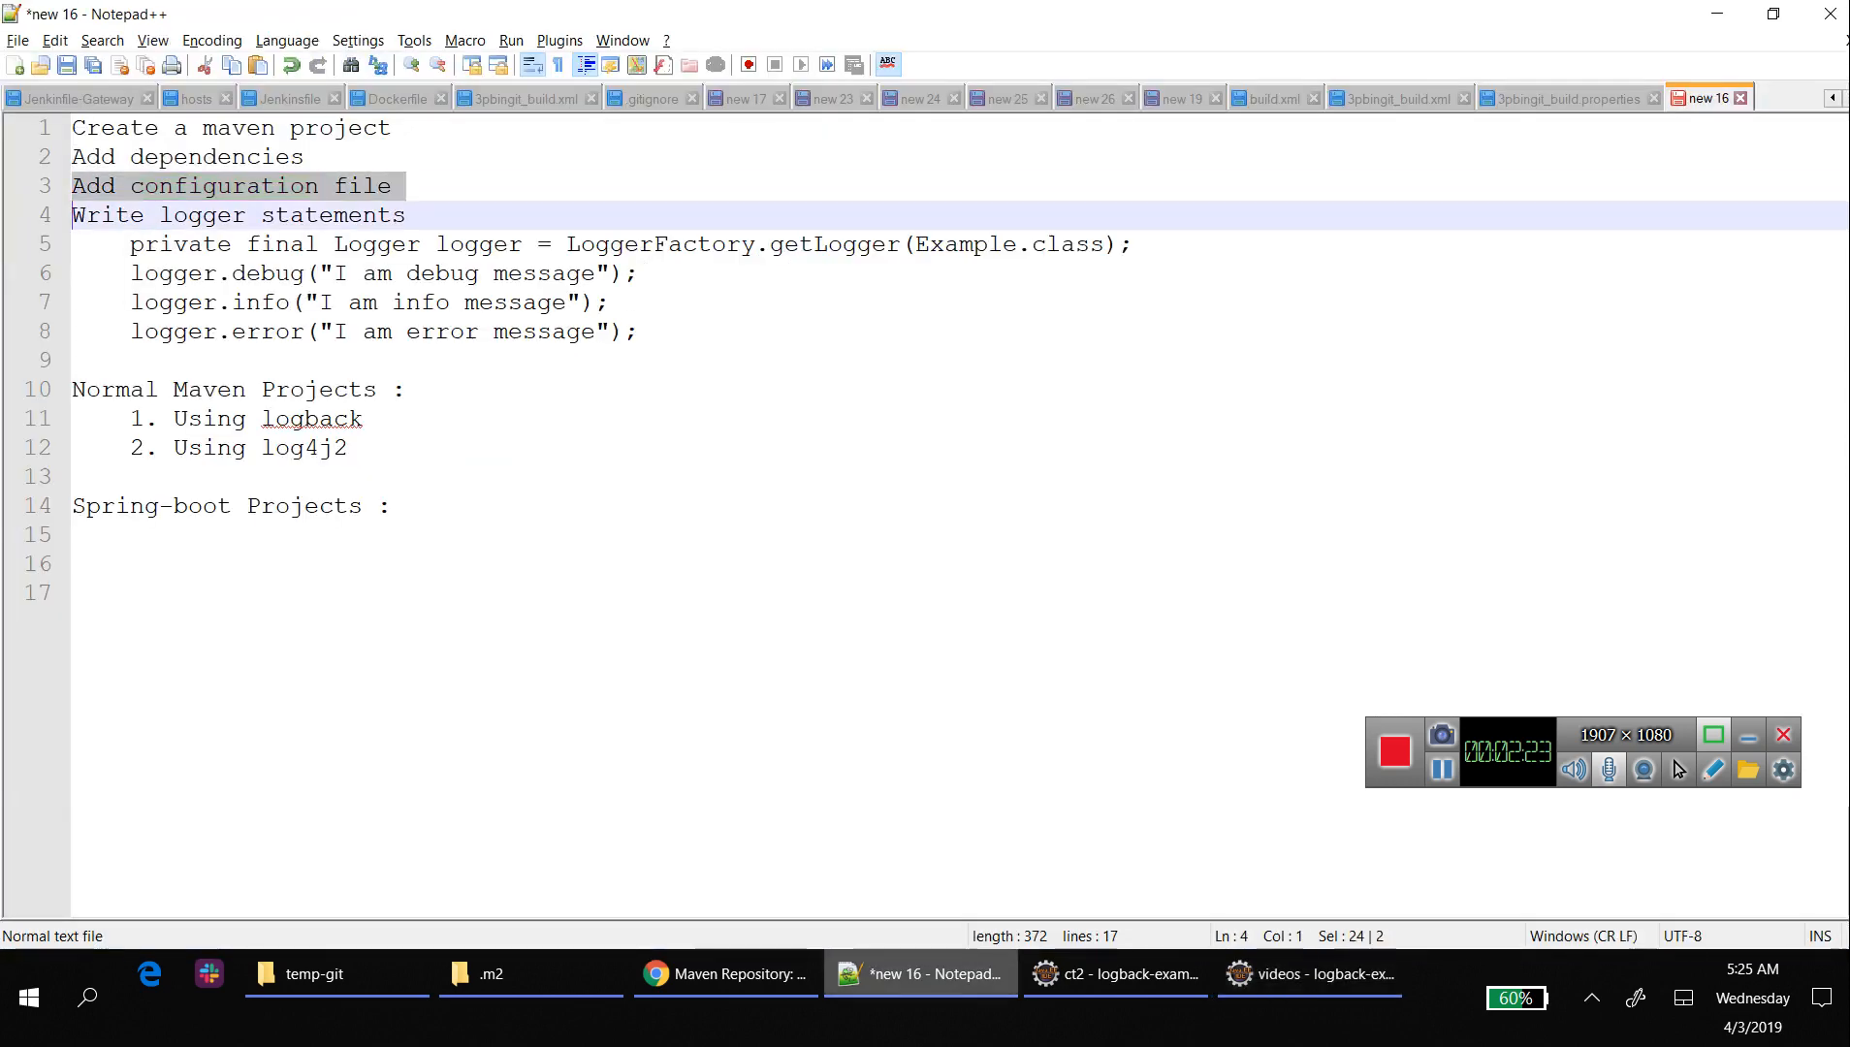
- Note '- logback.xml' as the configuration file, bring up the temp-git folder, return to Eclipse
text(-)
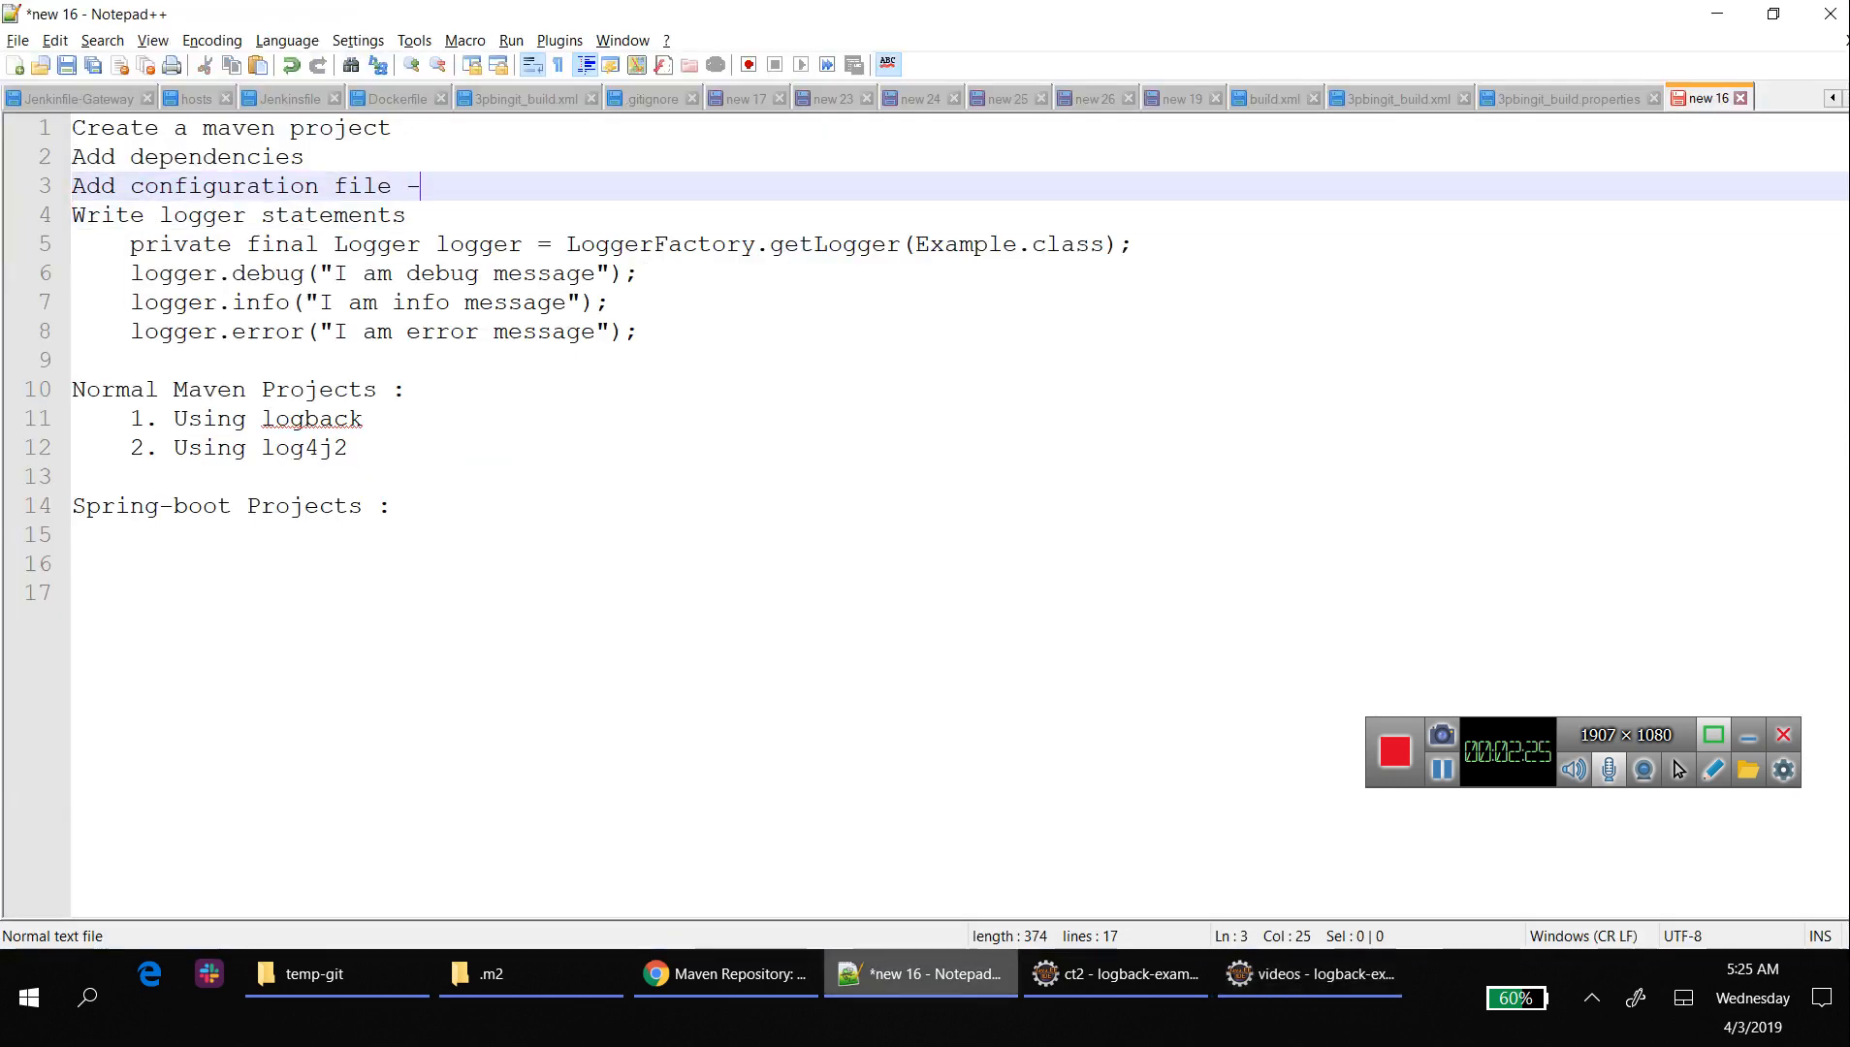
text(logback.)
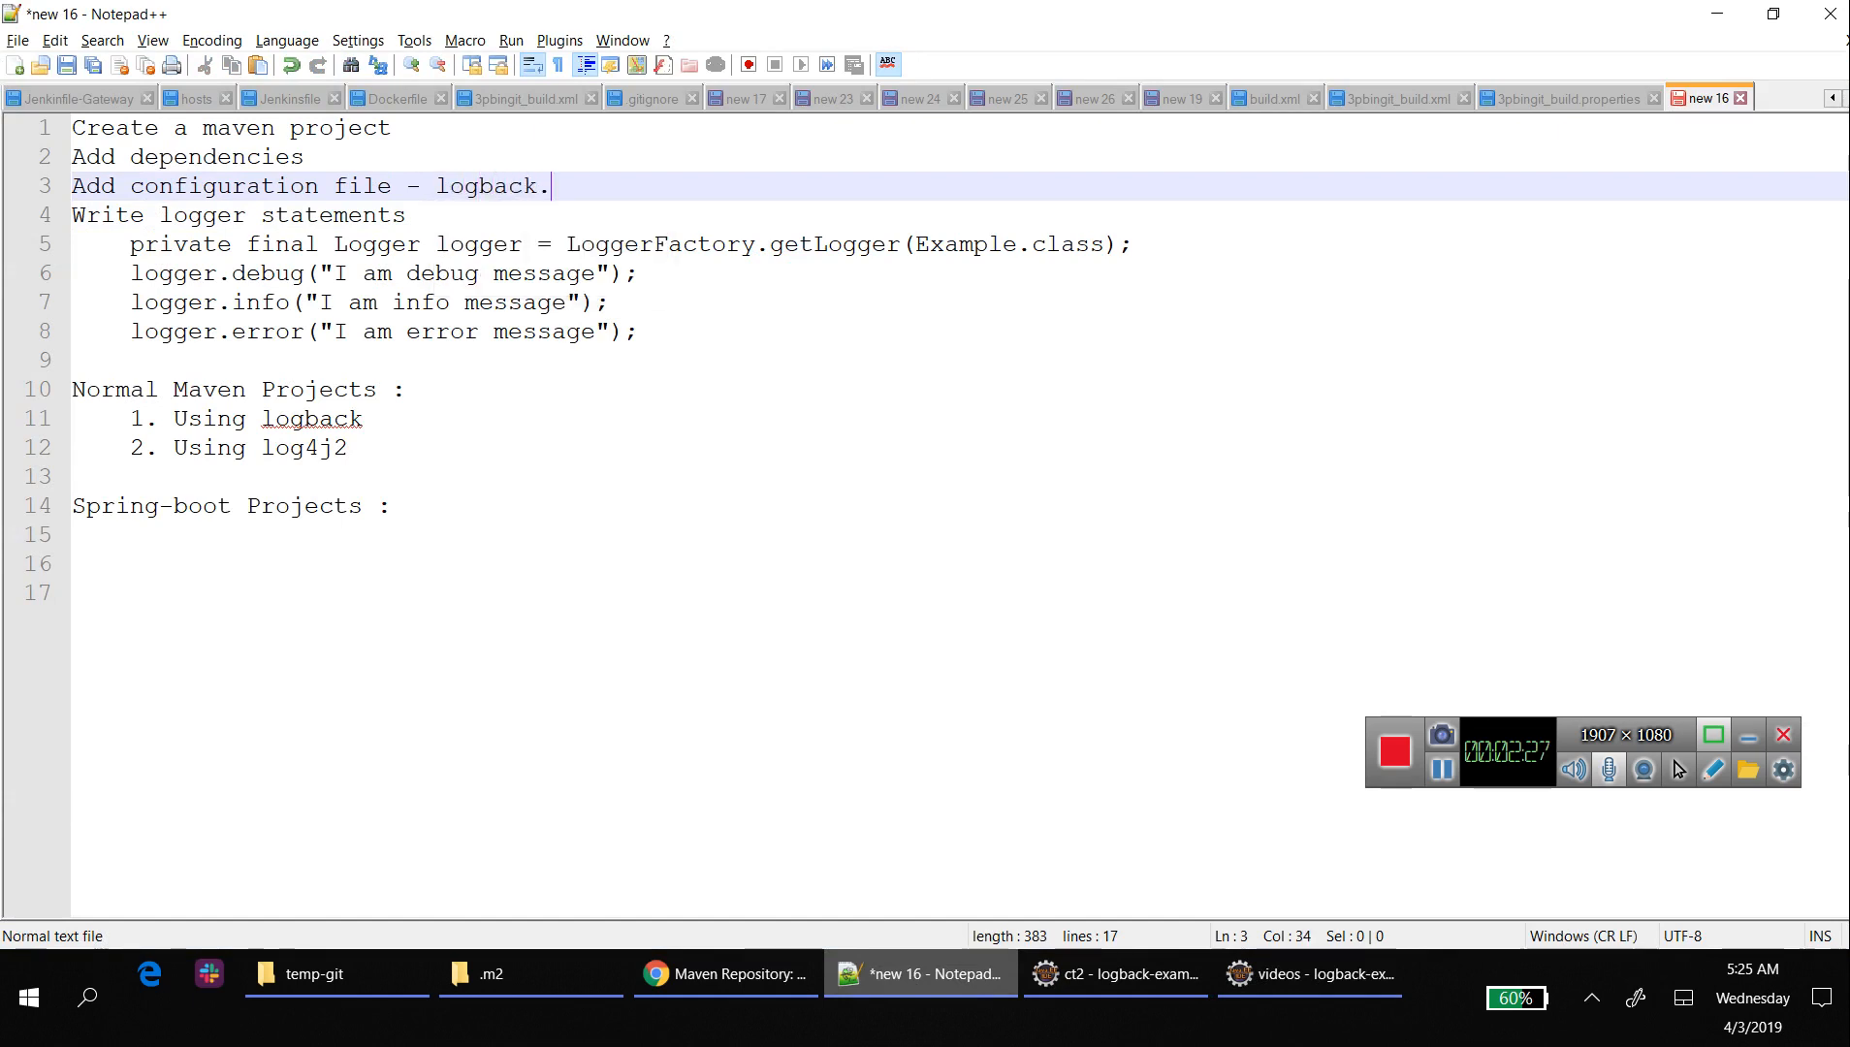
text(xml)
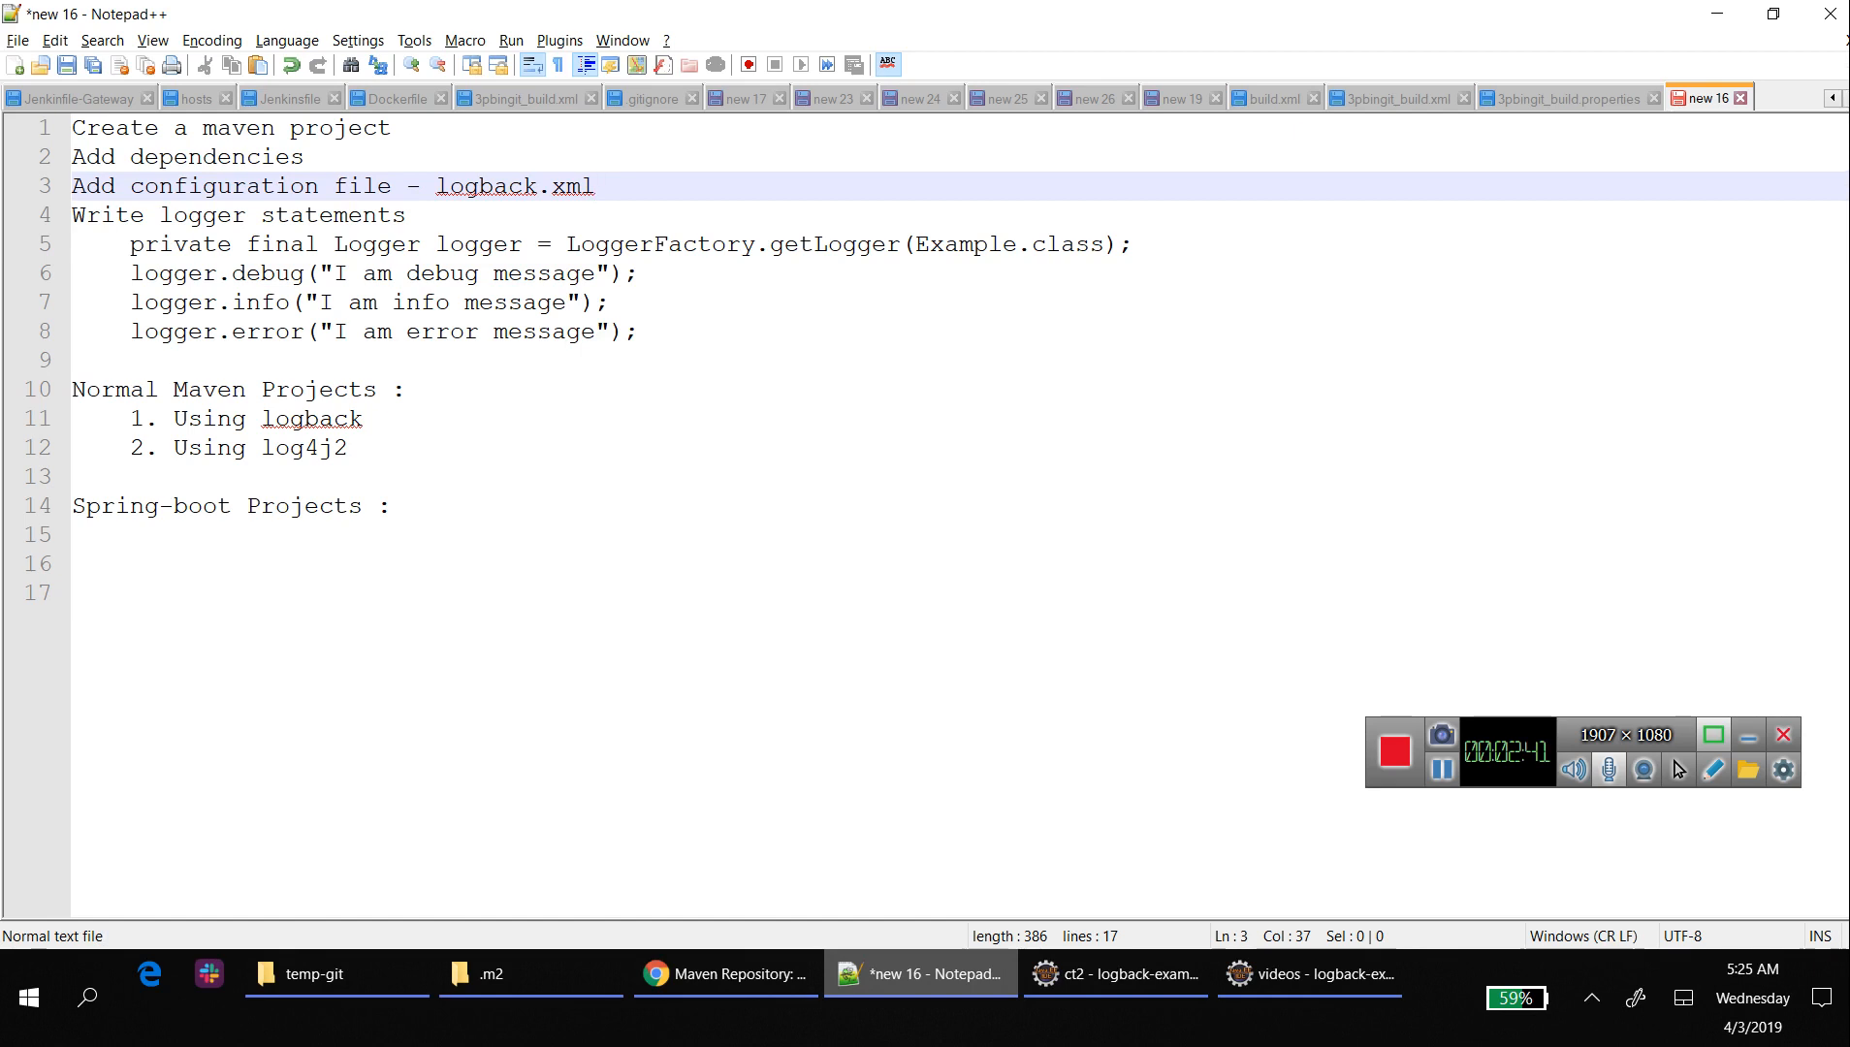
click(314, 974)
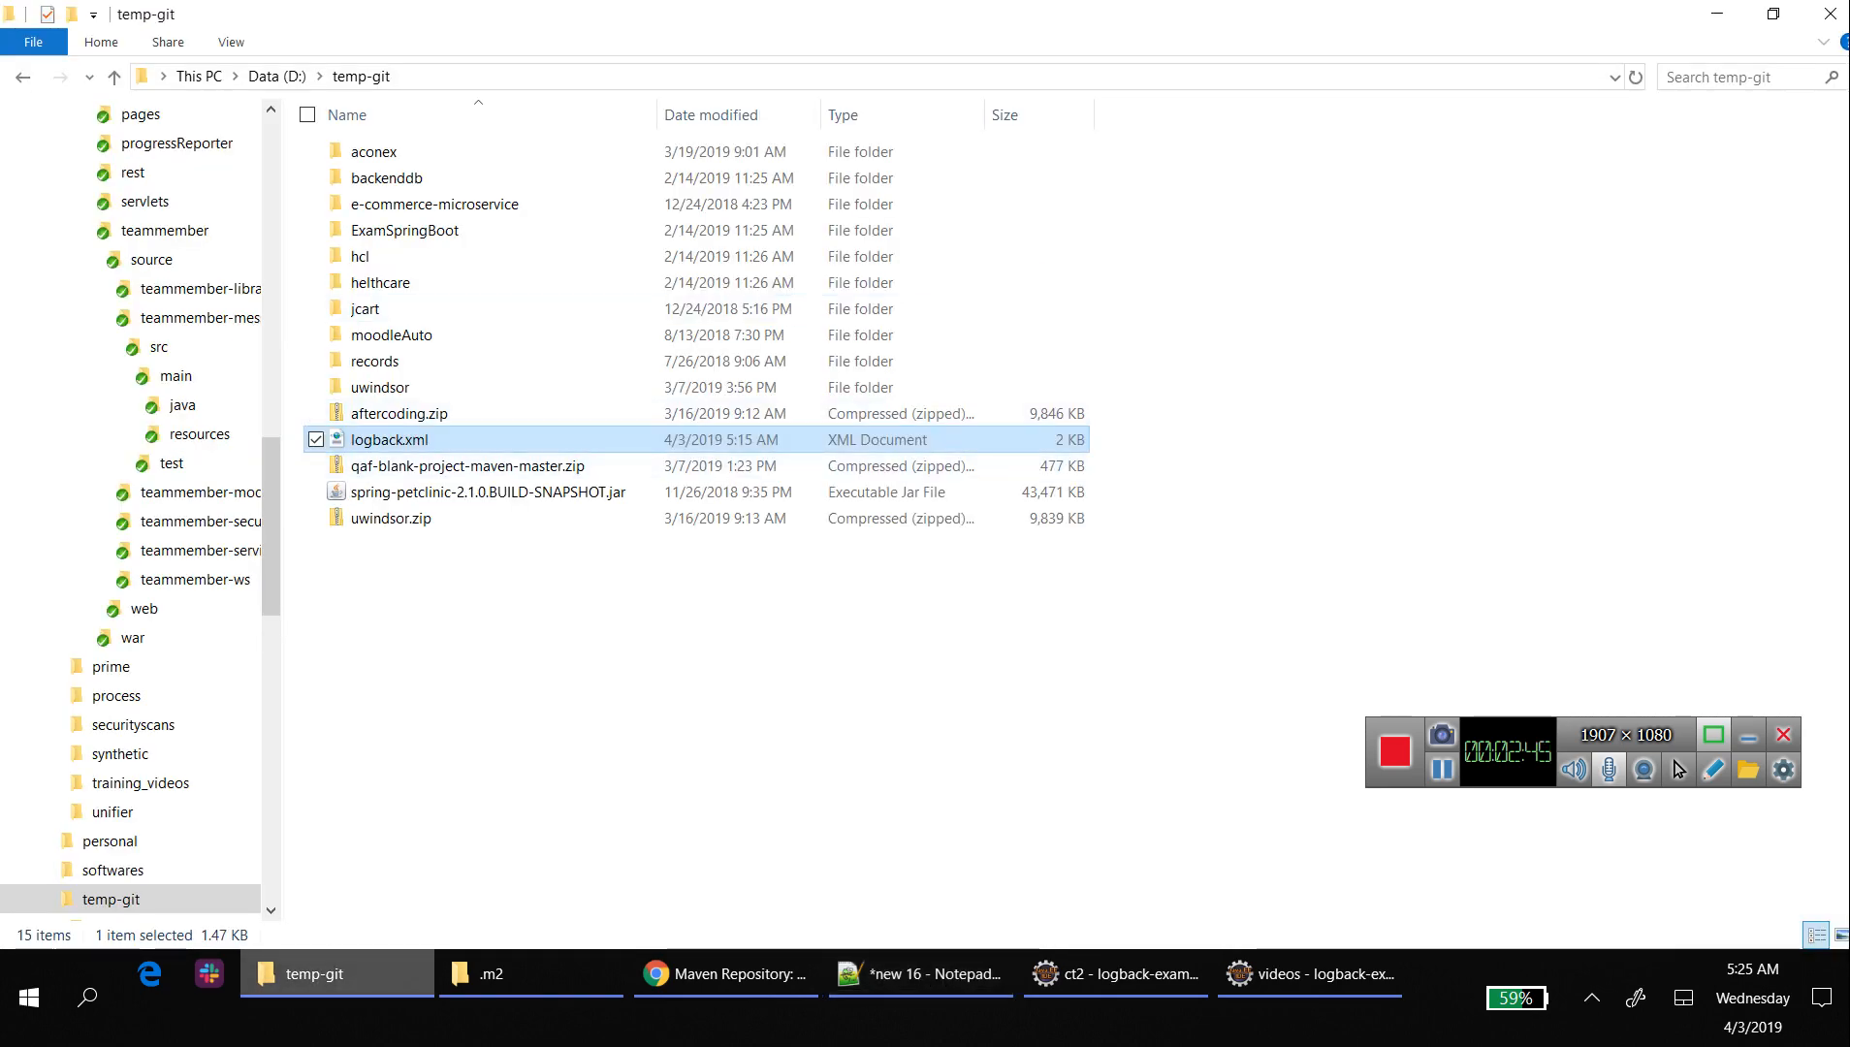
click(1309, 973)
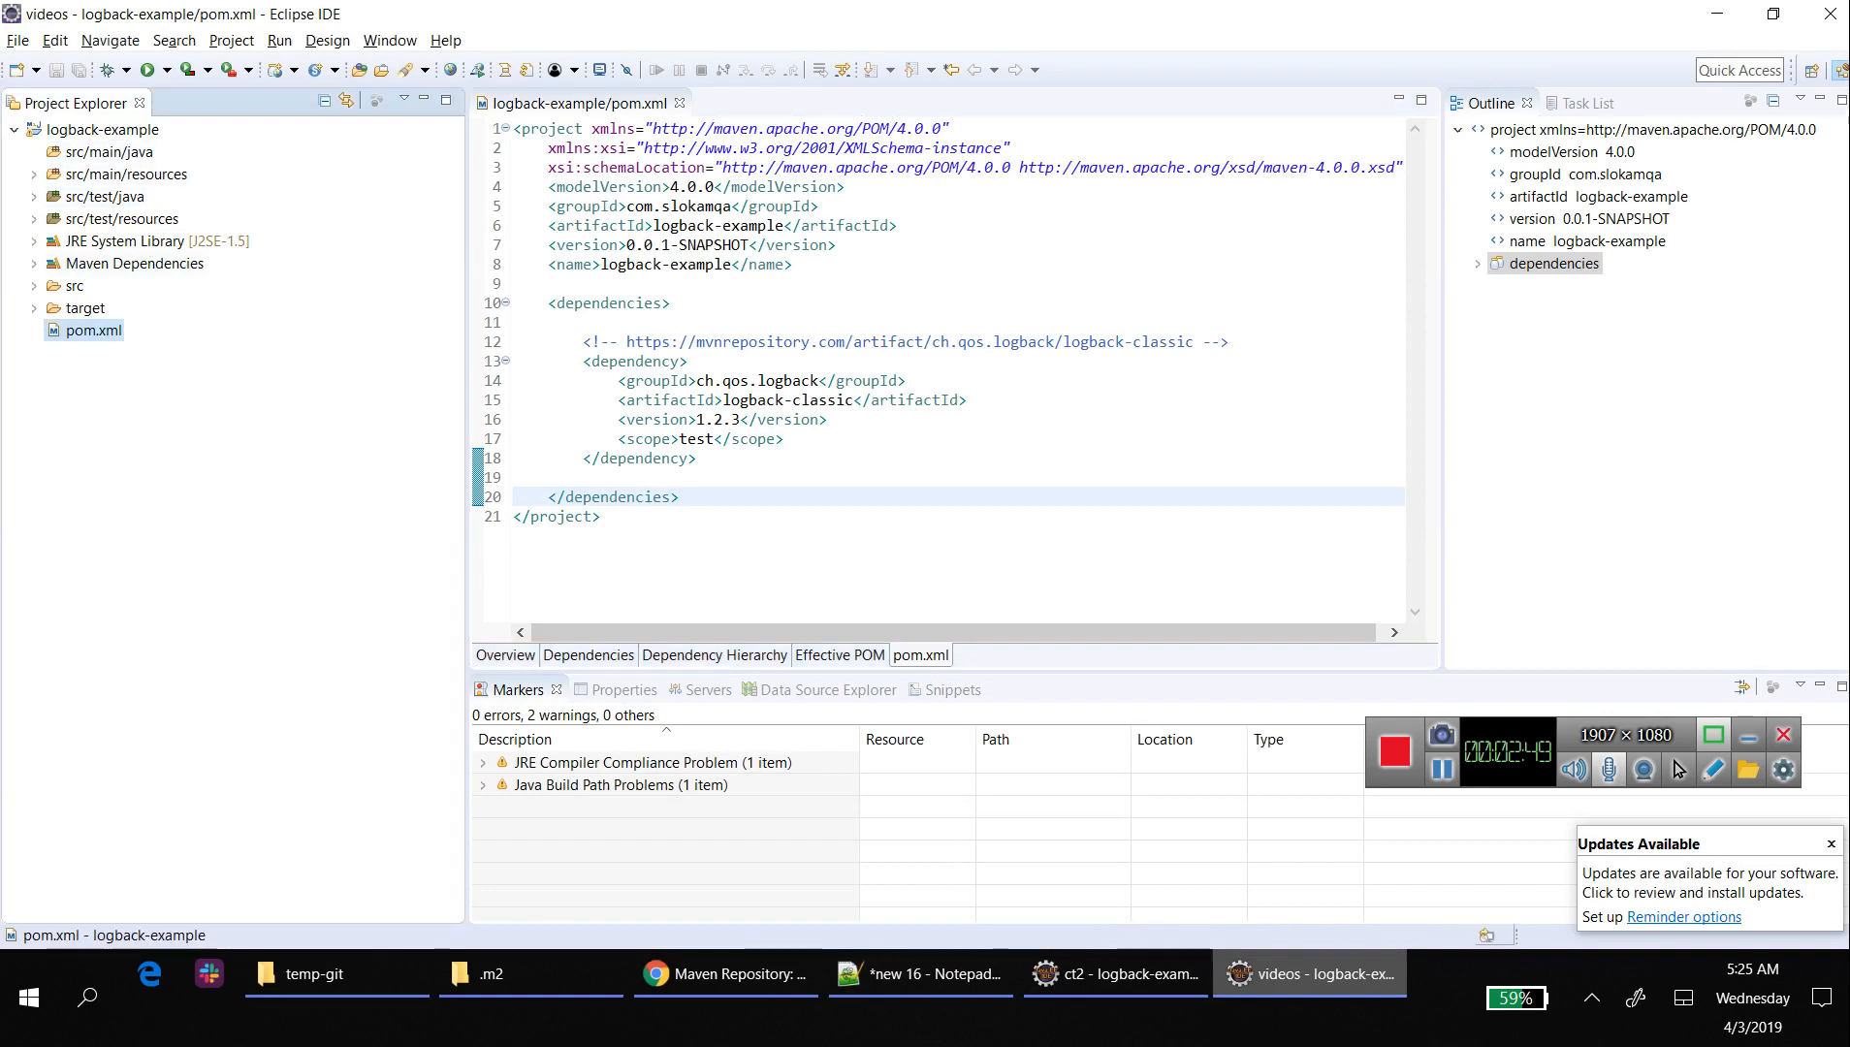
- Paste logback.xml into src/main/resources and src/test/resources, then target src/main/java for a new class
click(128, 172)
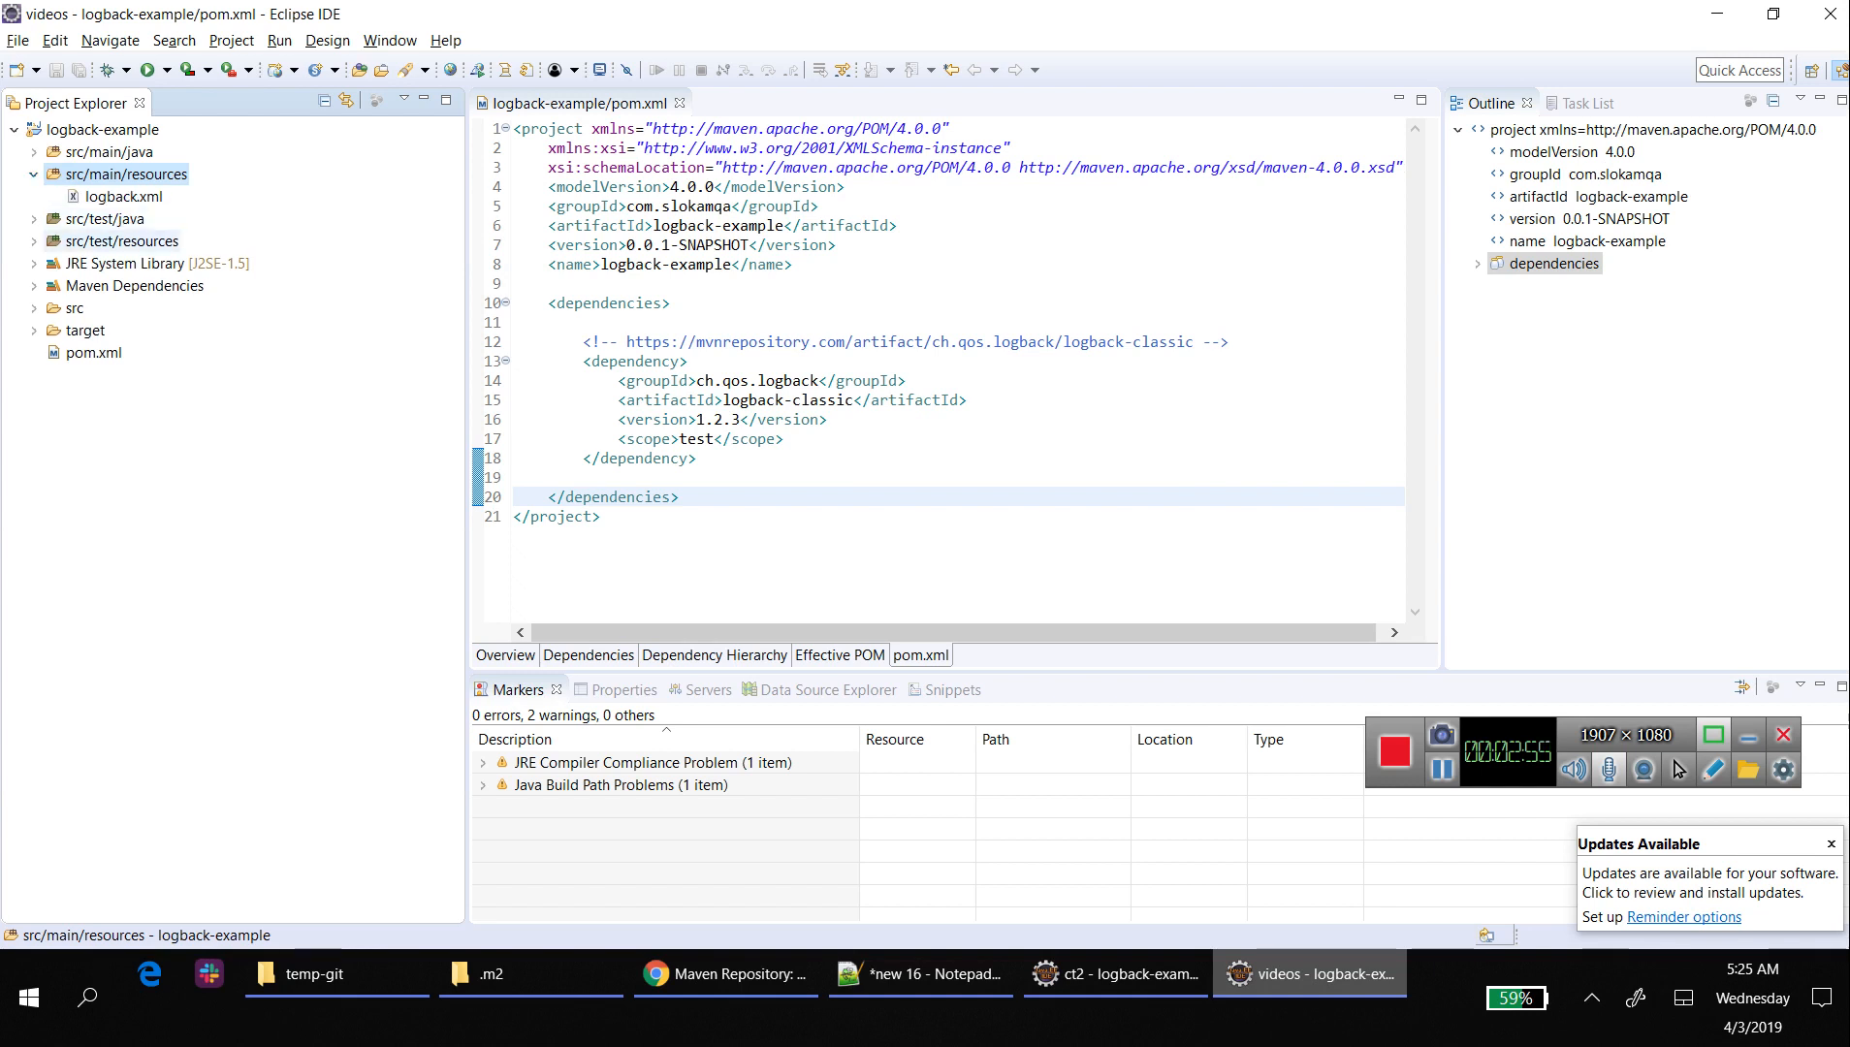
click(123, 240)
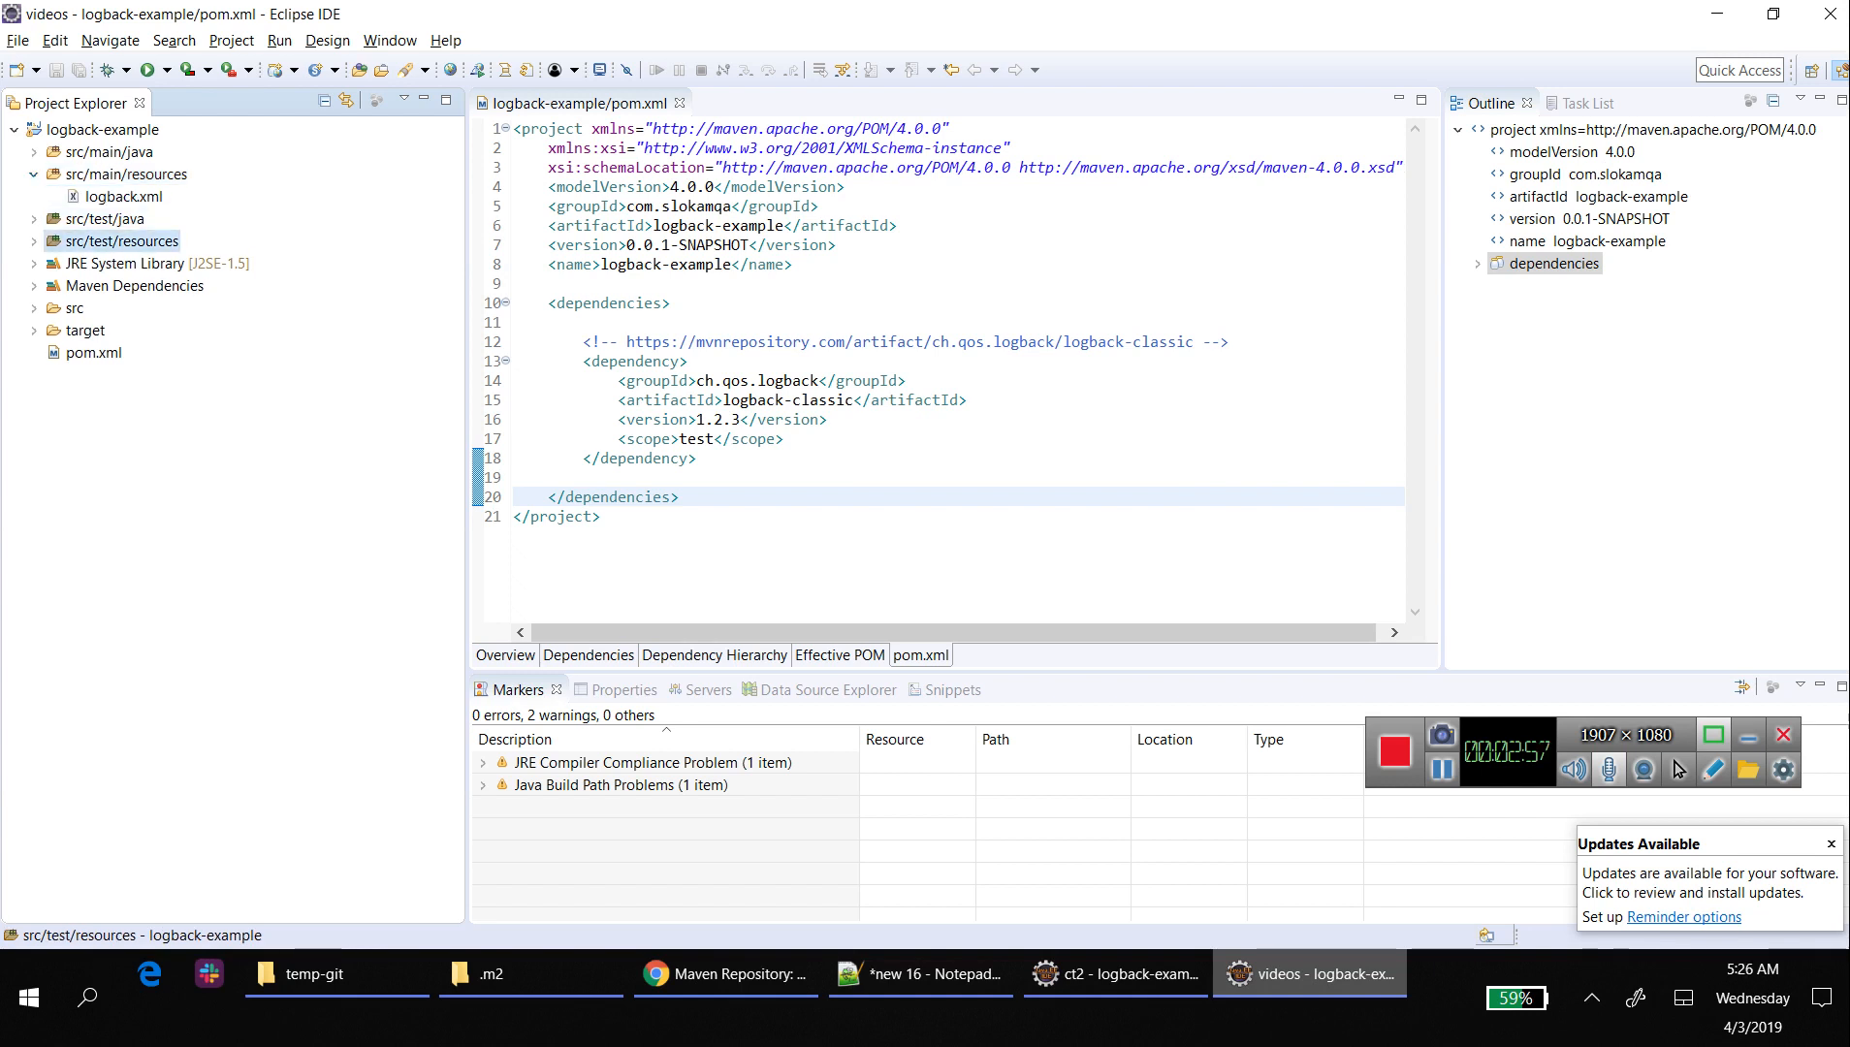
click(33, 242)
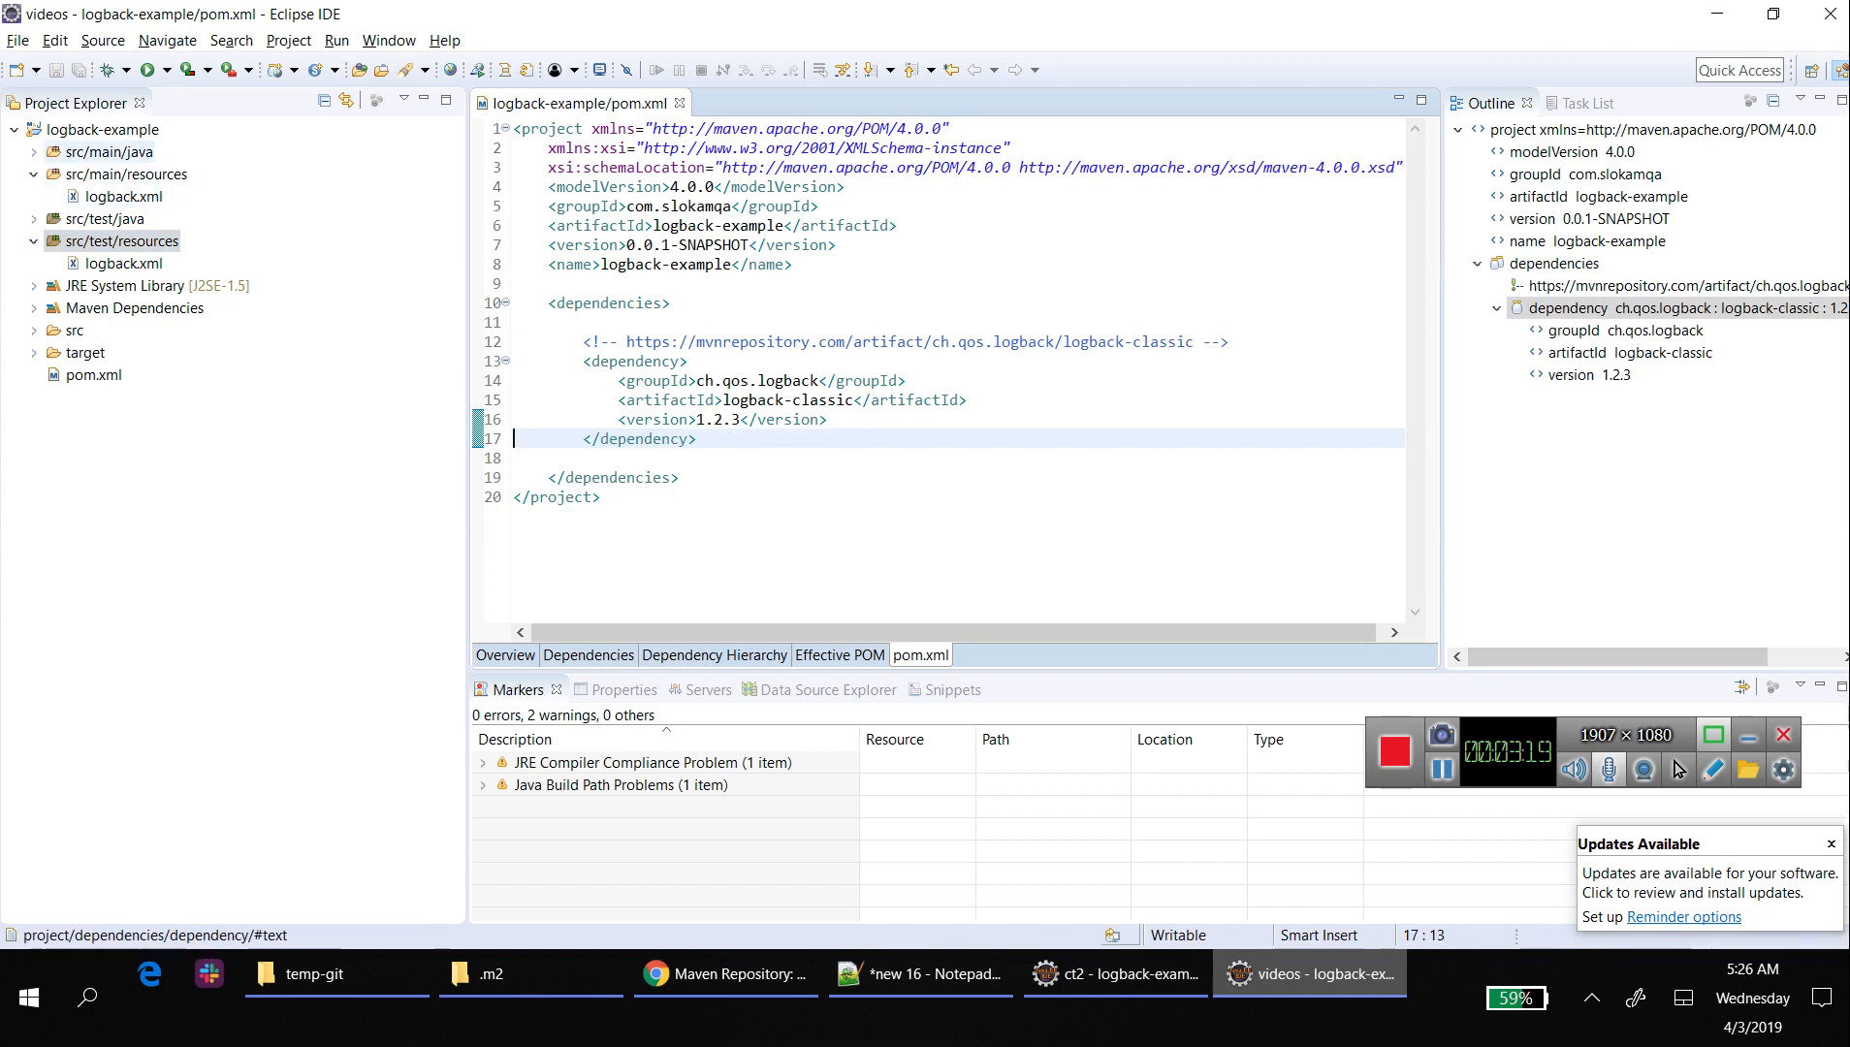
click(110, 151)
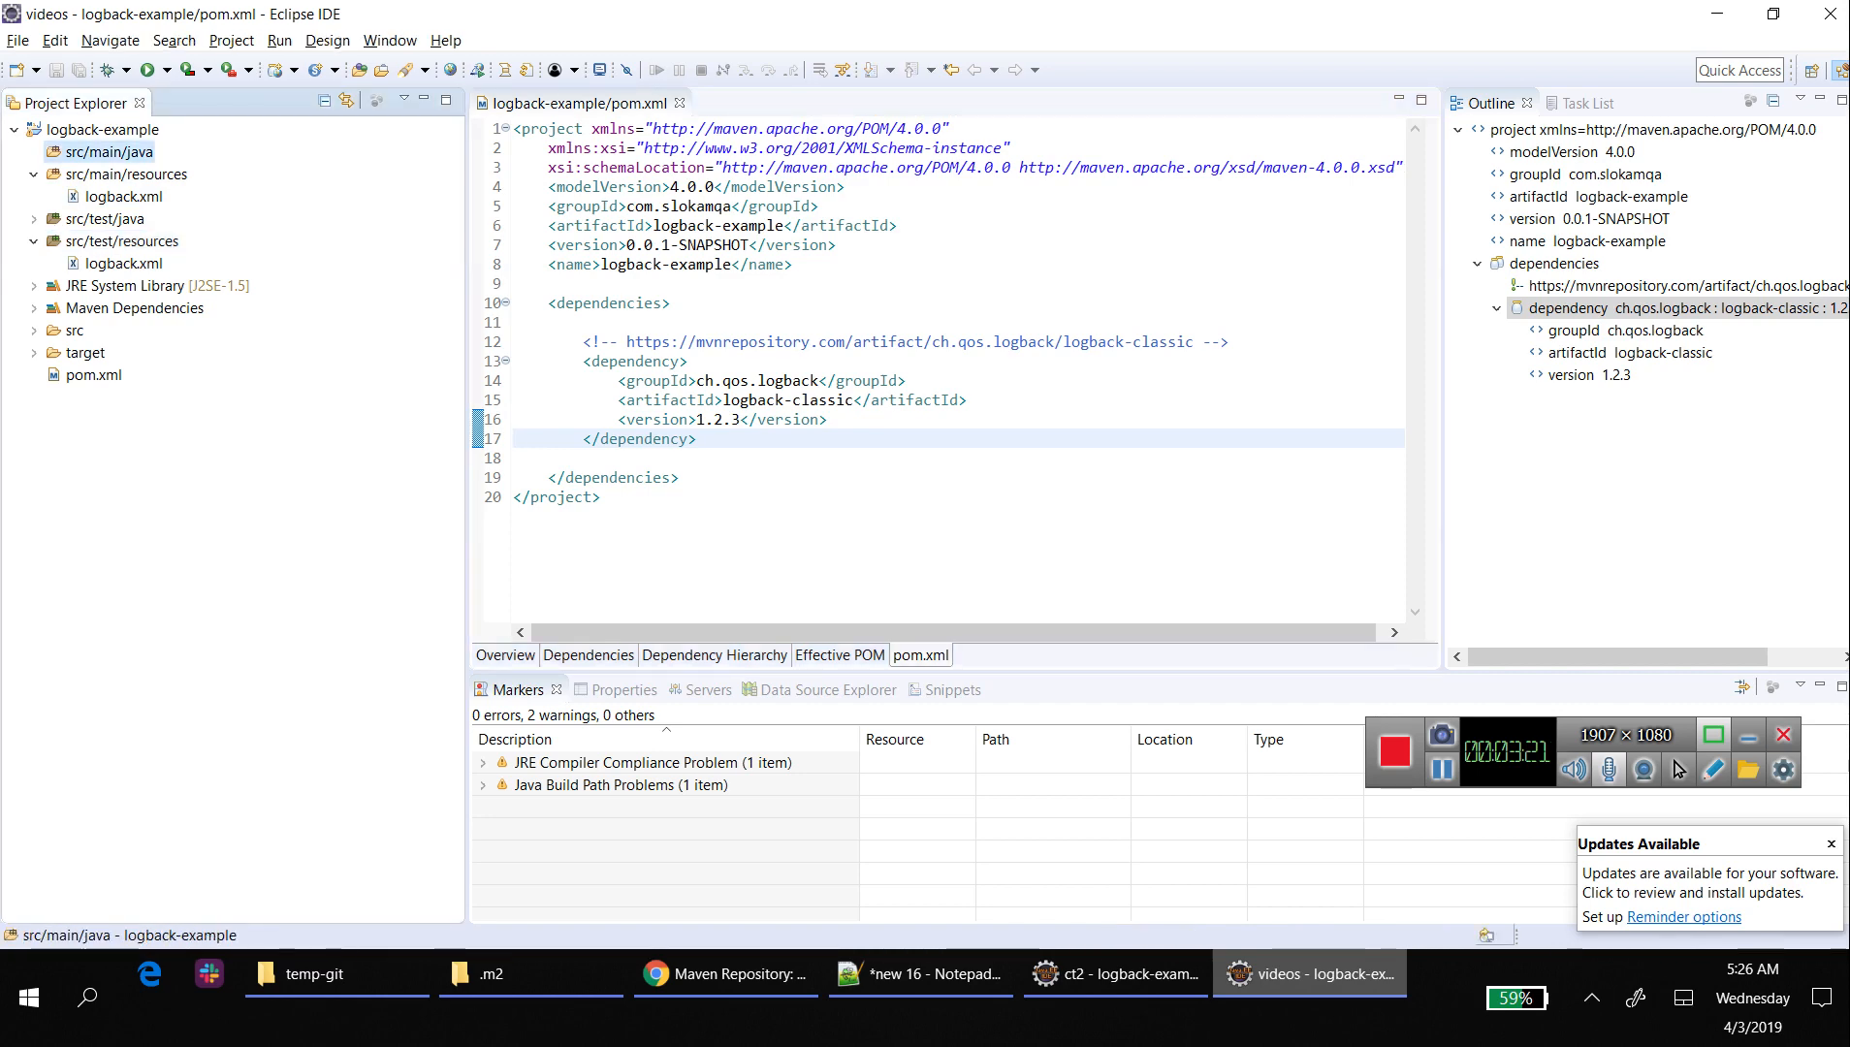
right_click(106, 151)
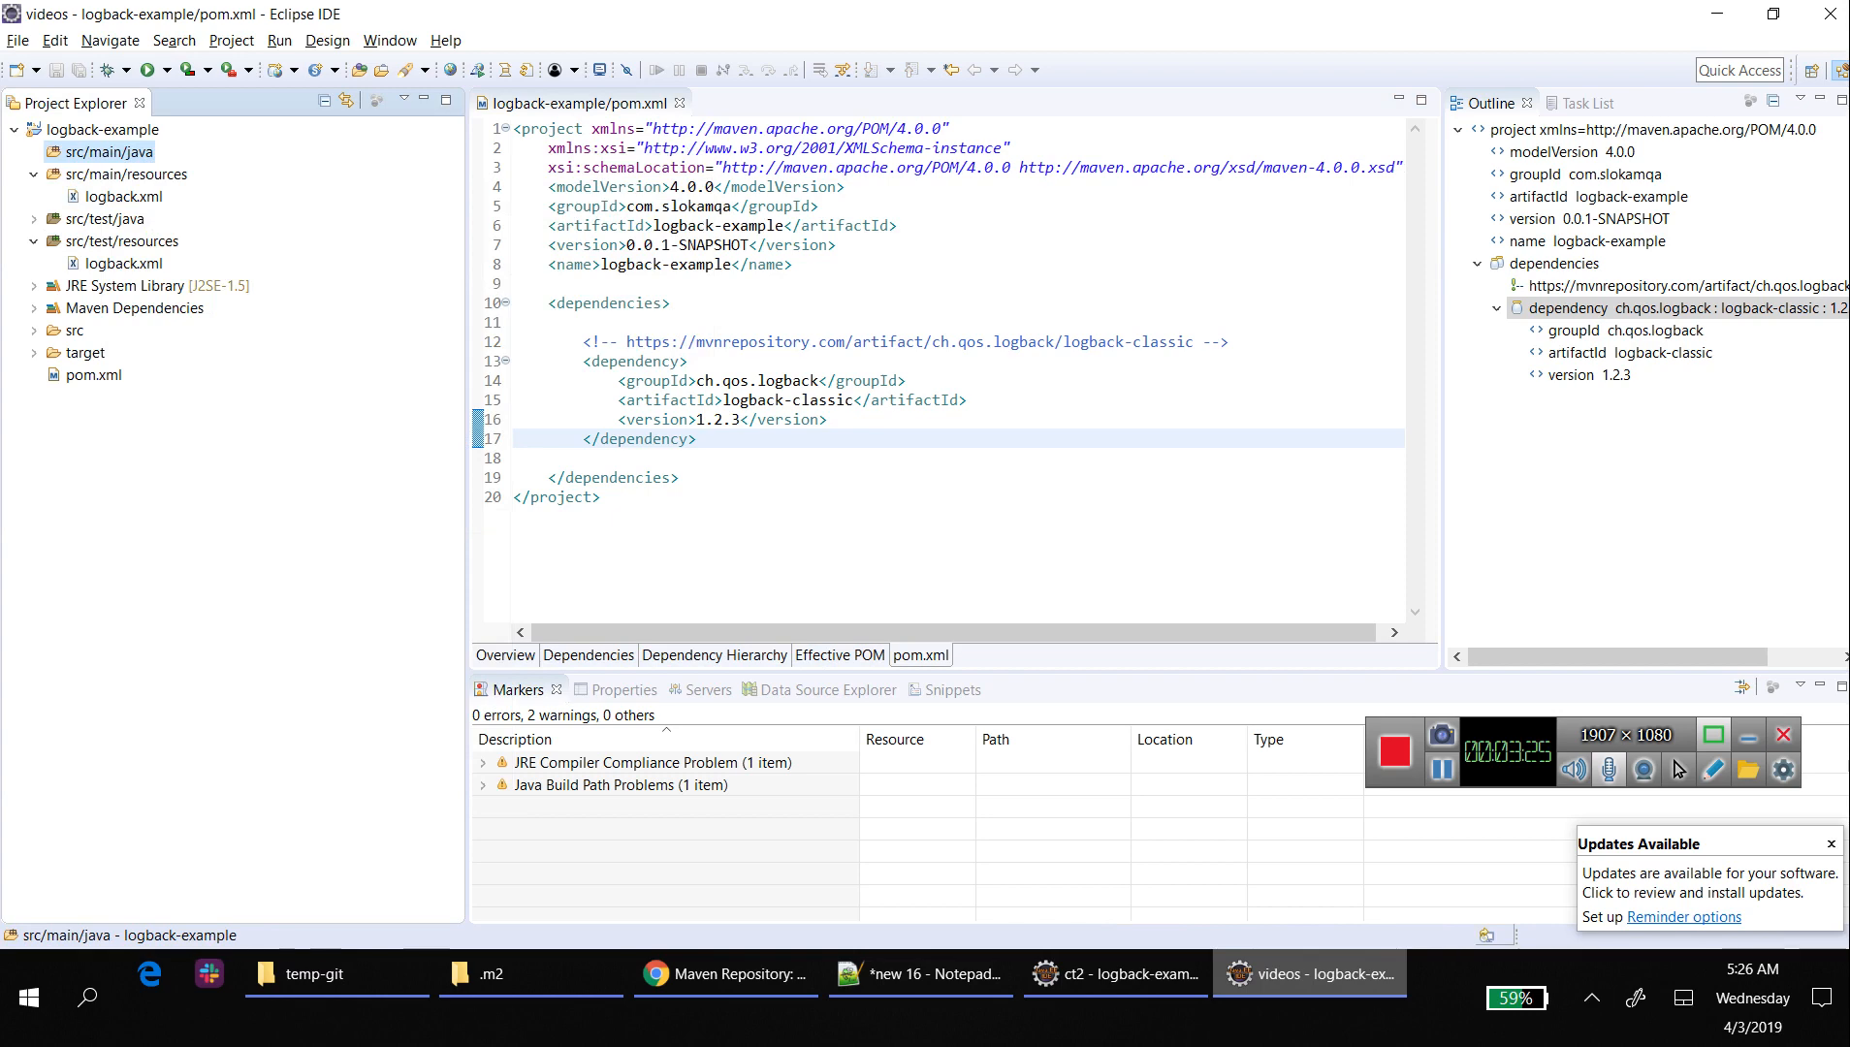
- Create class Example in package com.slokamqa.sample
text(E)
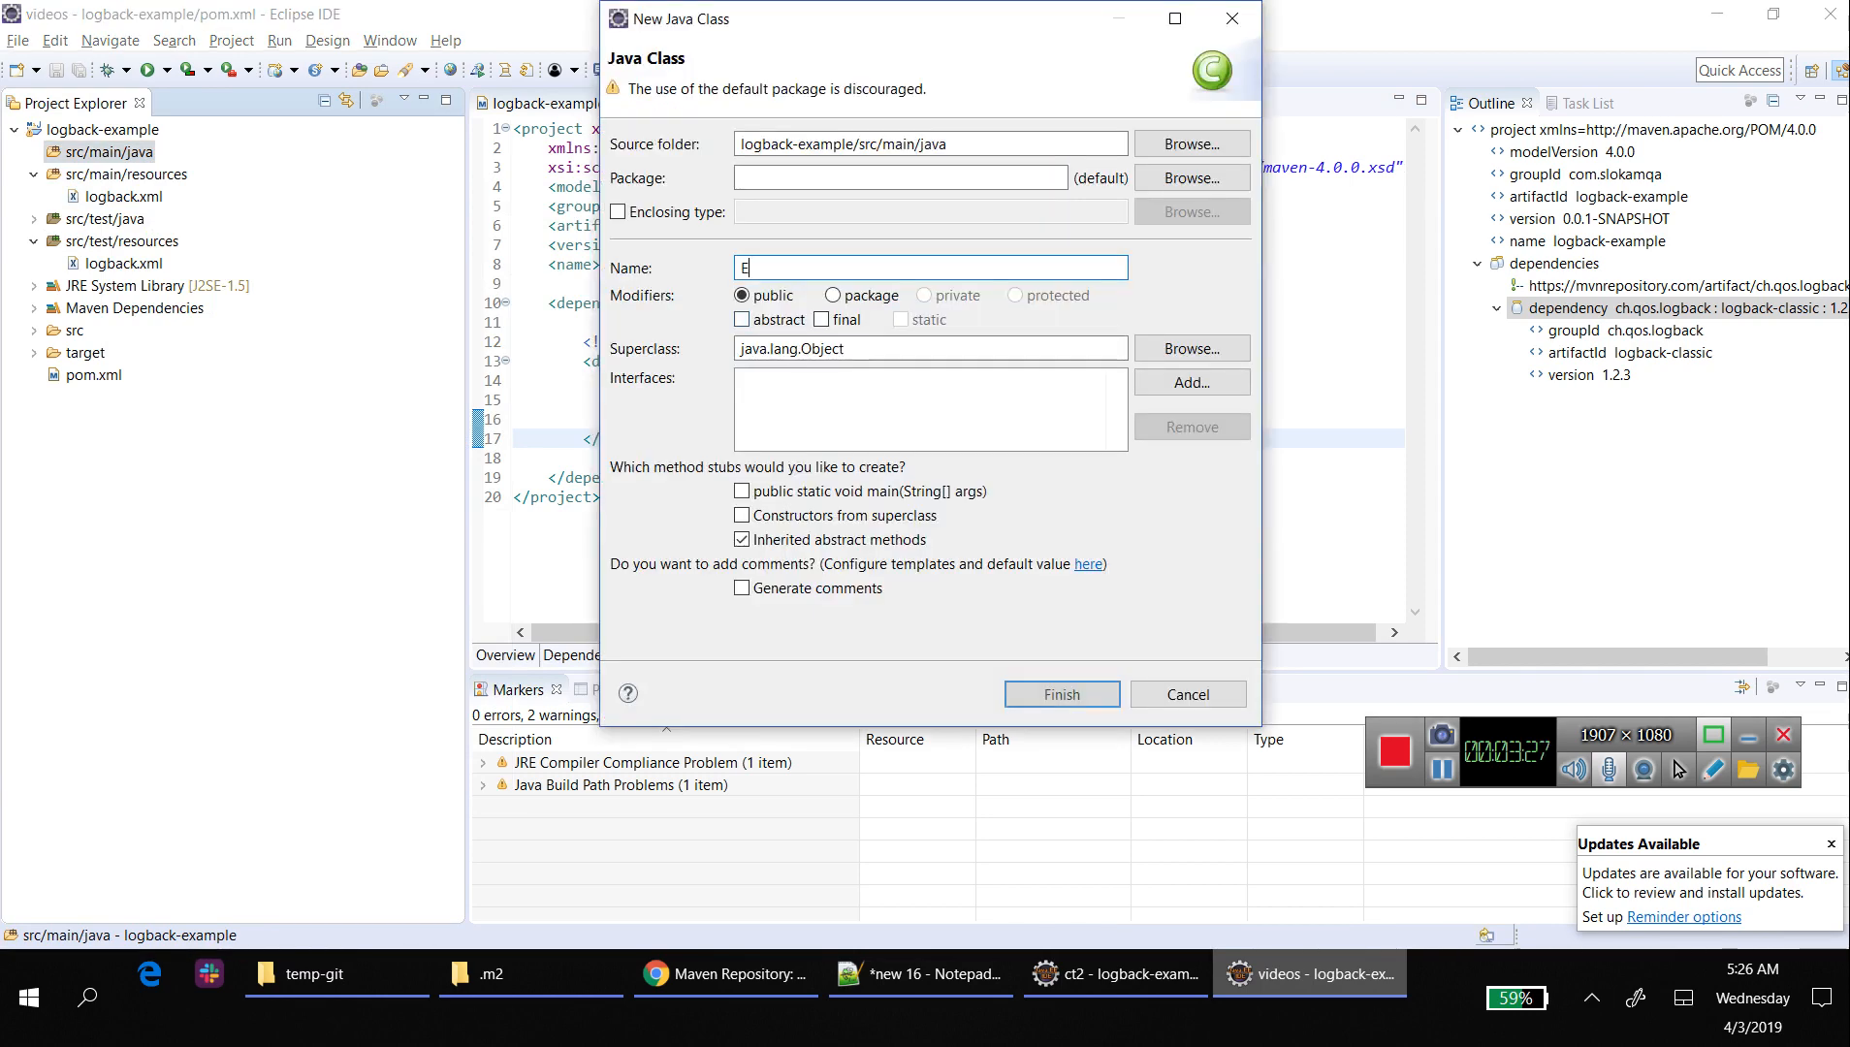
text(xapl)
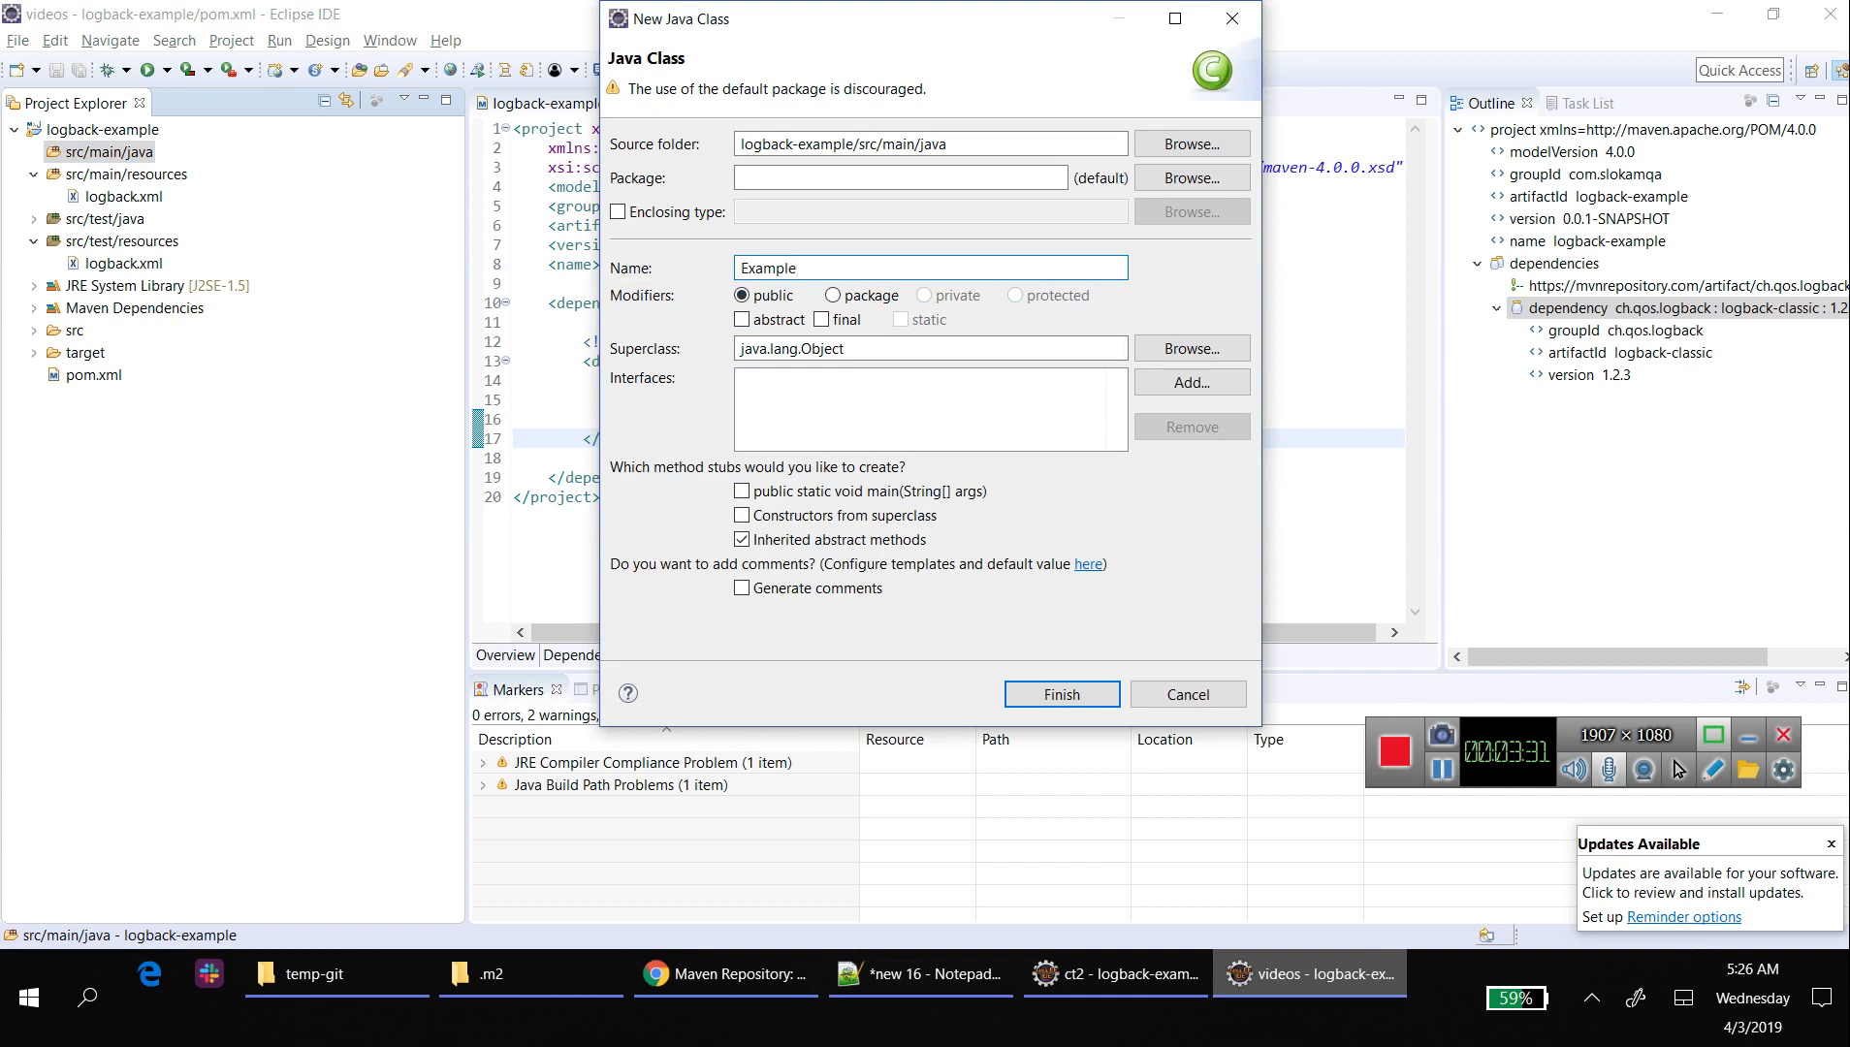
text(com.slo)
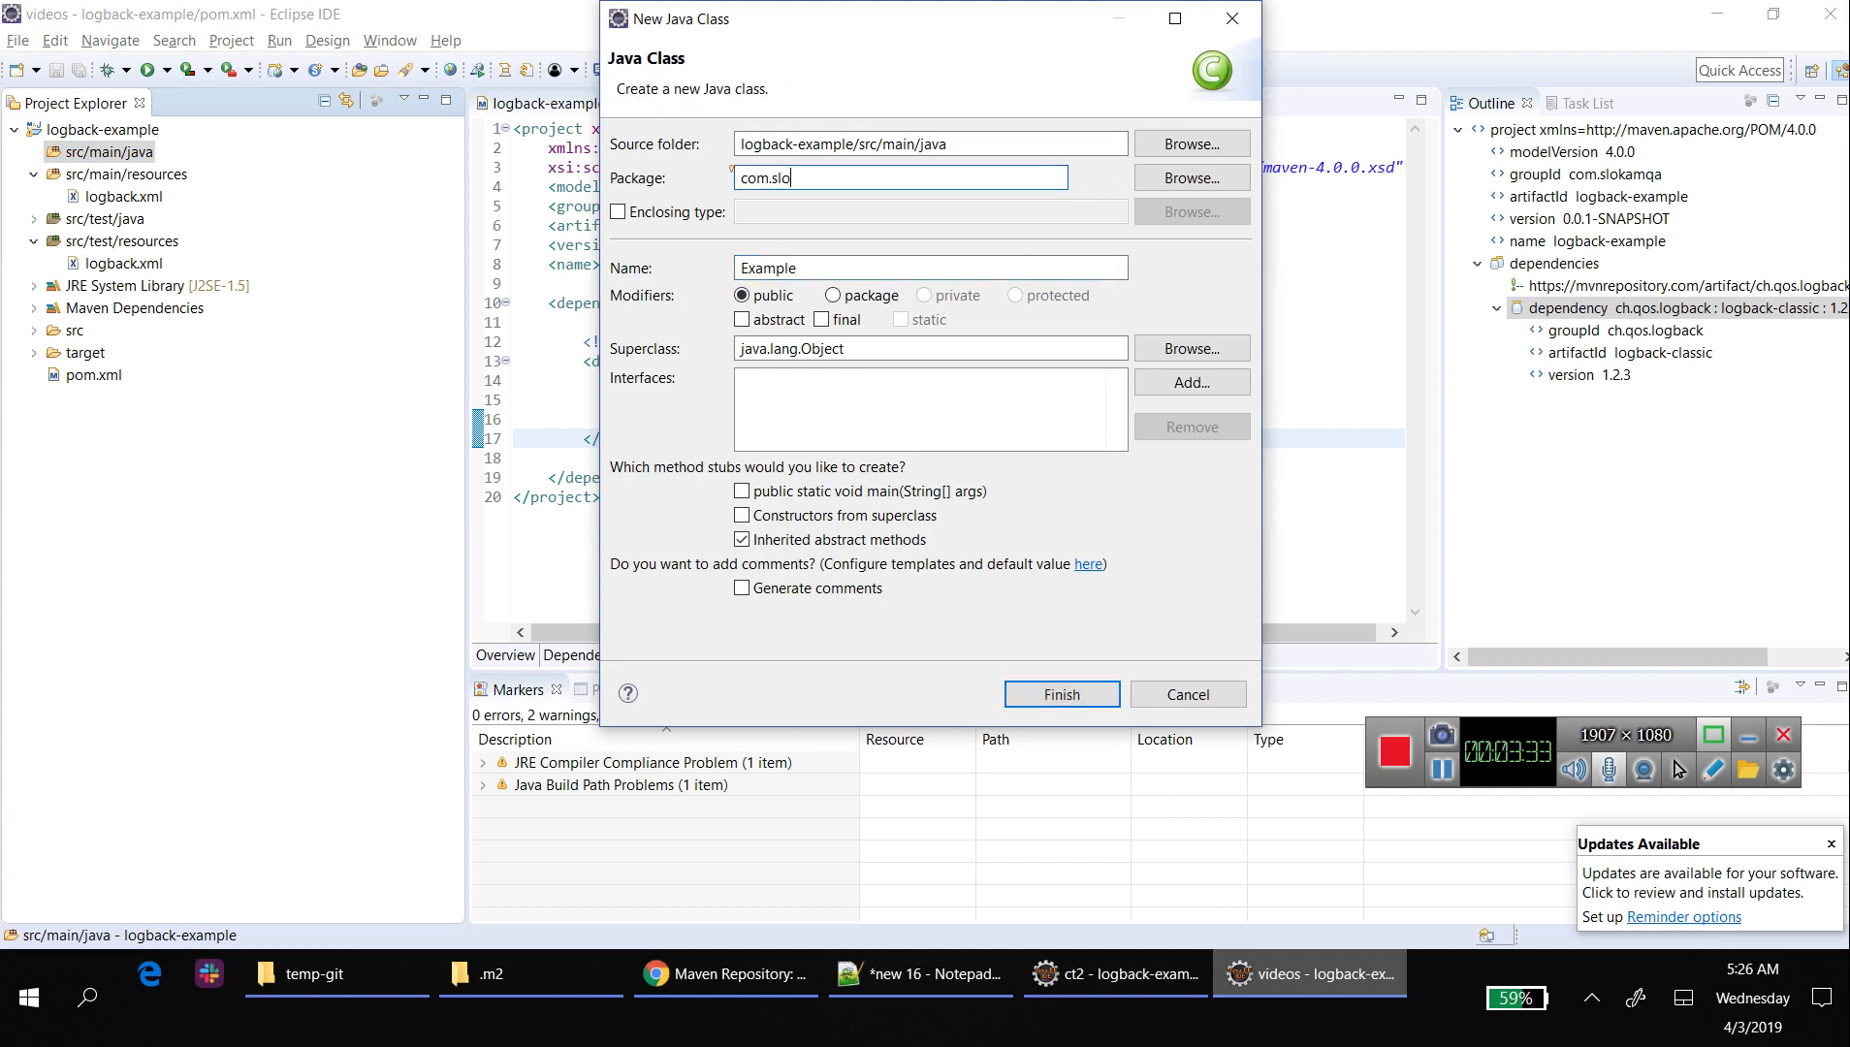
text(kamqa)
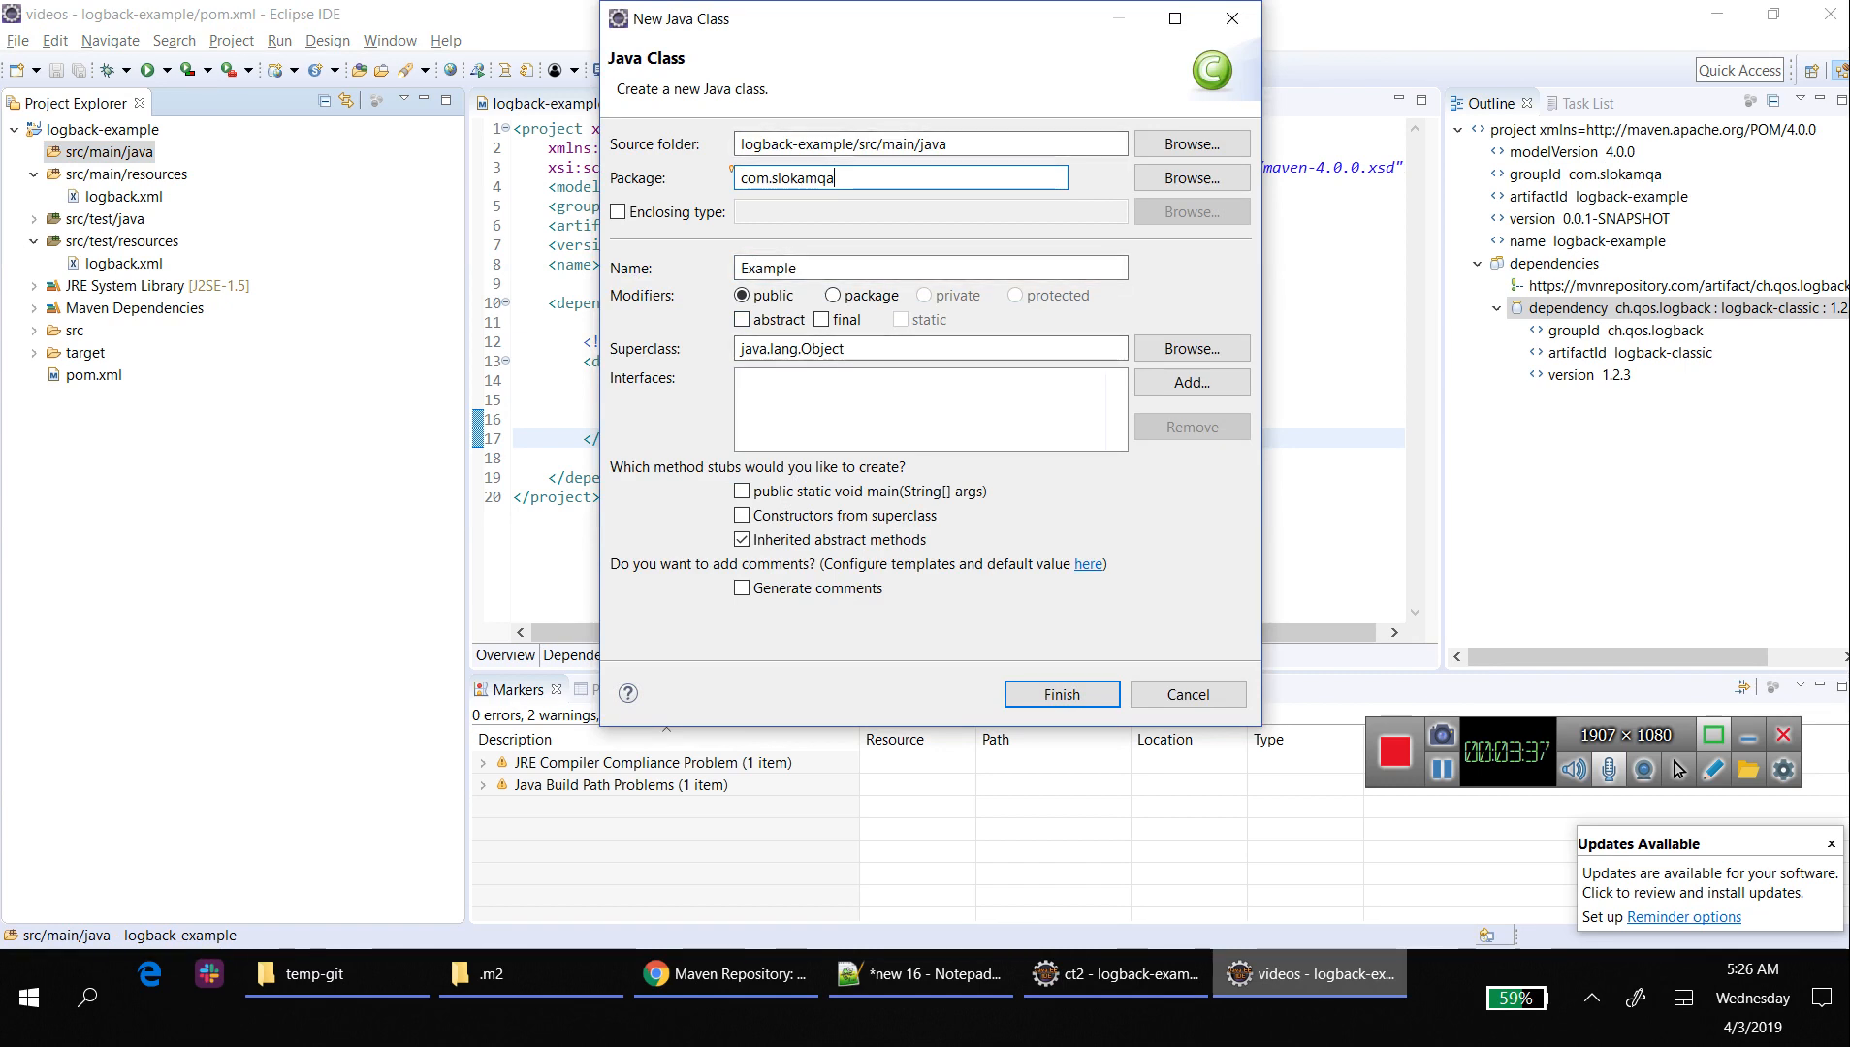
text(.)
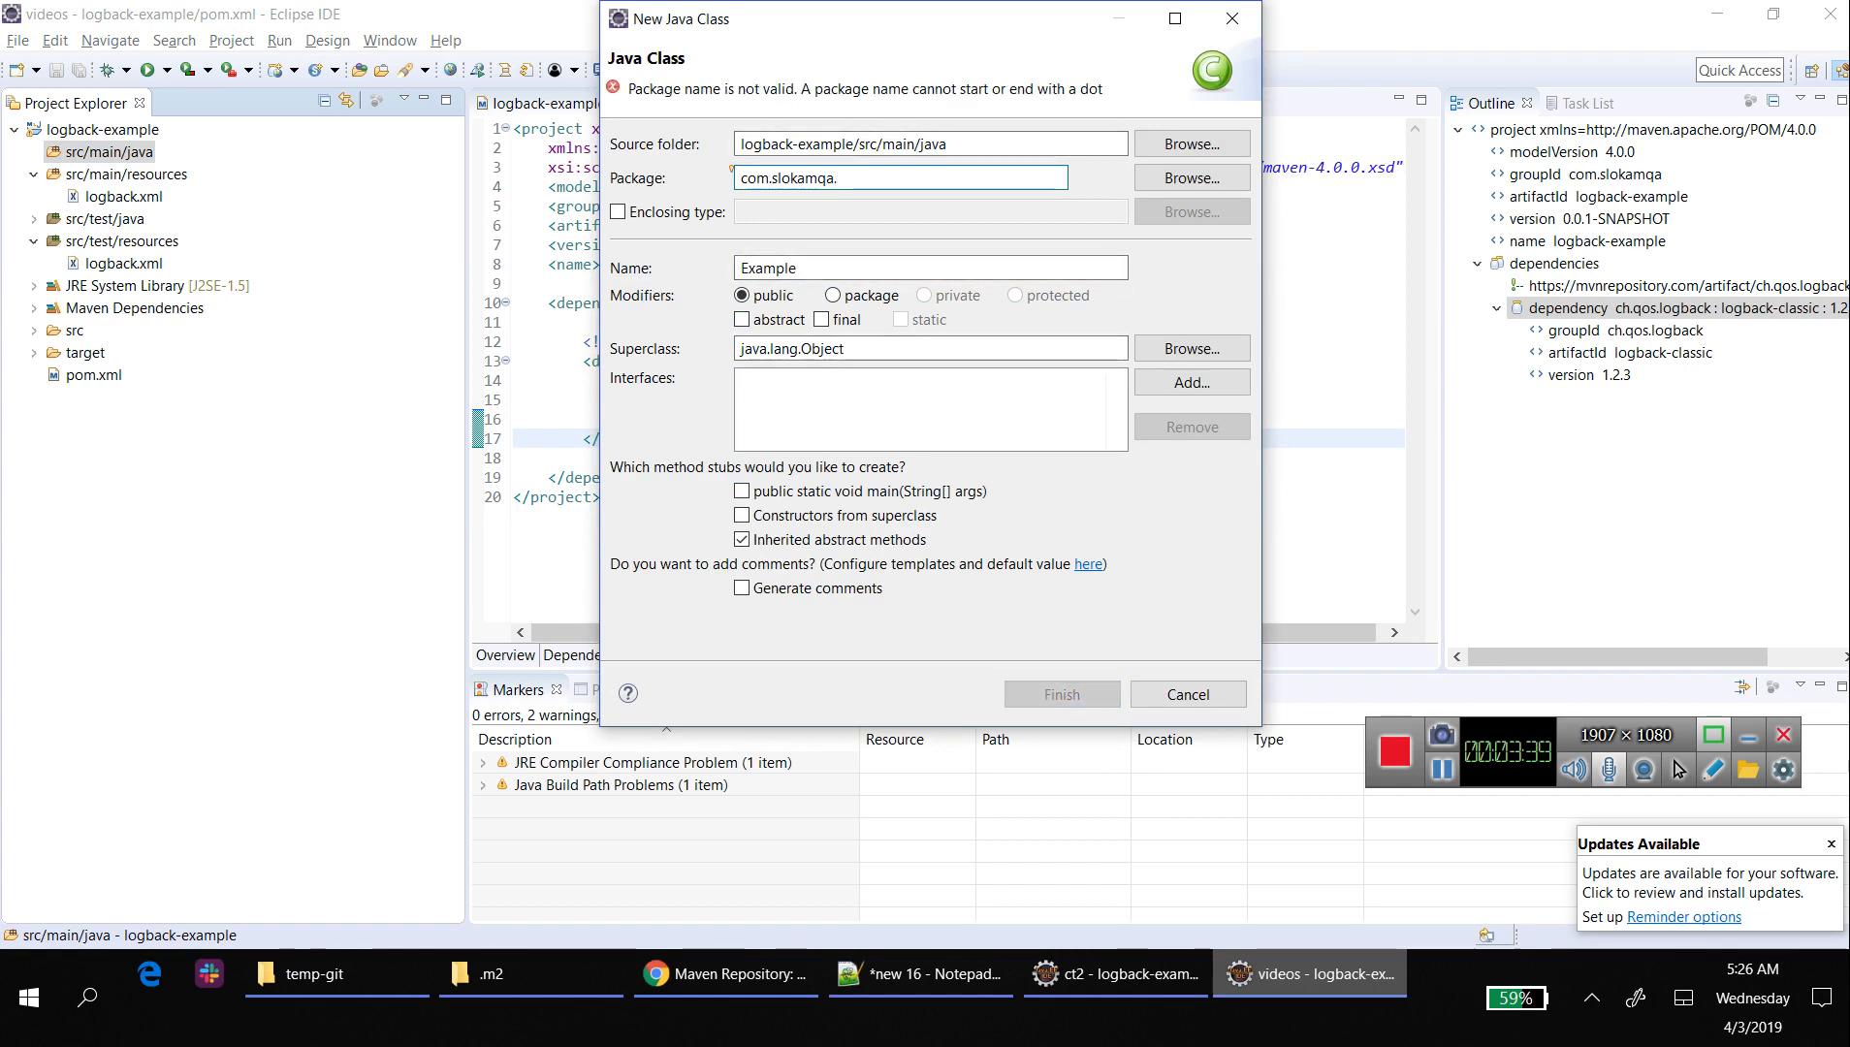
text(samp)
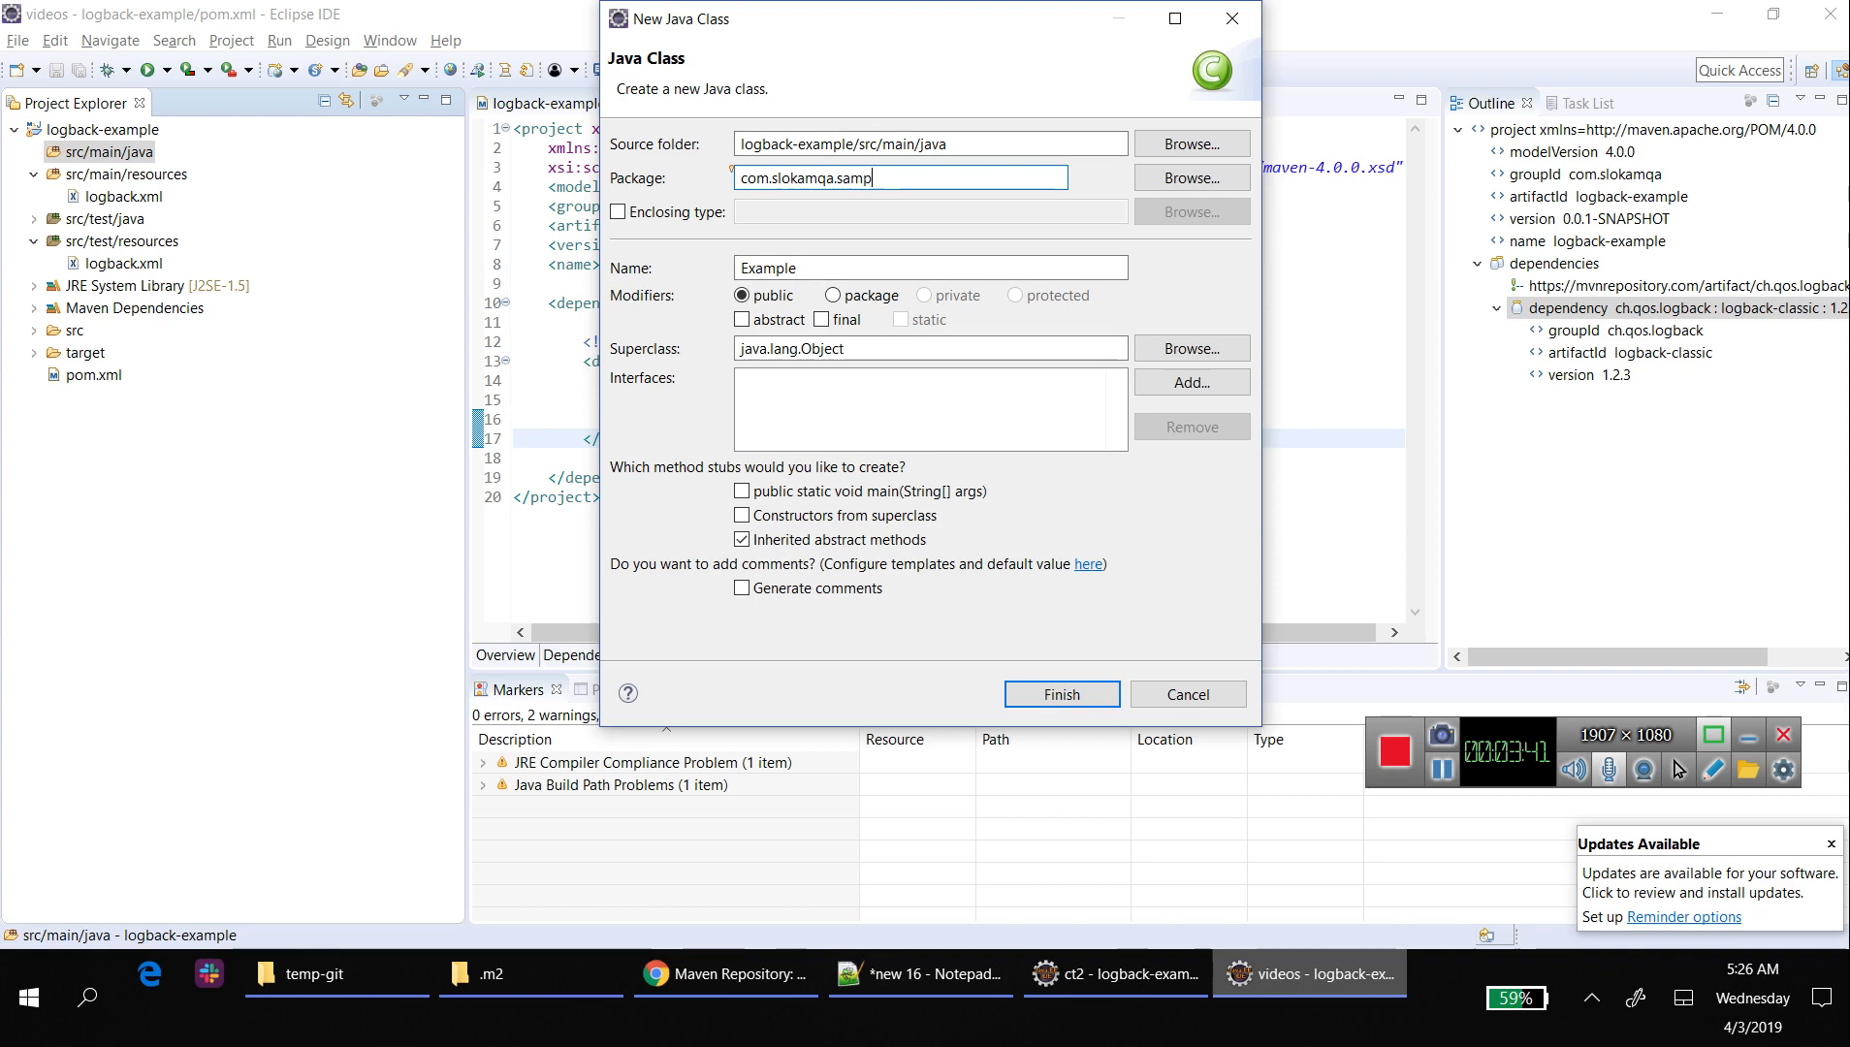
click(1059, 694)
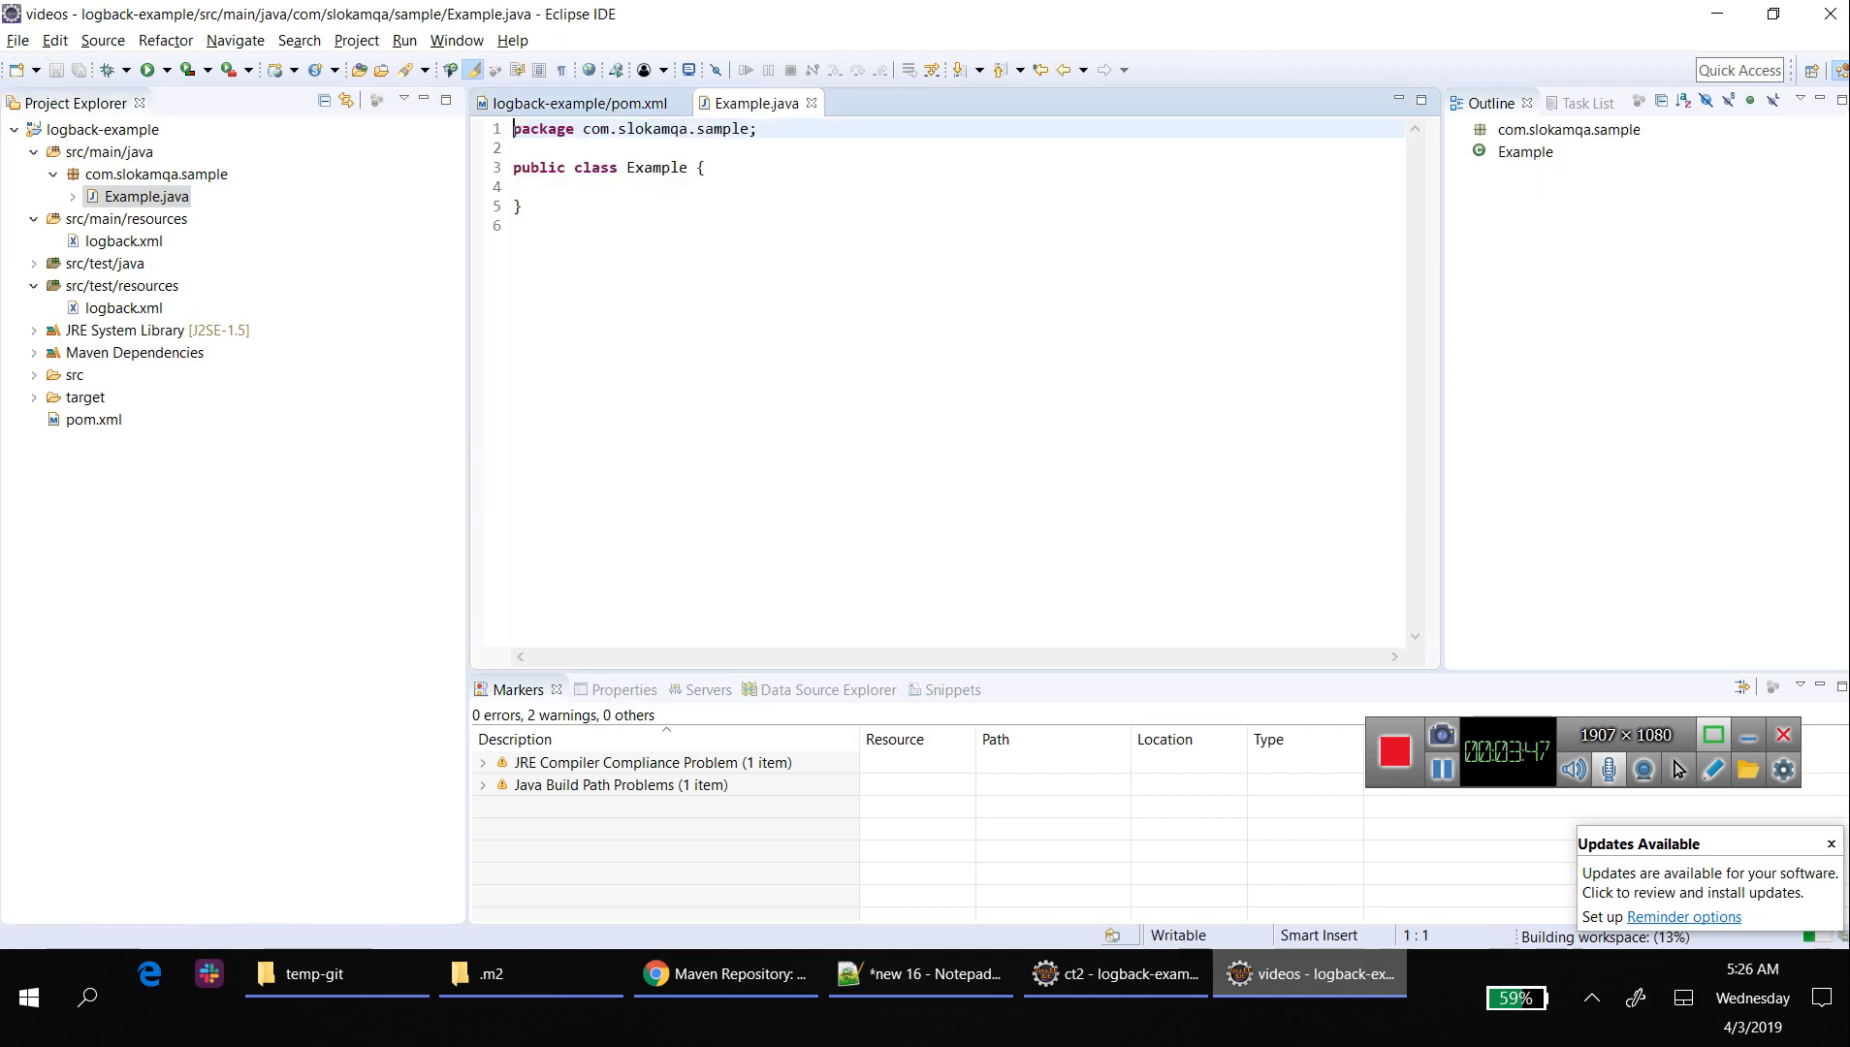
- Add an empty public void abc() method to Example and return to the notes
text(public void tes)
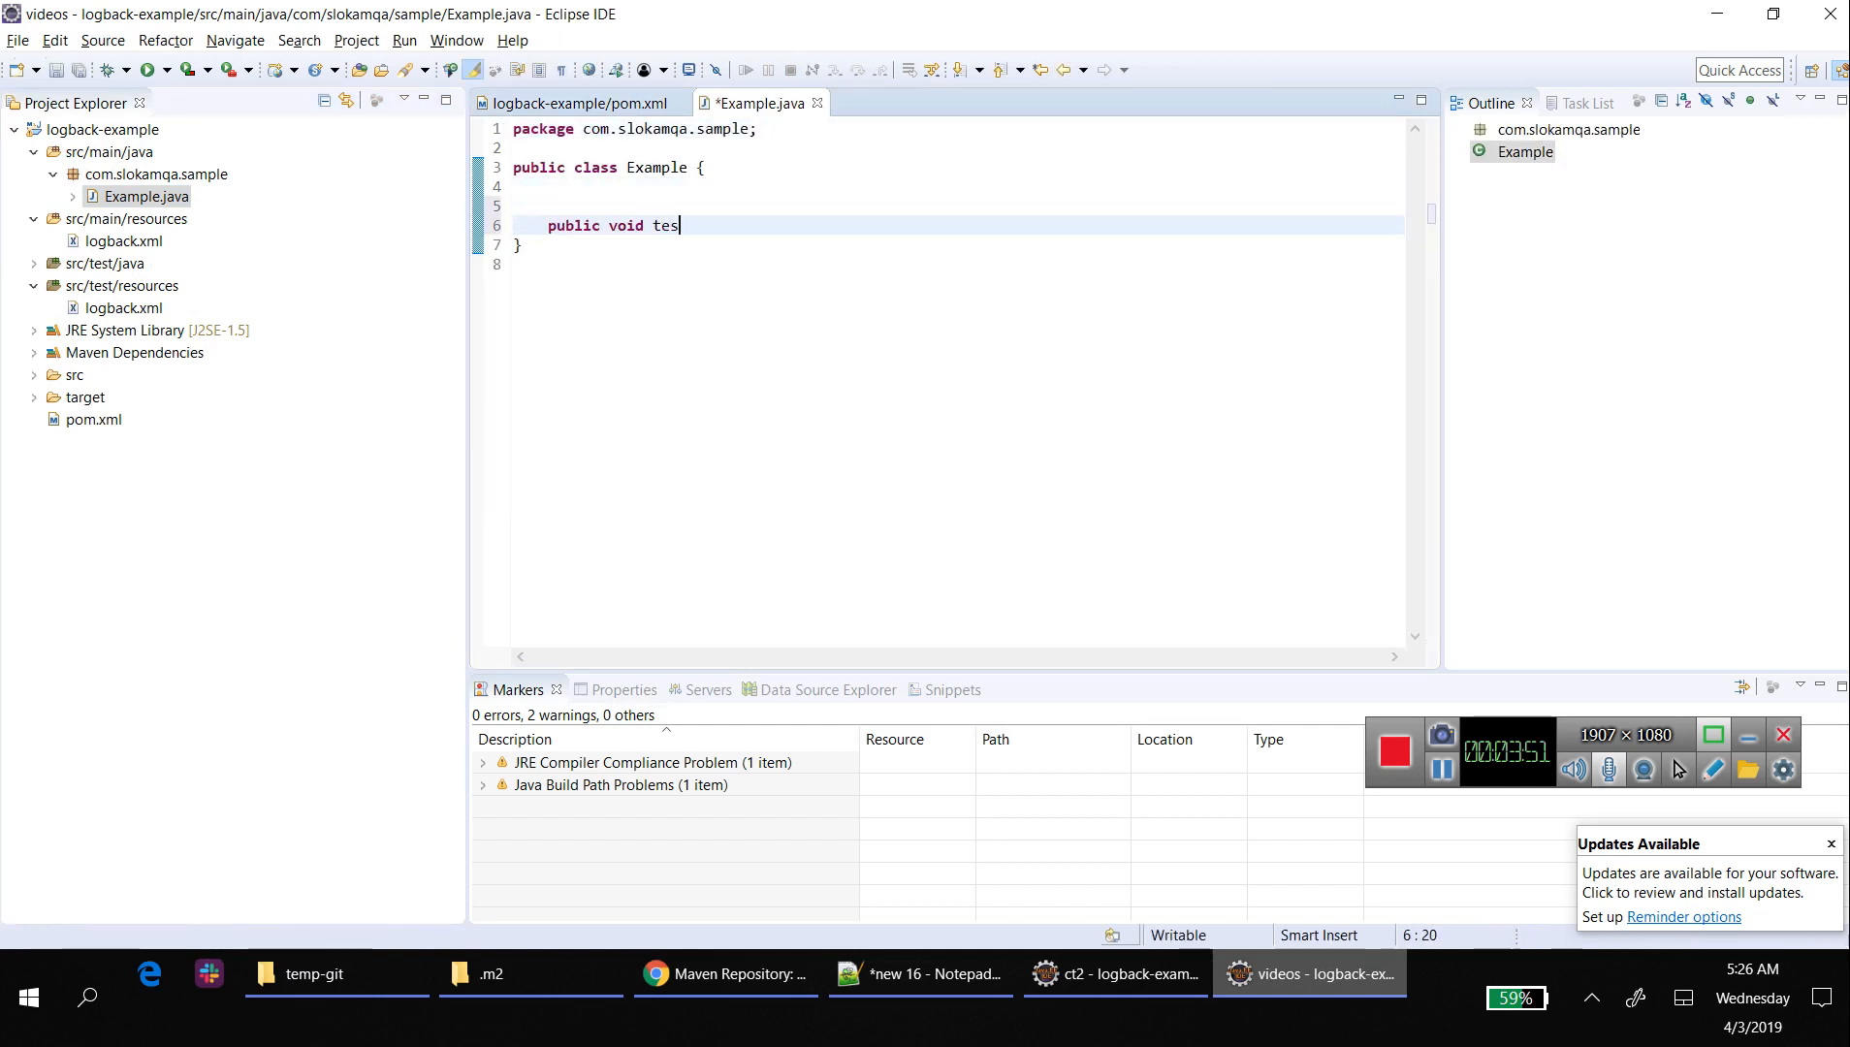
text(t1()
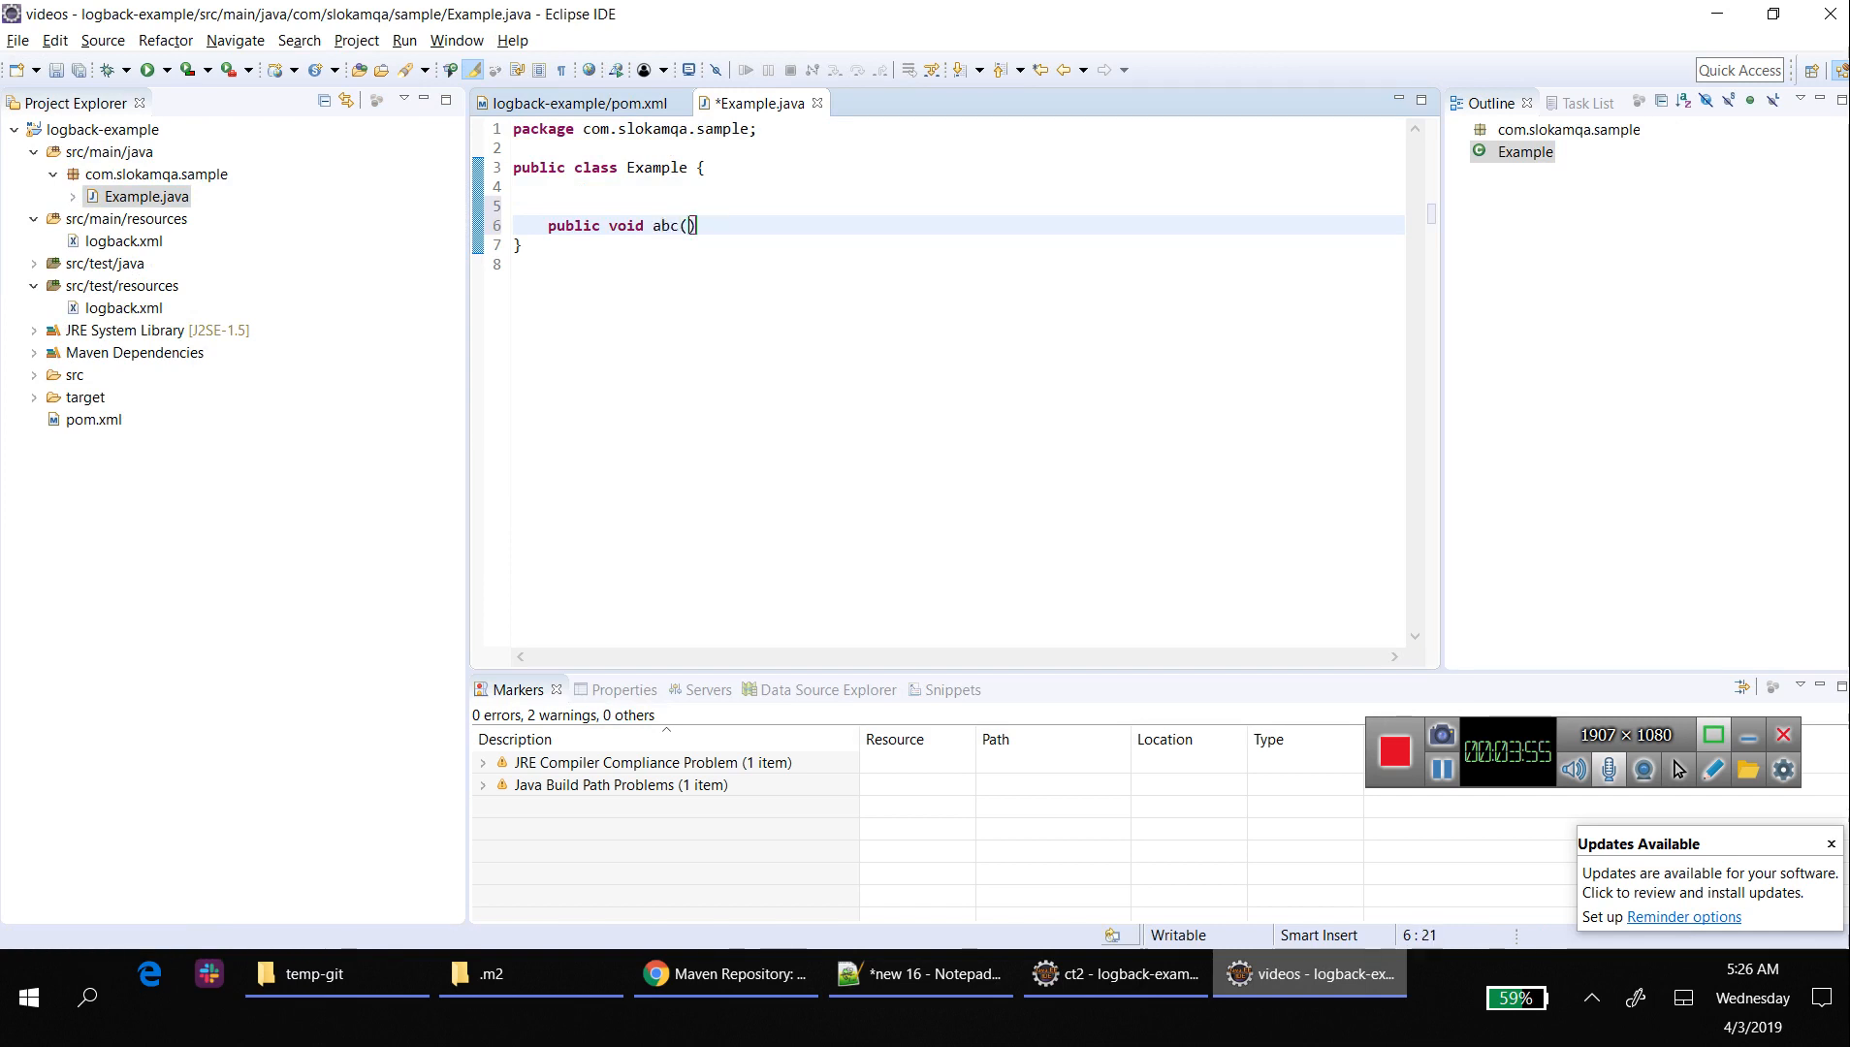
text({)
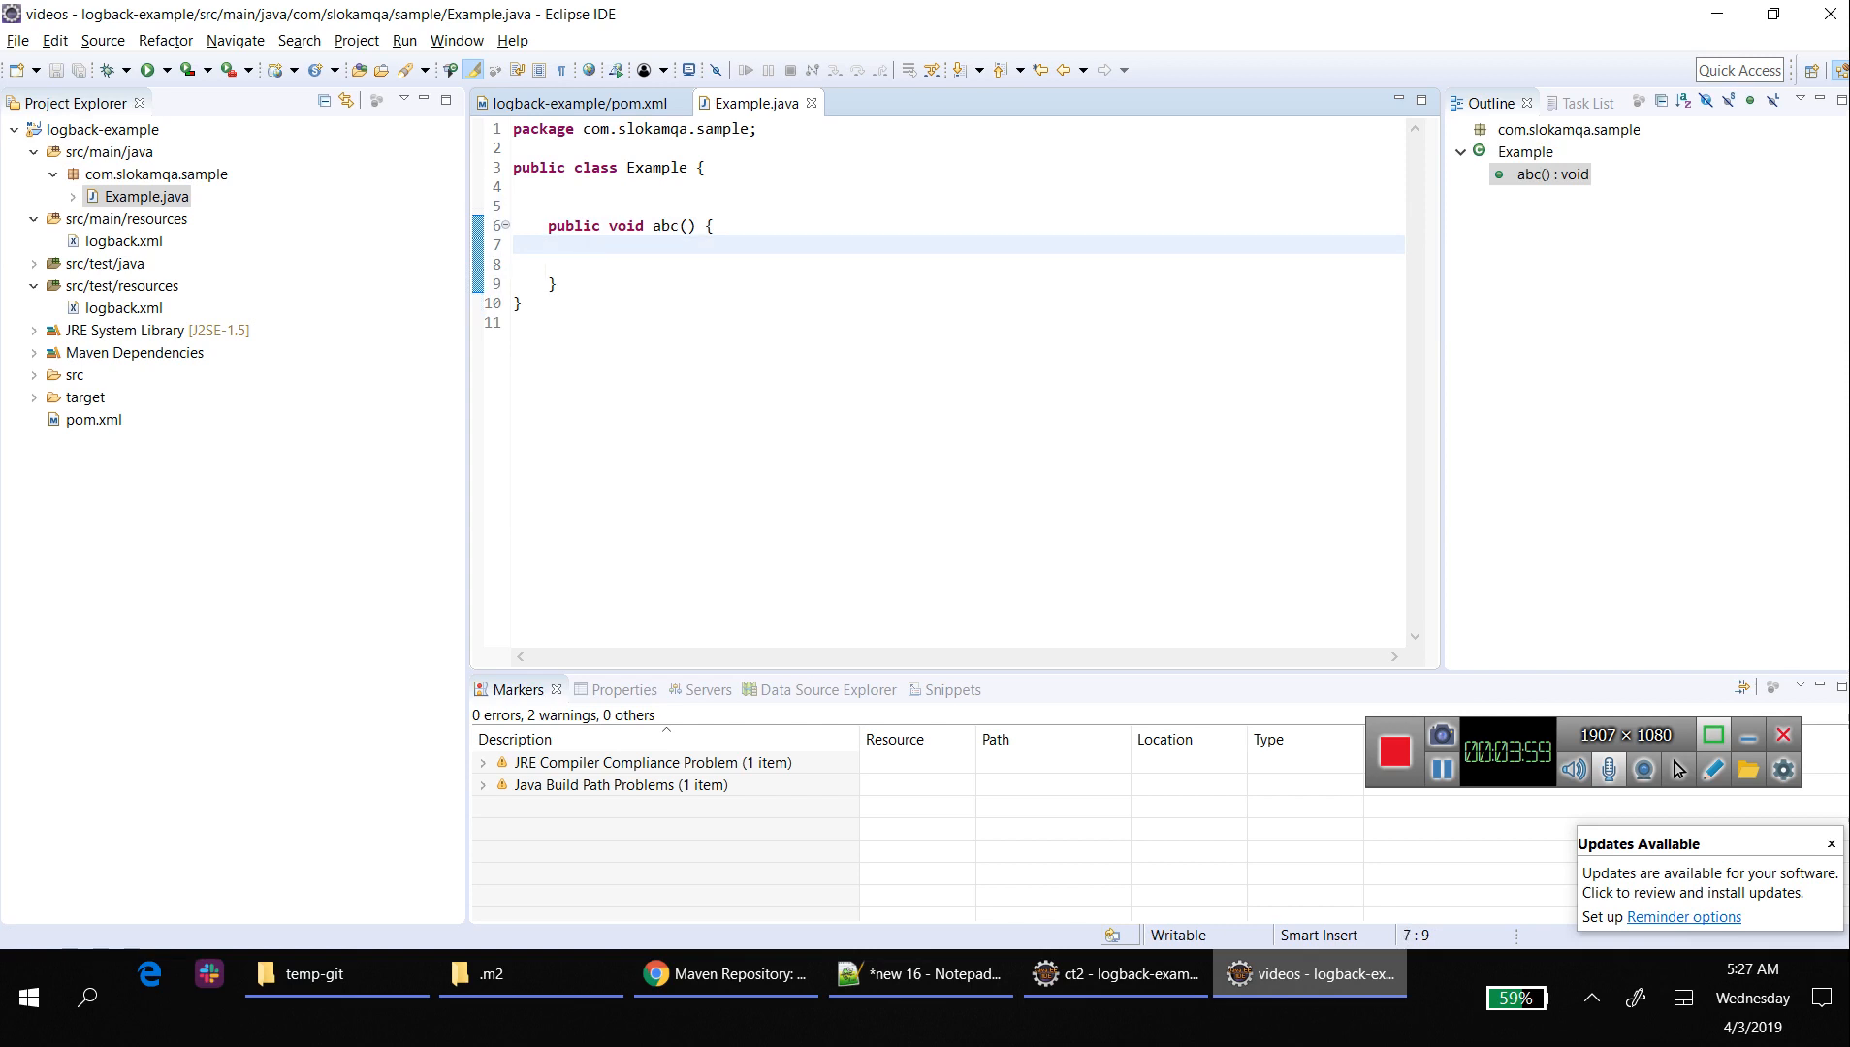
click(919, 974)
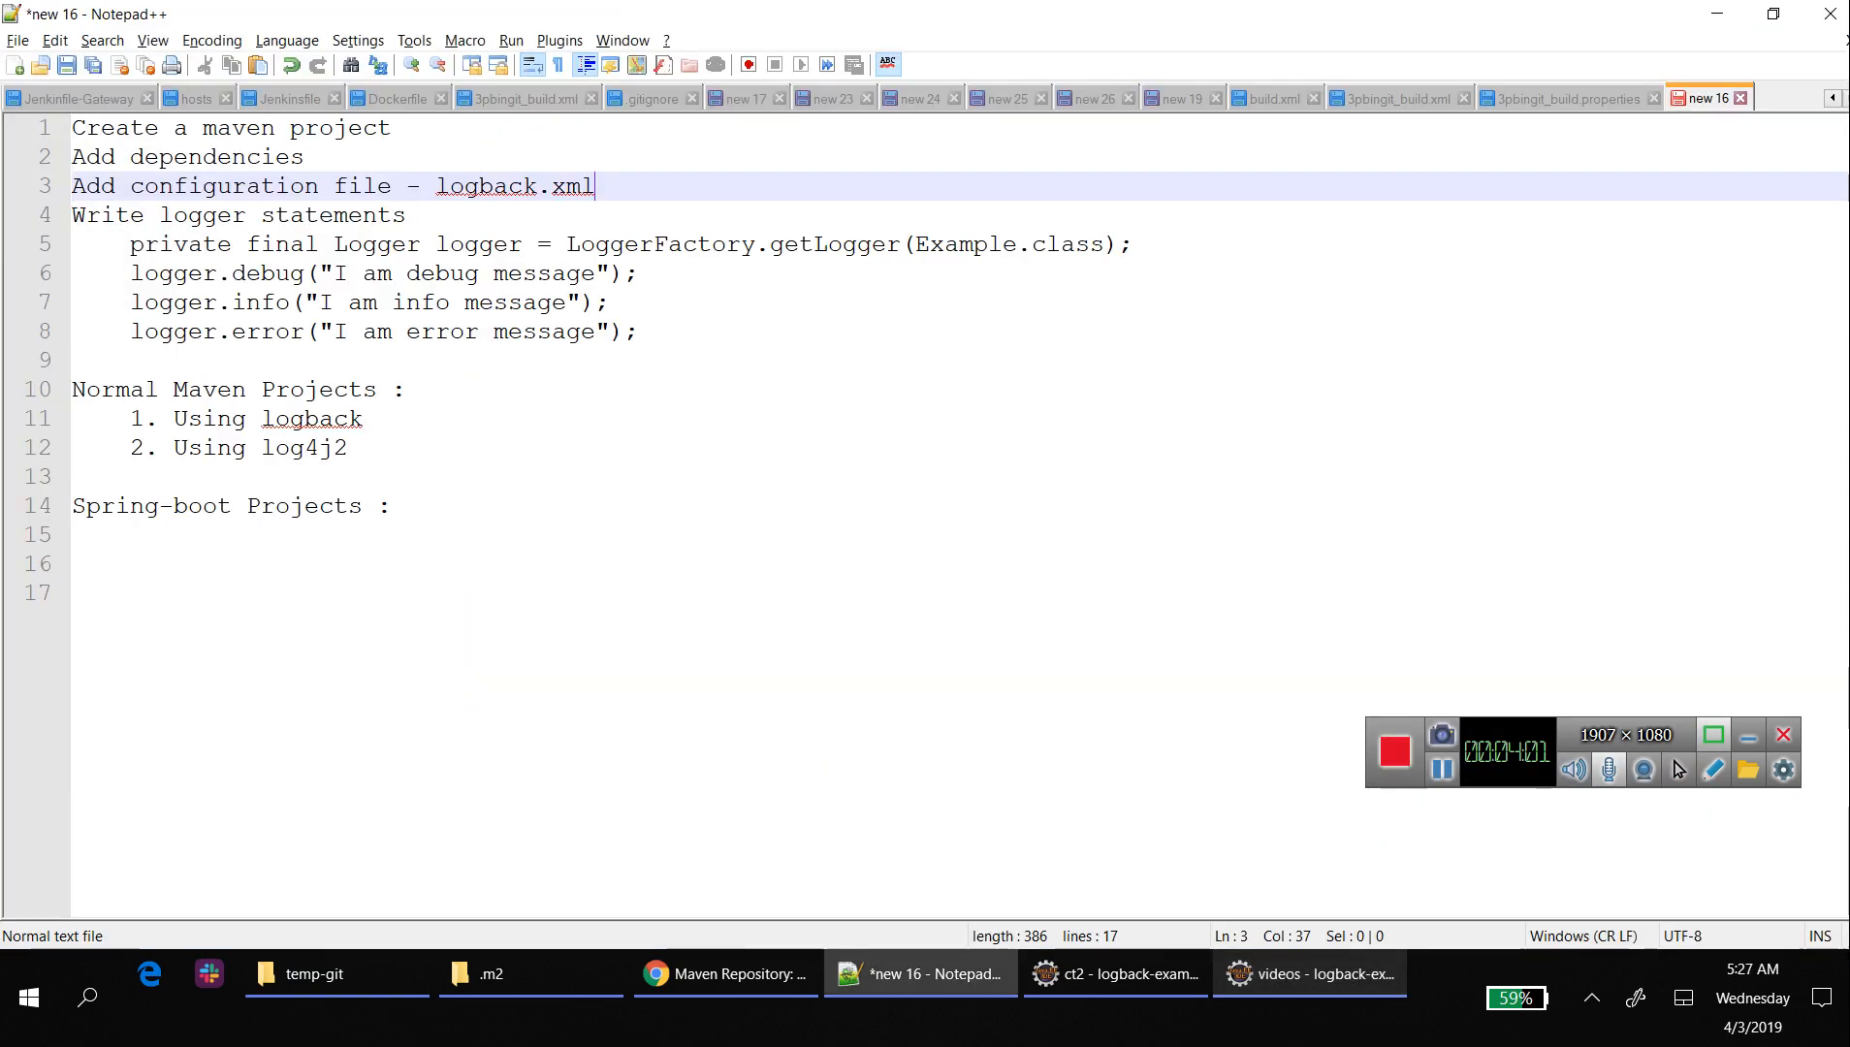
- Paste the slf4j logger declaration into Example and import Logger and LoggerFactory from org.slf4j
click(262, 244)
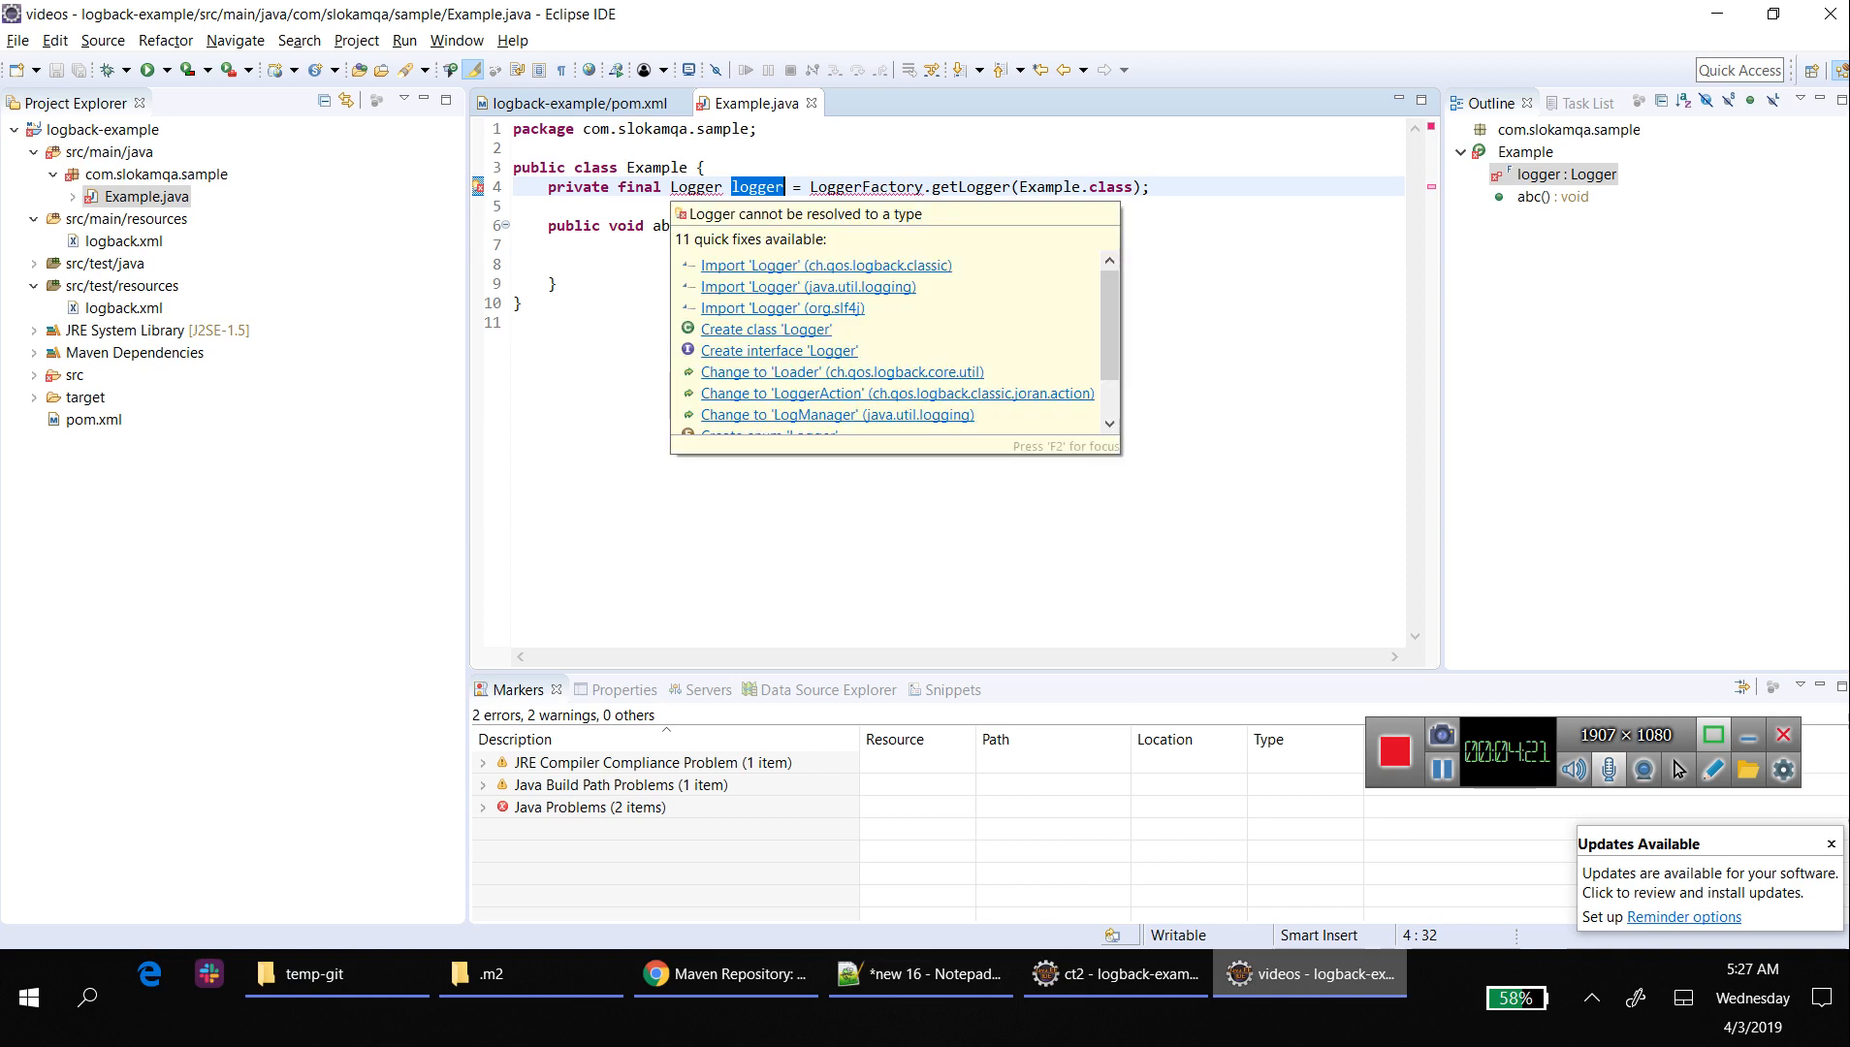
click(782, 308)
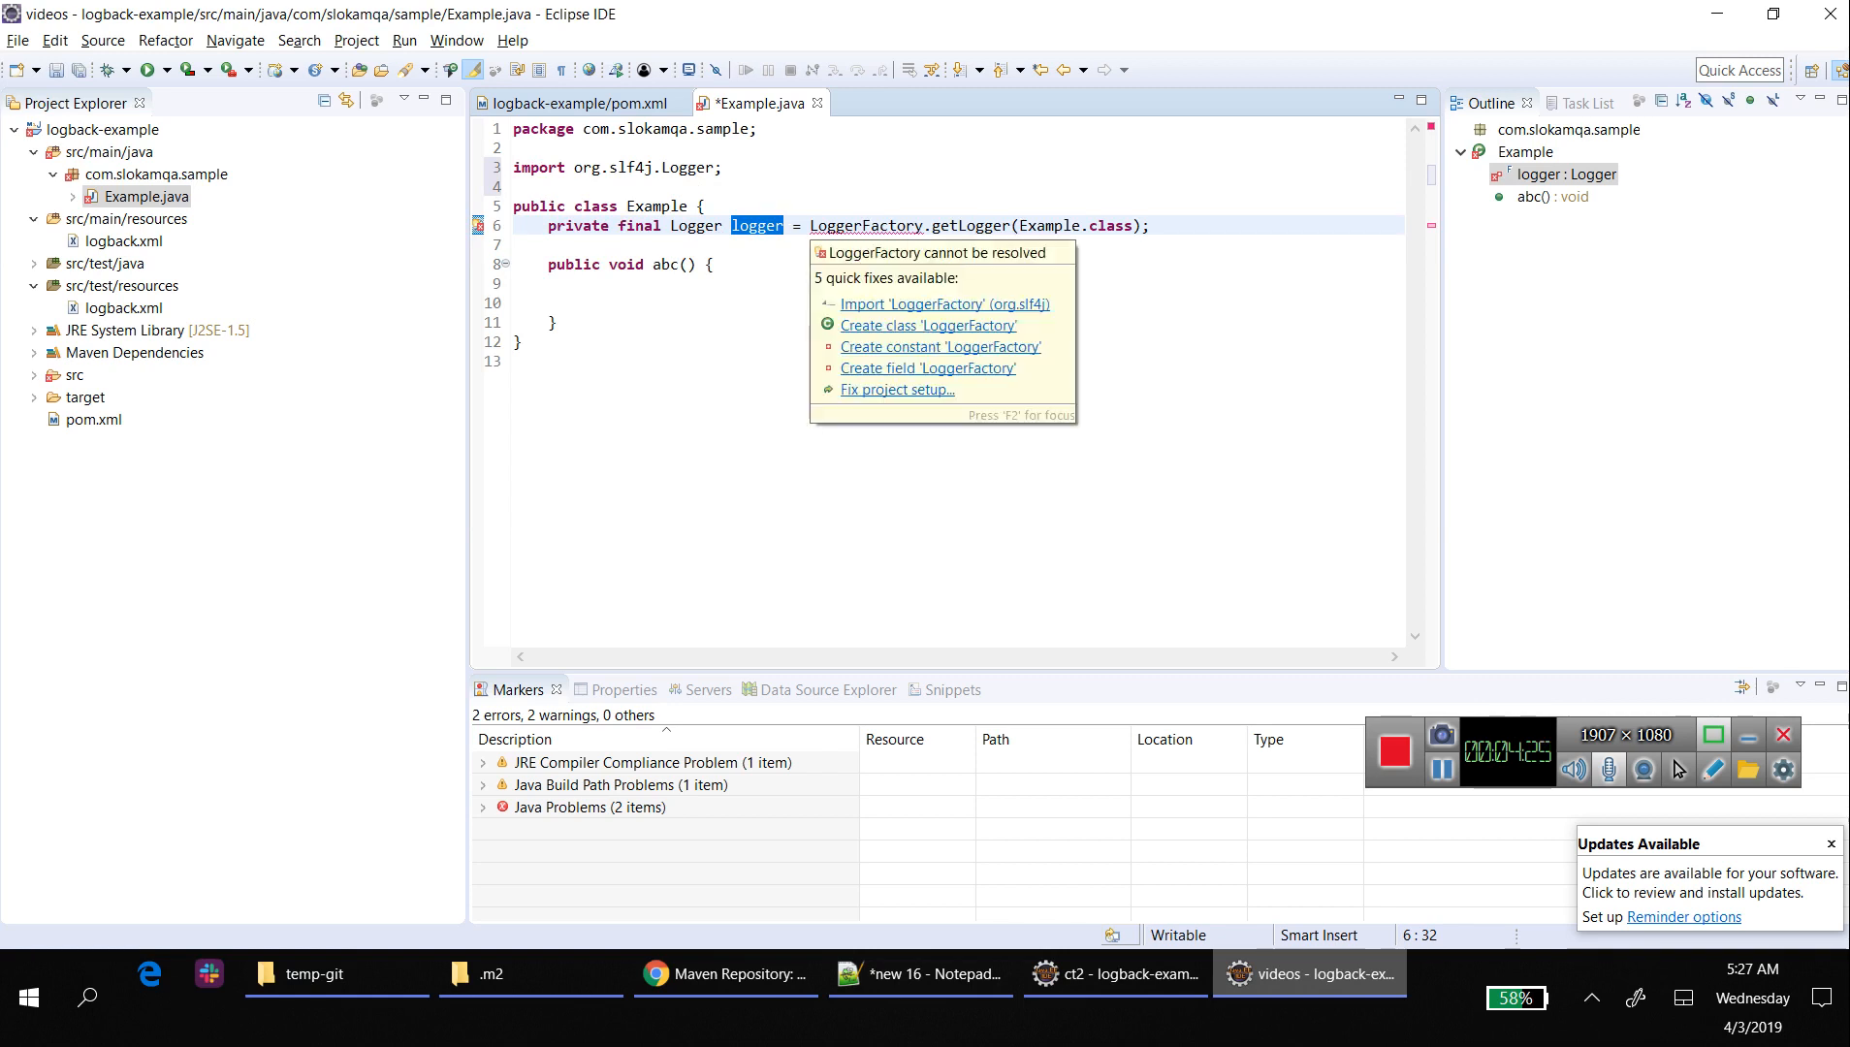
click(943, 302)
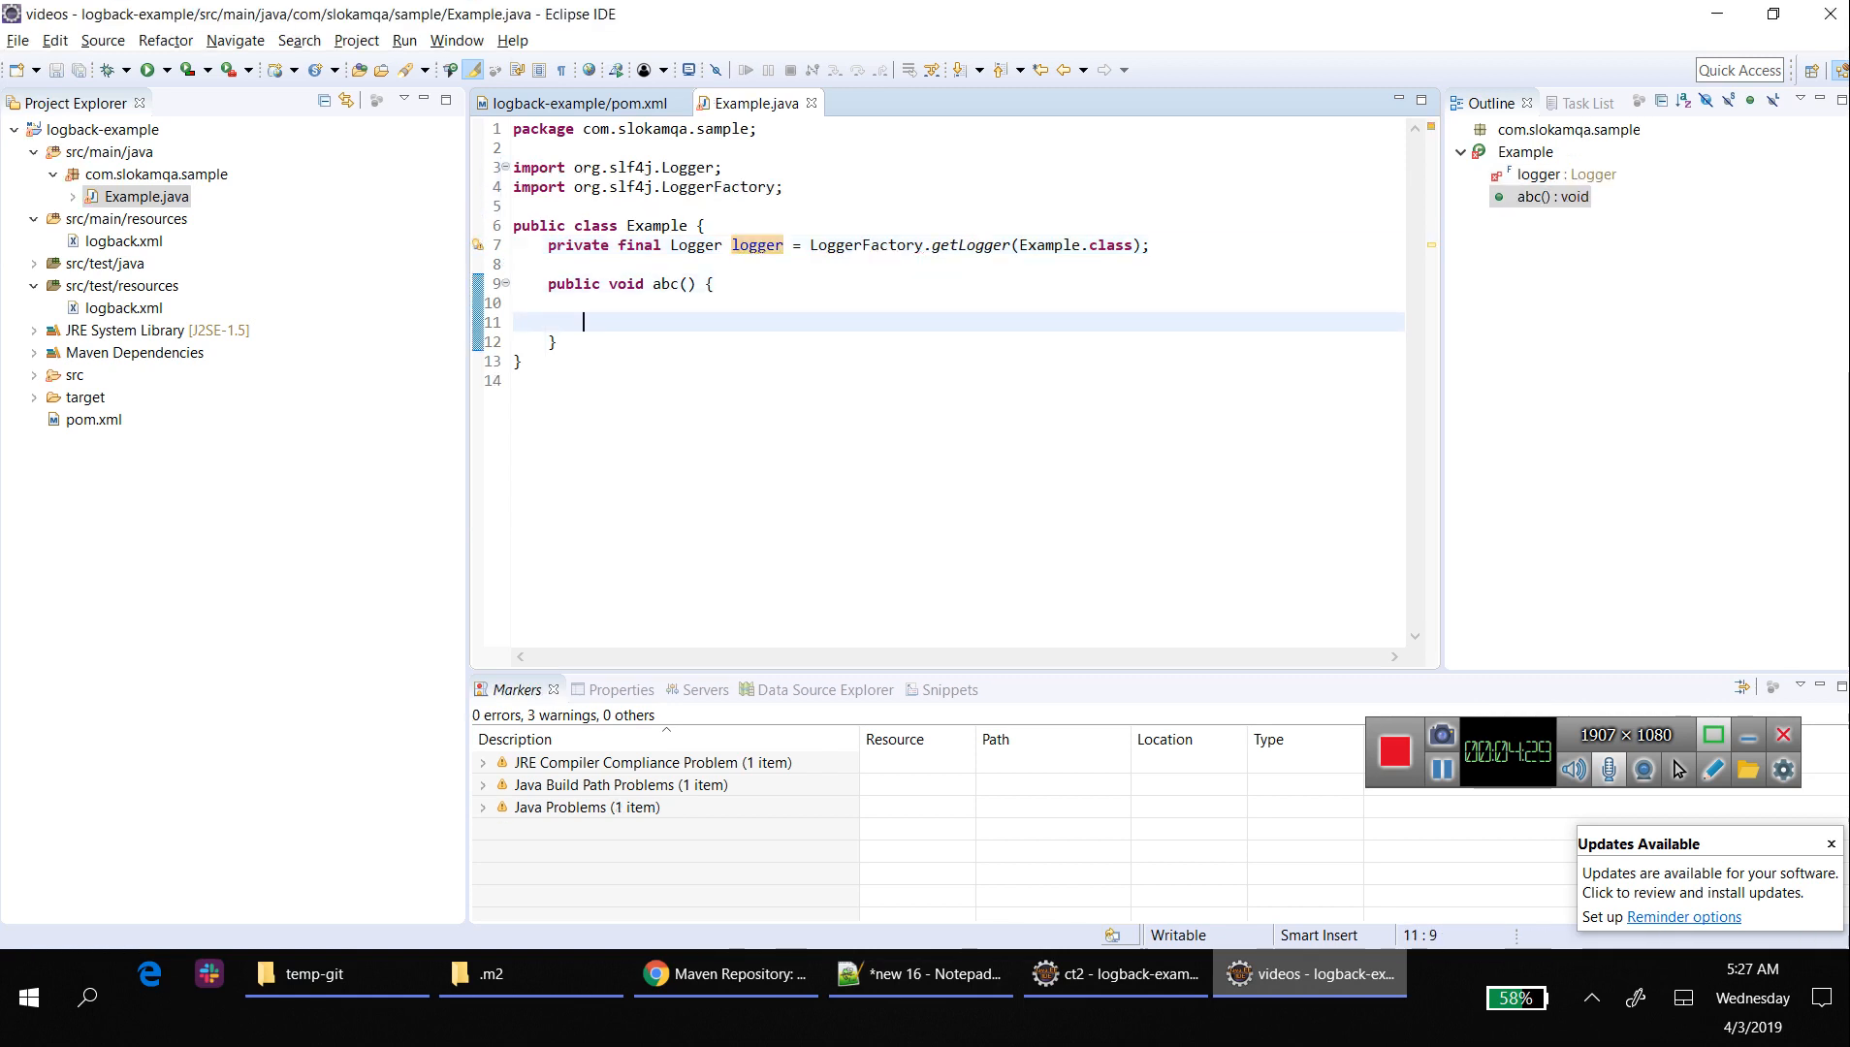
- Add logger.debug/info/error calls inside abc() and begin a main method
click(917, 973)
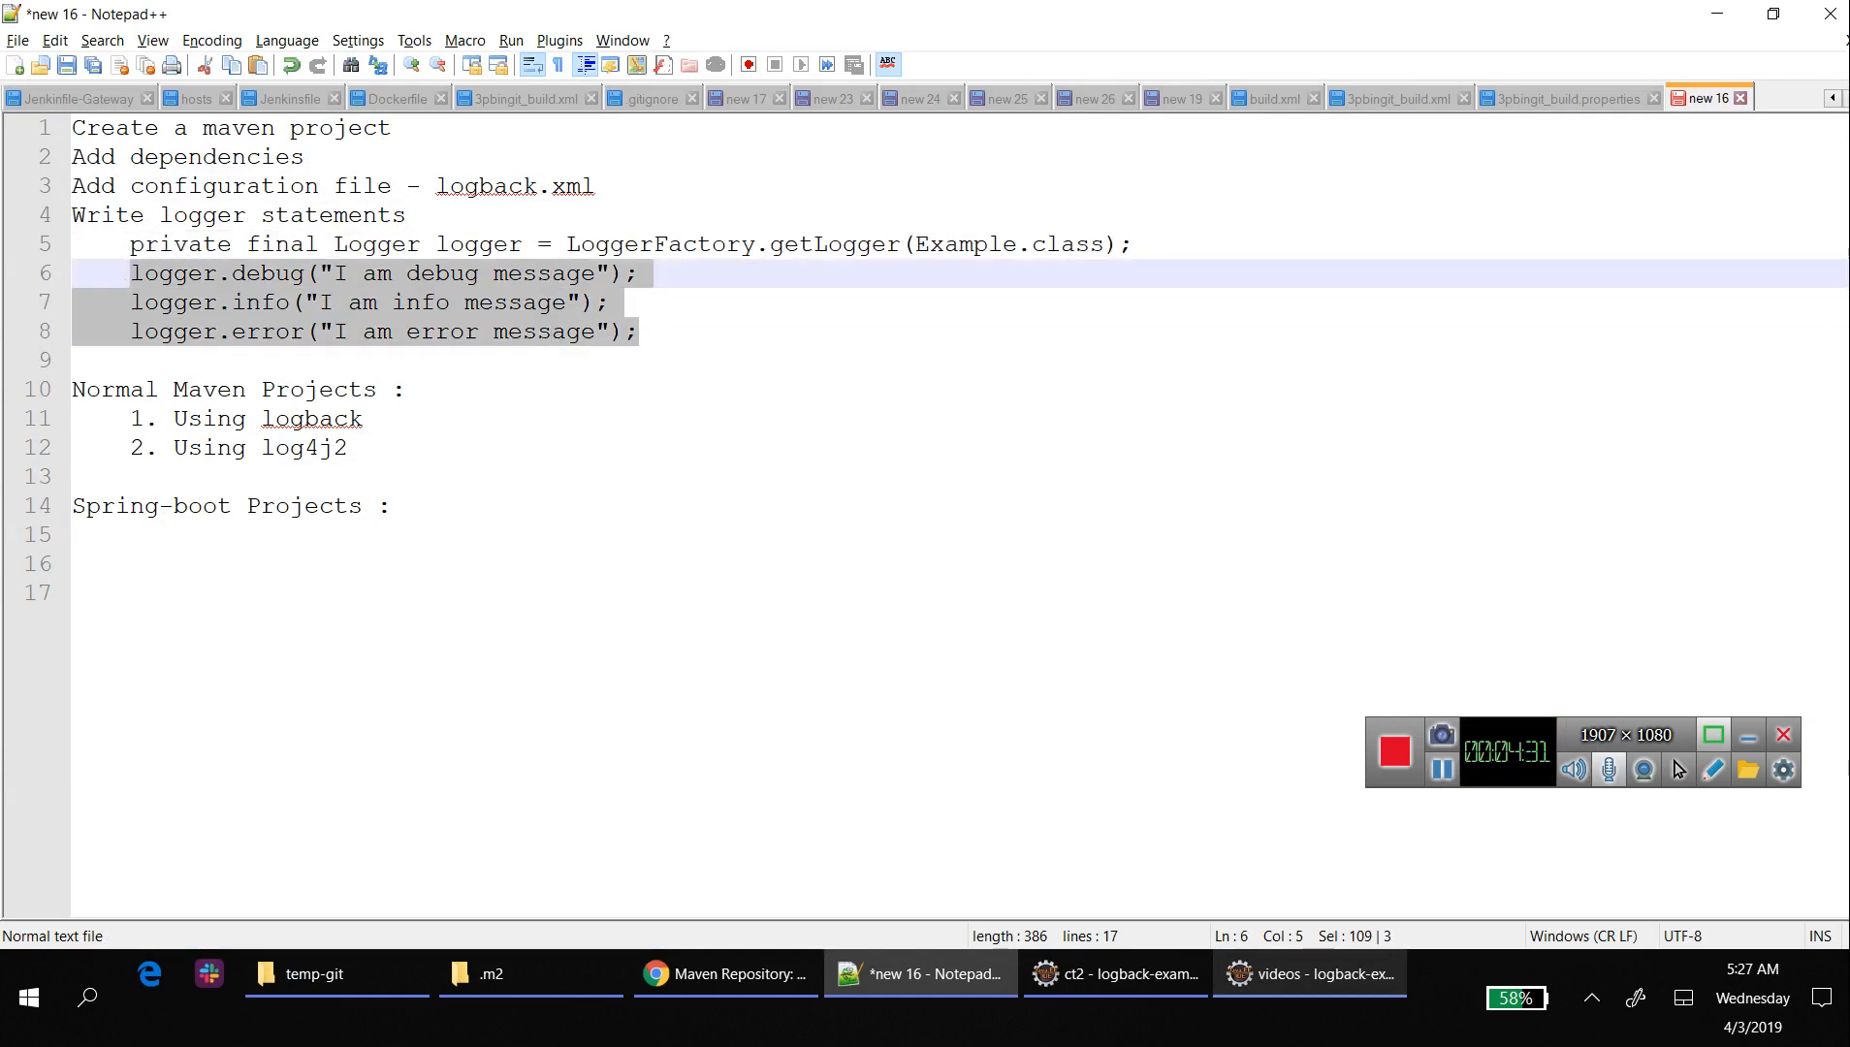
click(1309, 973)
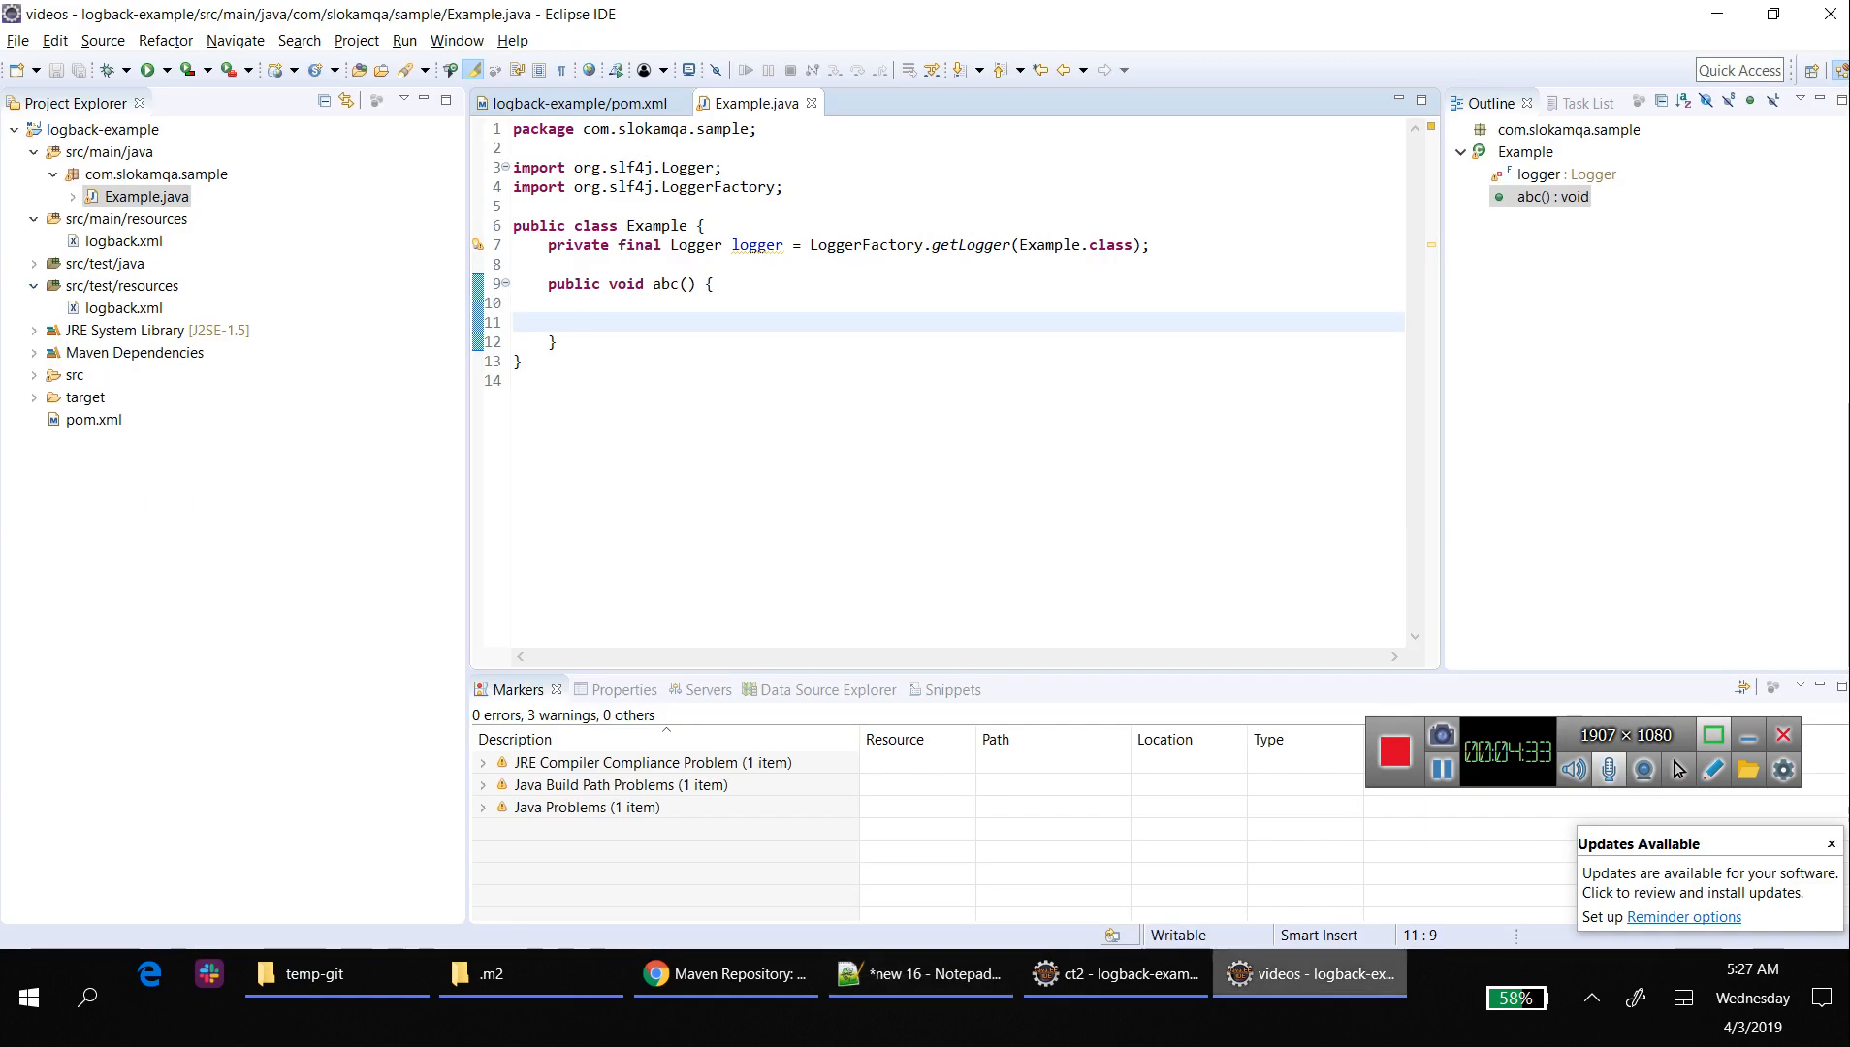
text(logger.debug("I am debug message");)
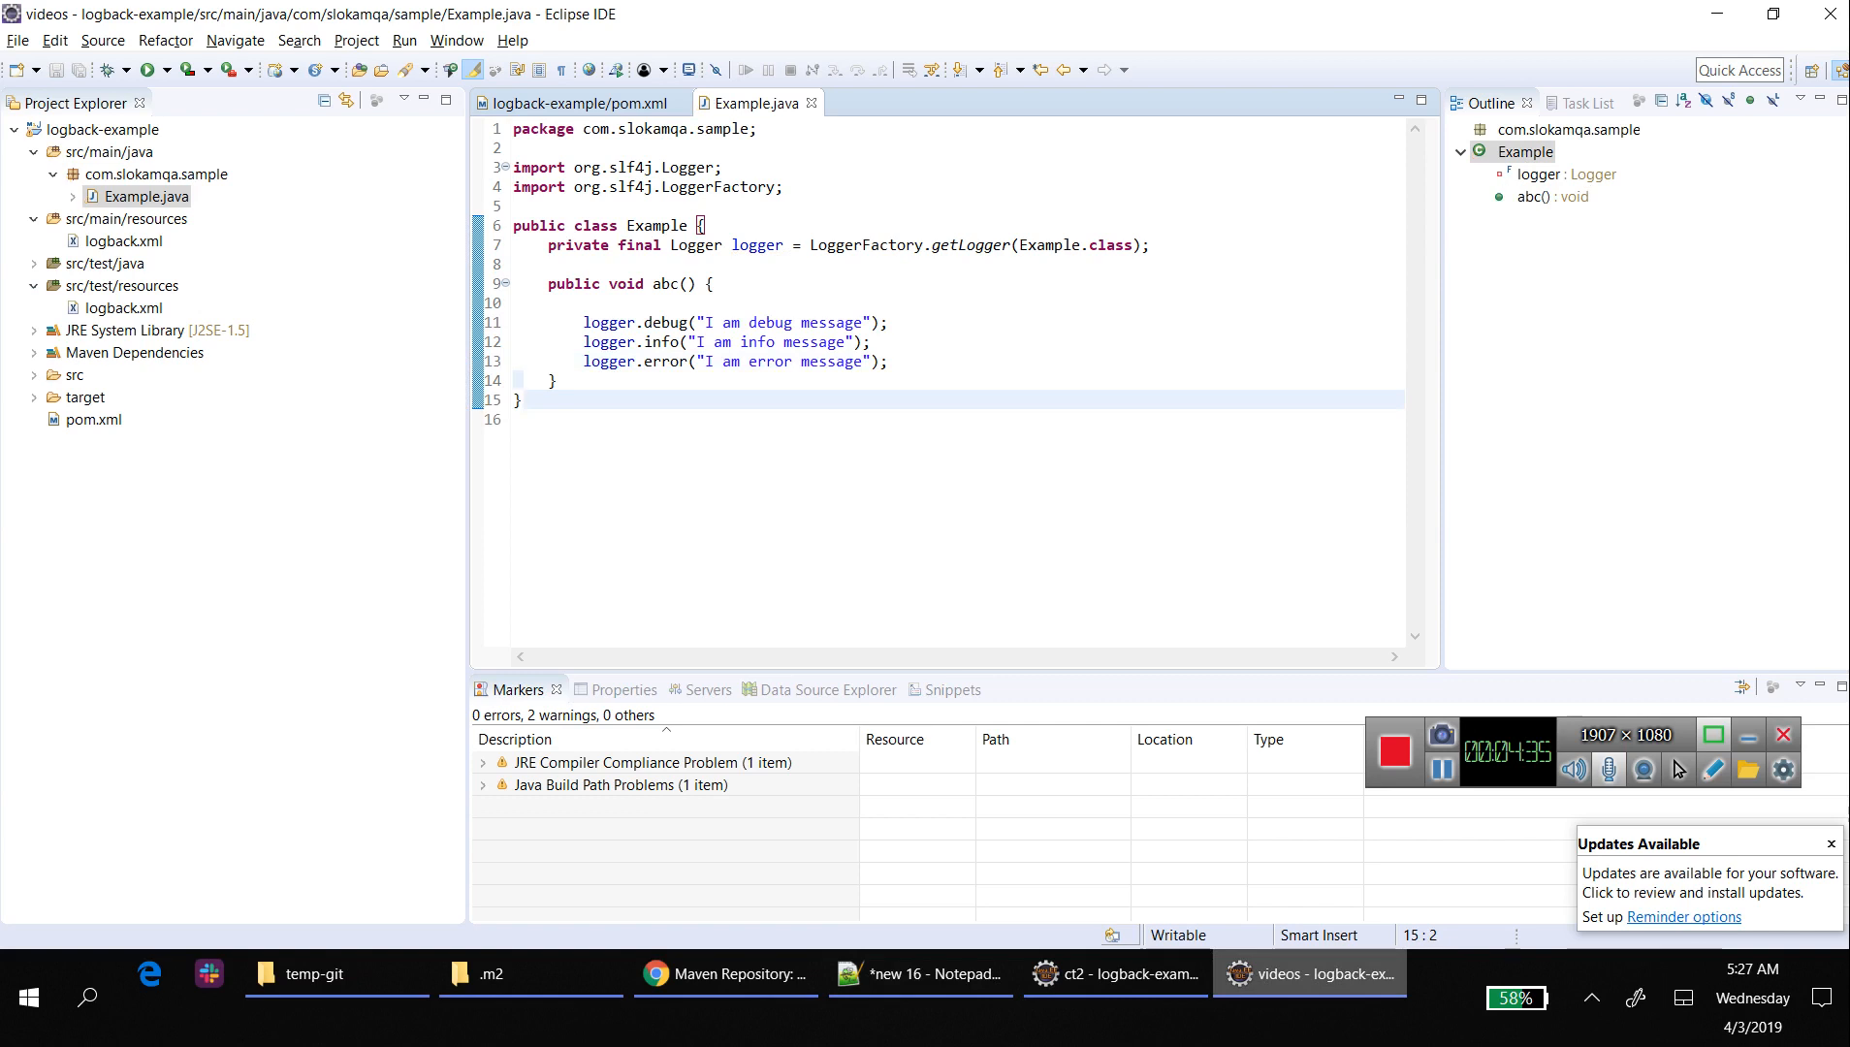
text(main(String[] args) {)
text(Ex)
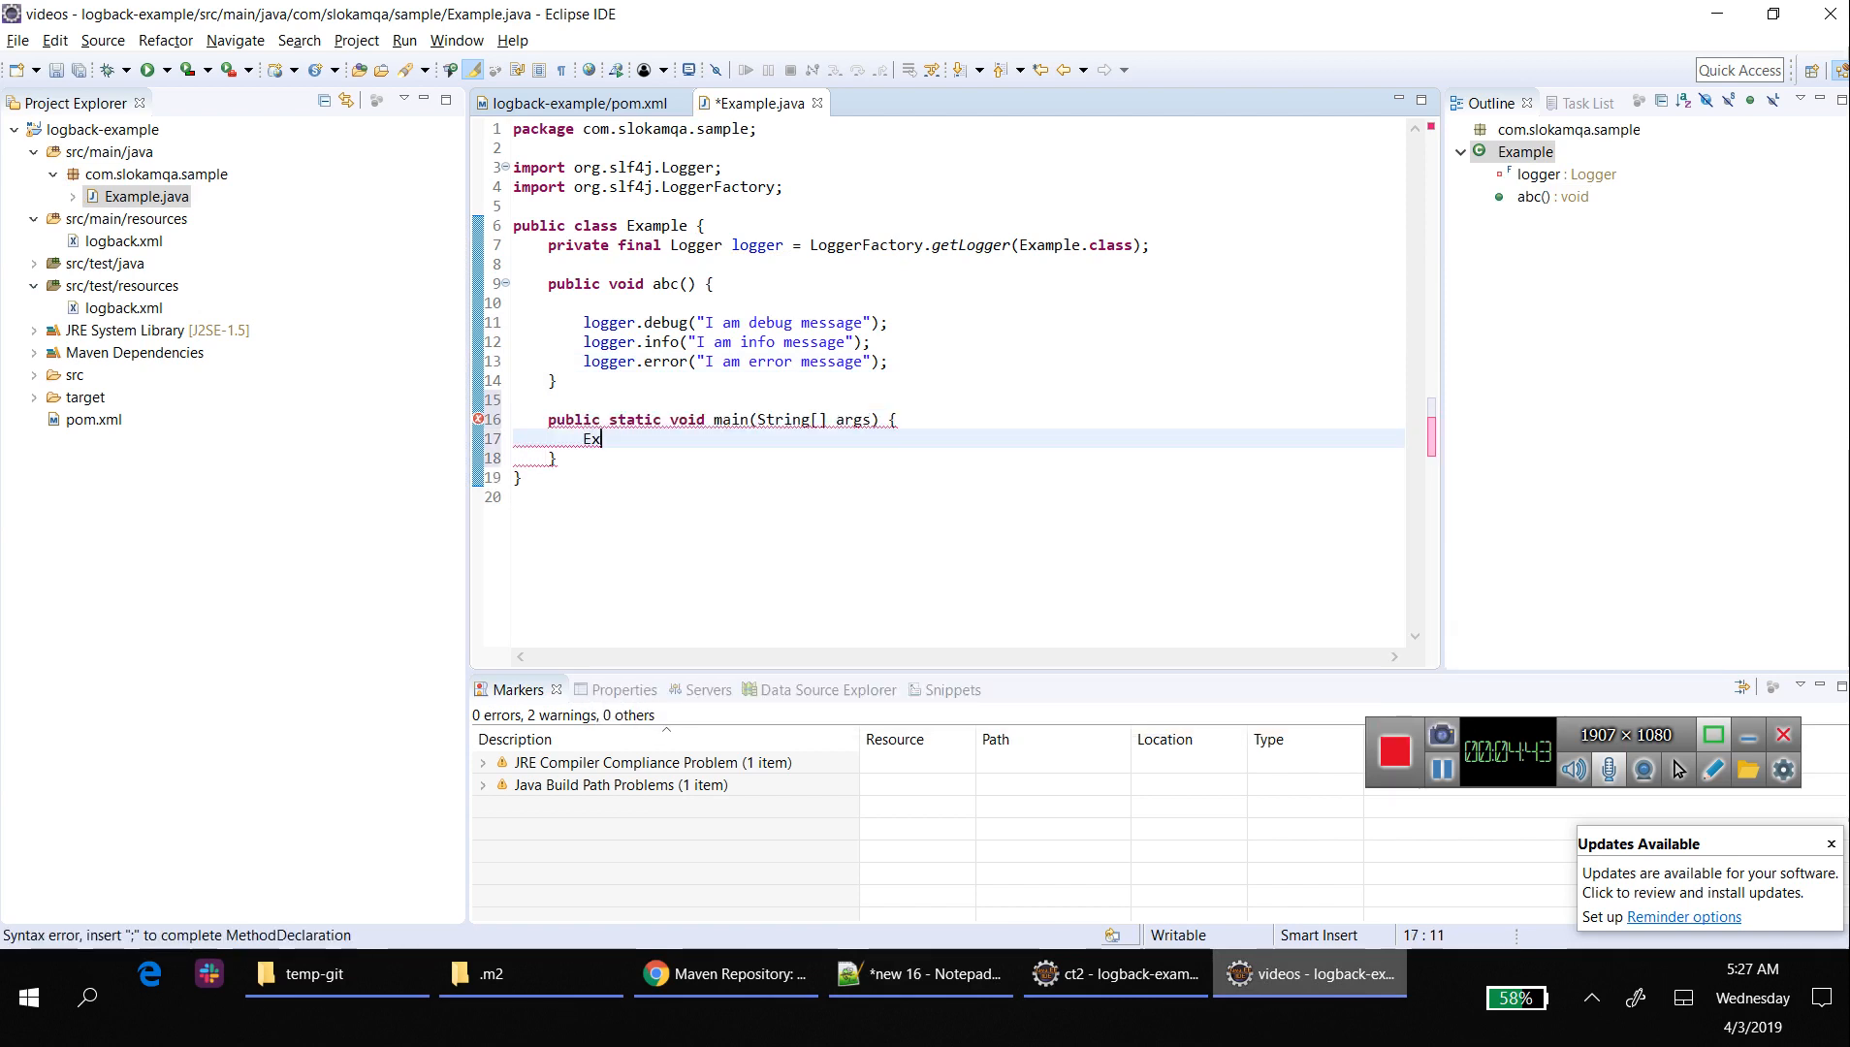
- Have main create an Example, call e.abc(), and run it as a Java Application
text(ample e = new Example();)
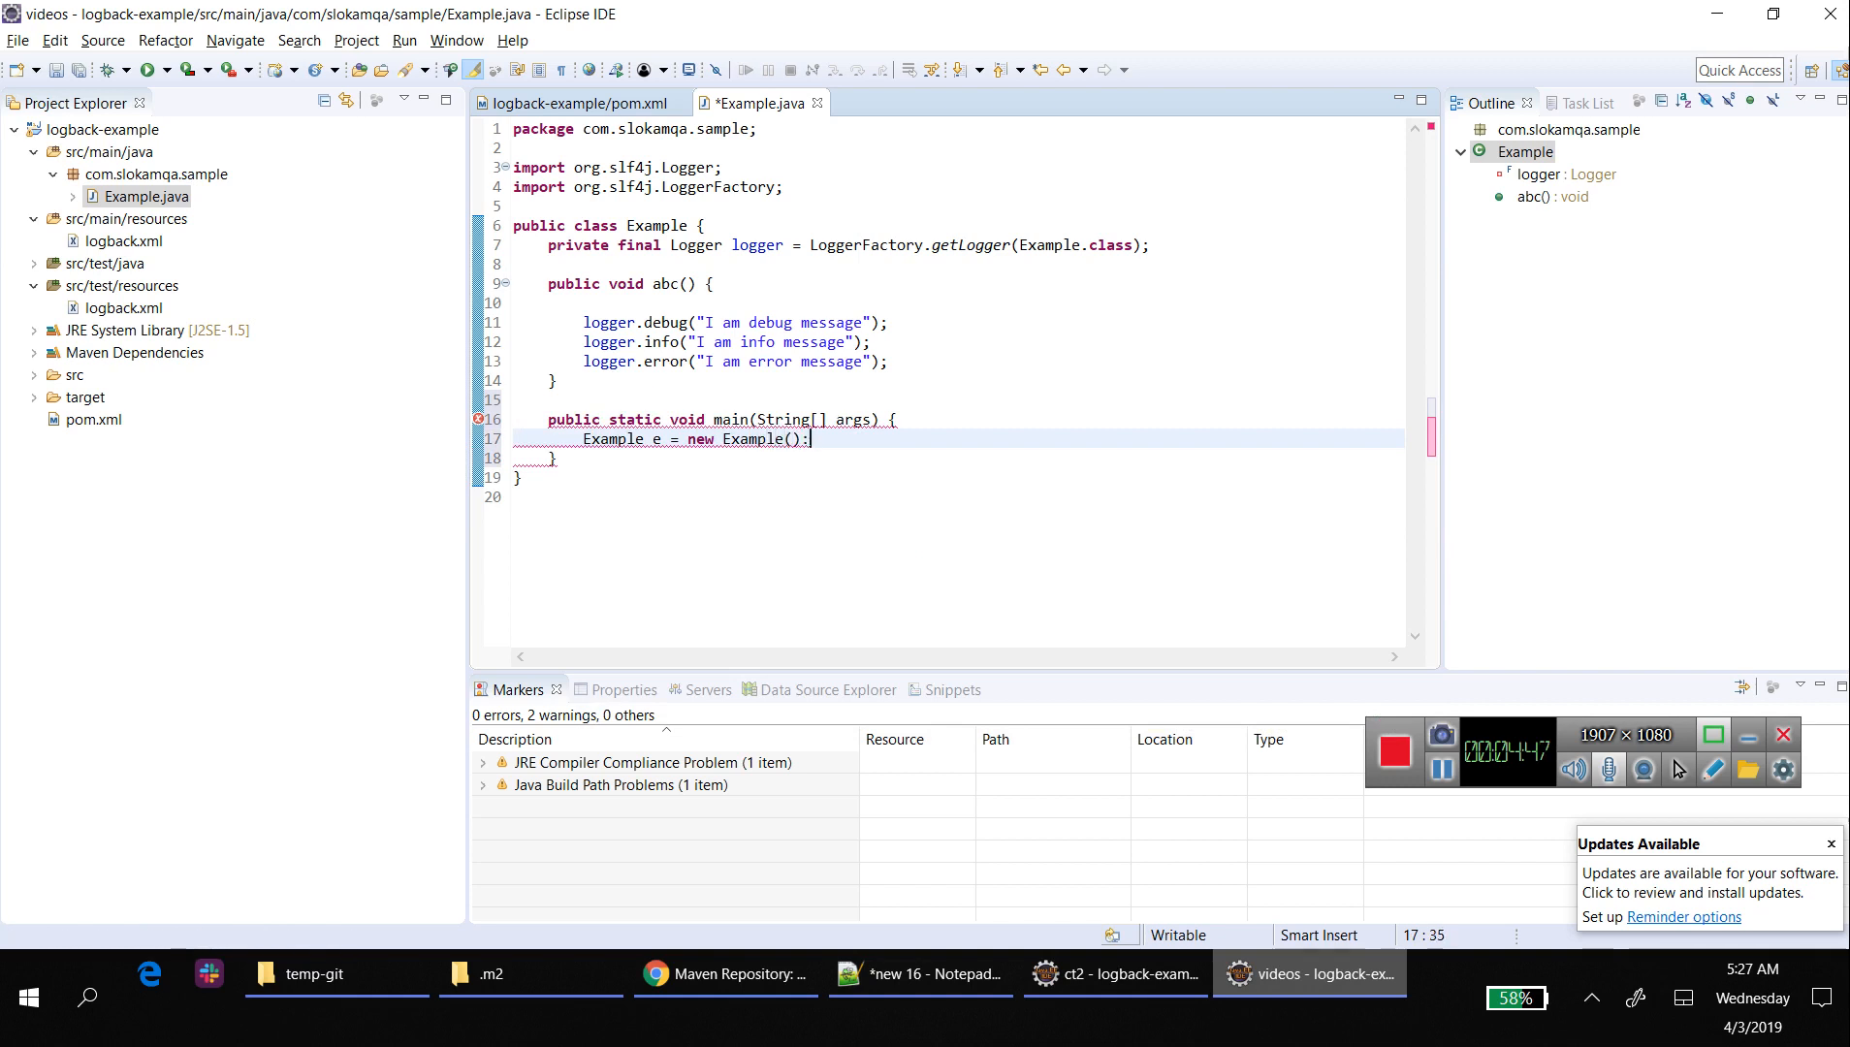
text(e.abc();)
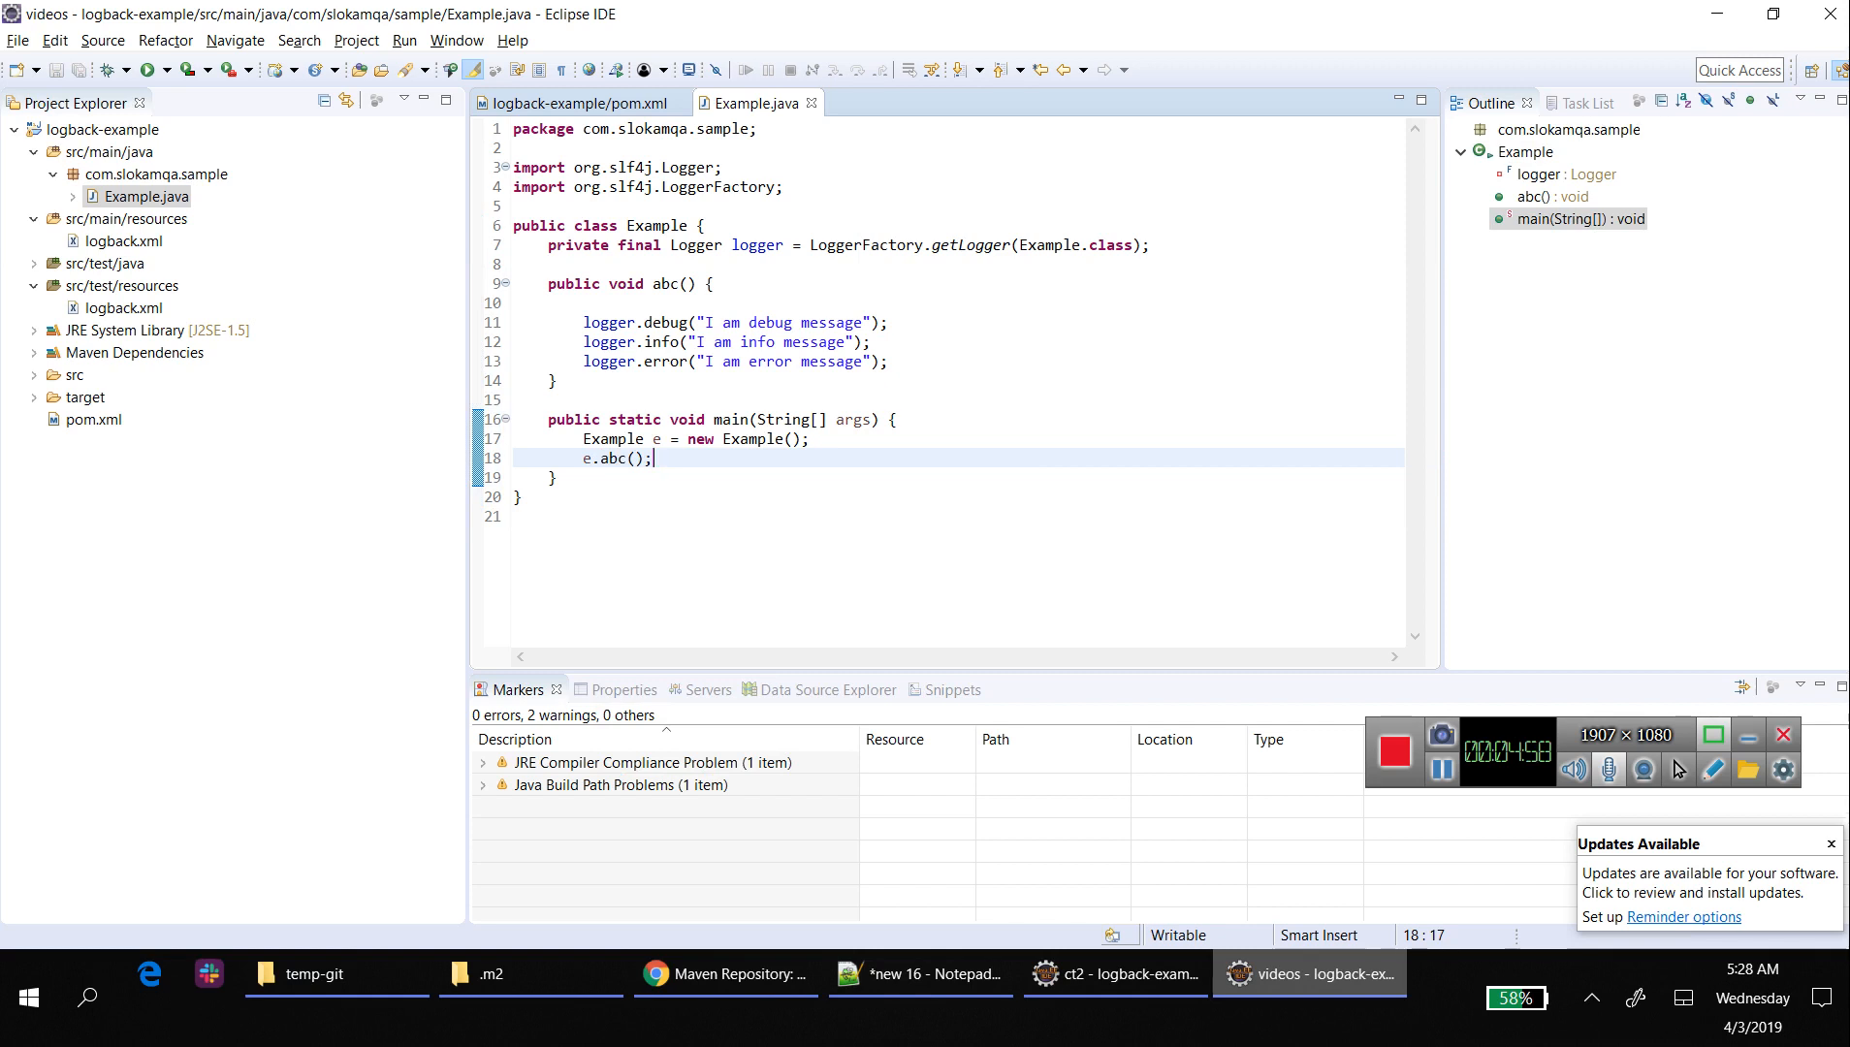
right_click(655, 457)
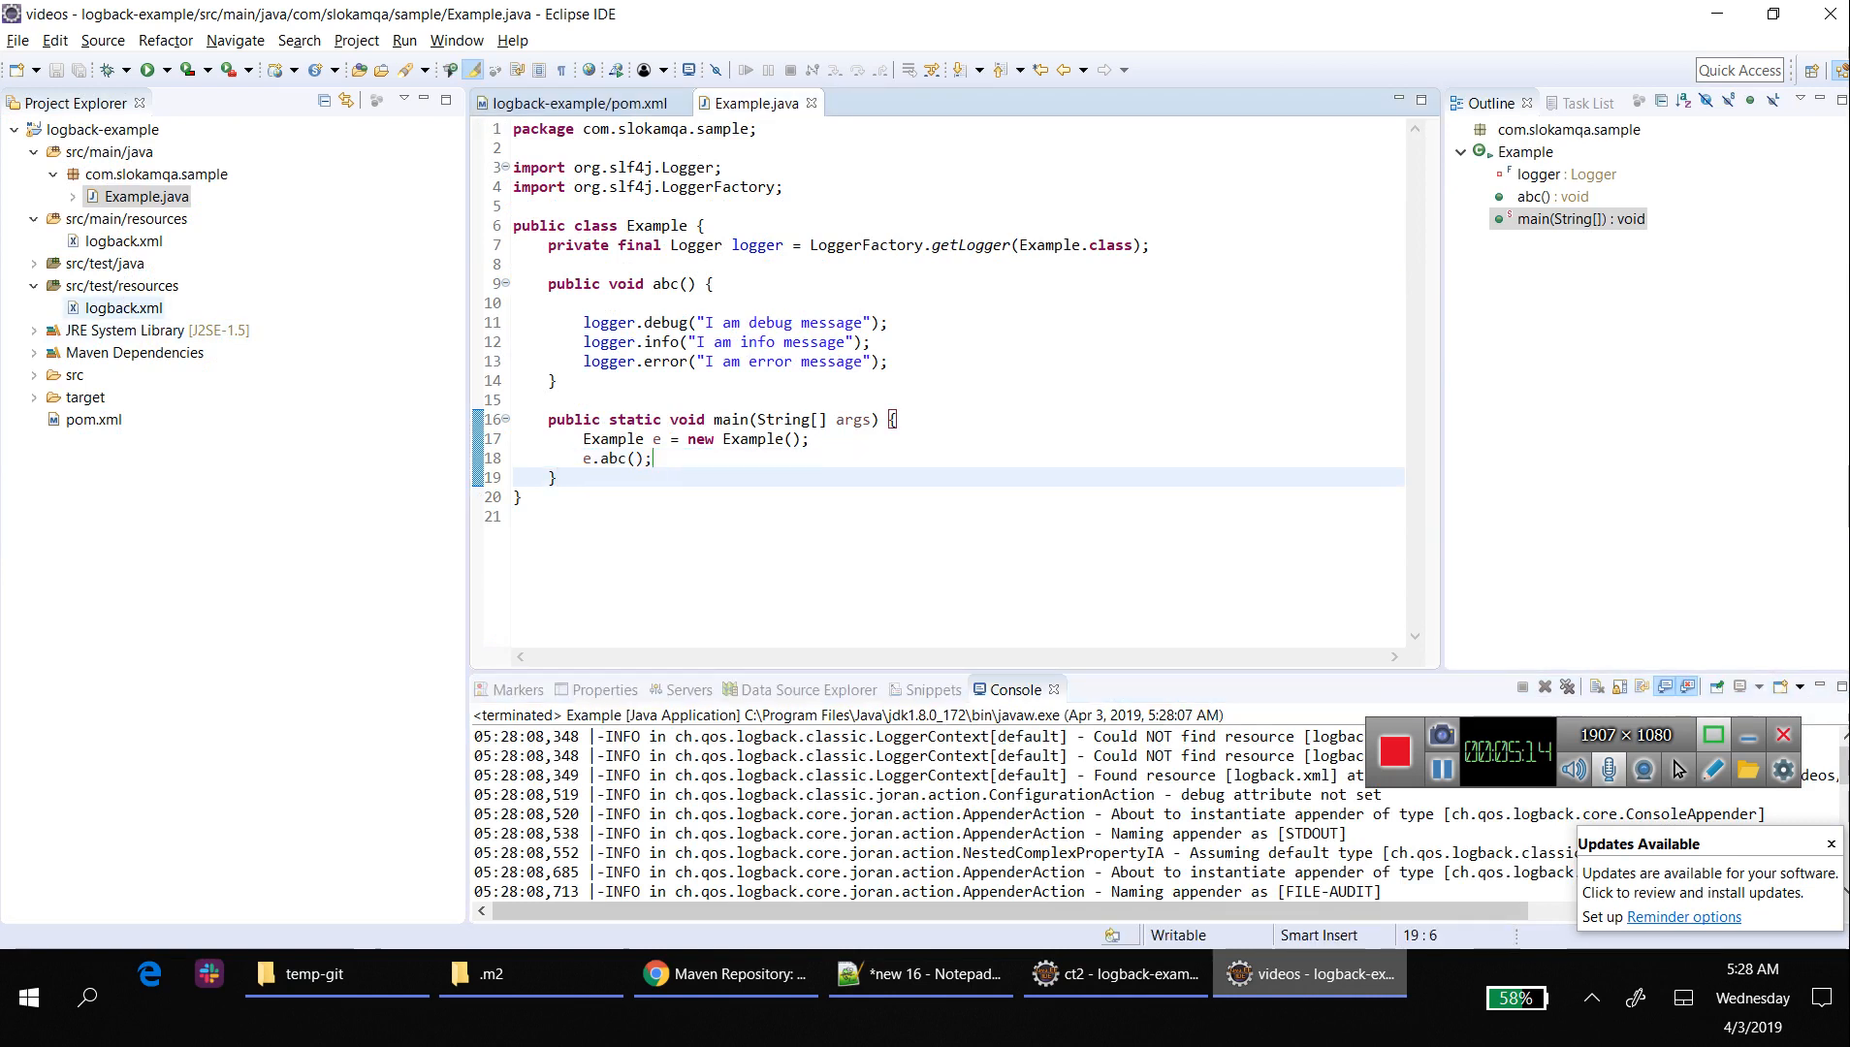
- Refresh the project and view the new logs/sample.log with its debug, info and error lines
right_click(107, 128)
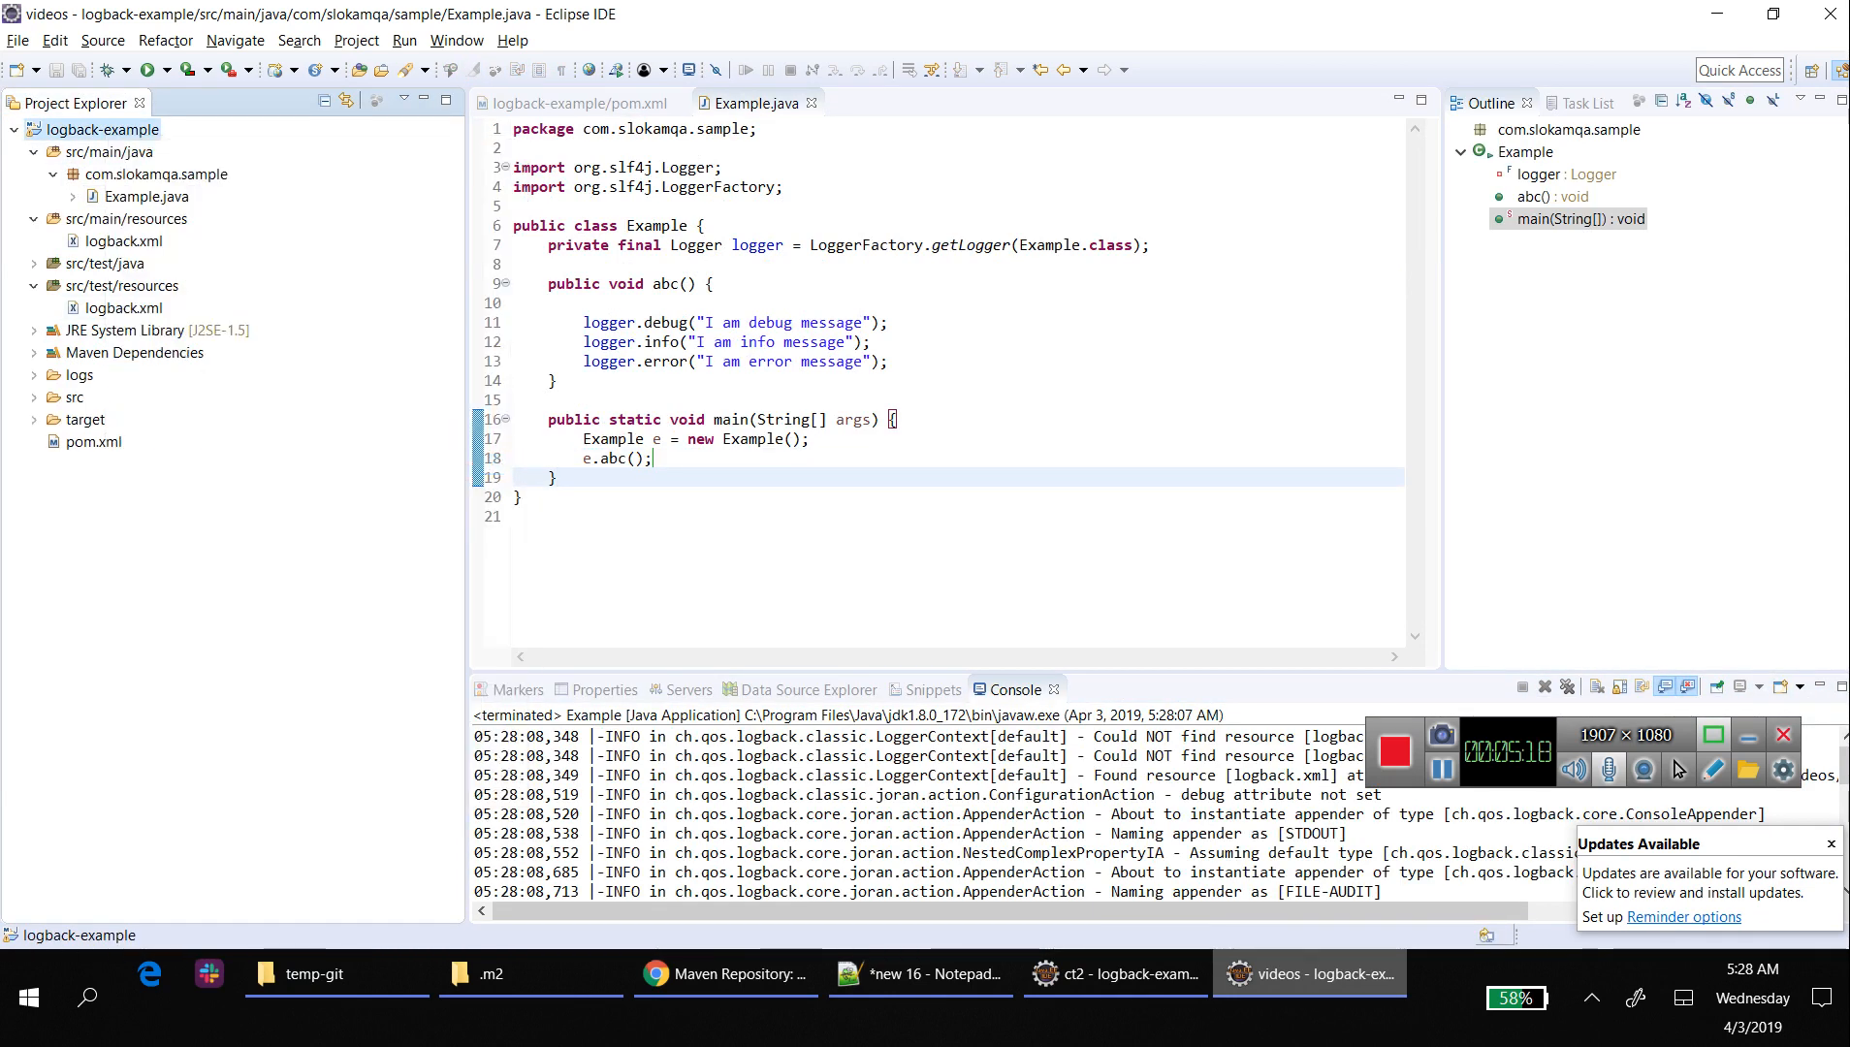
click(79, 374)
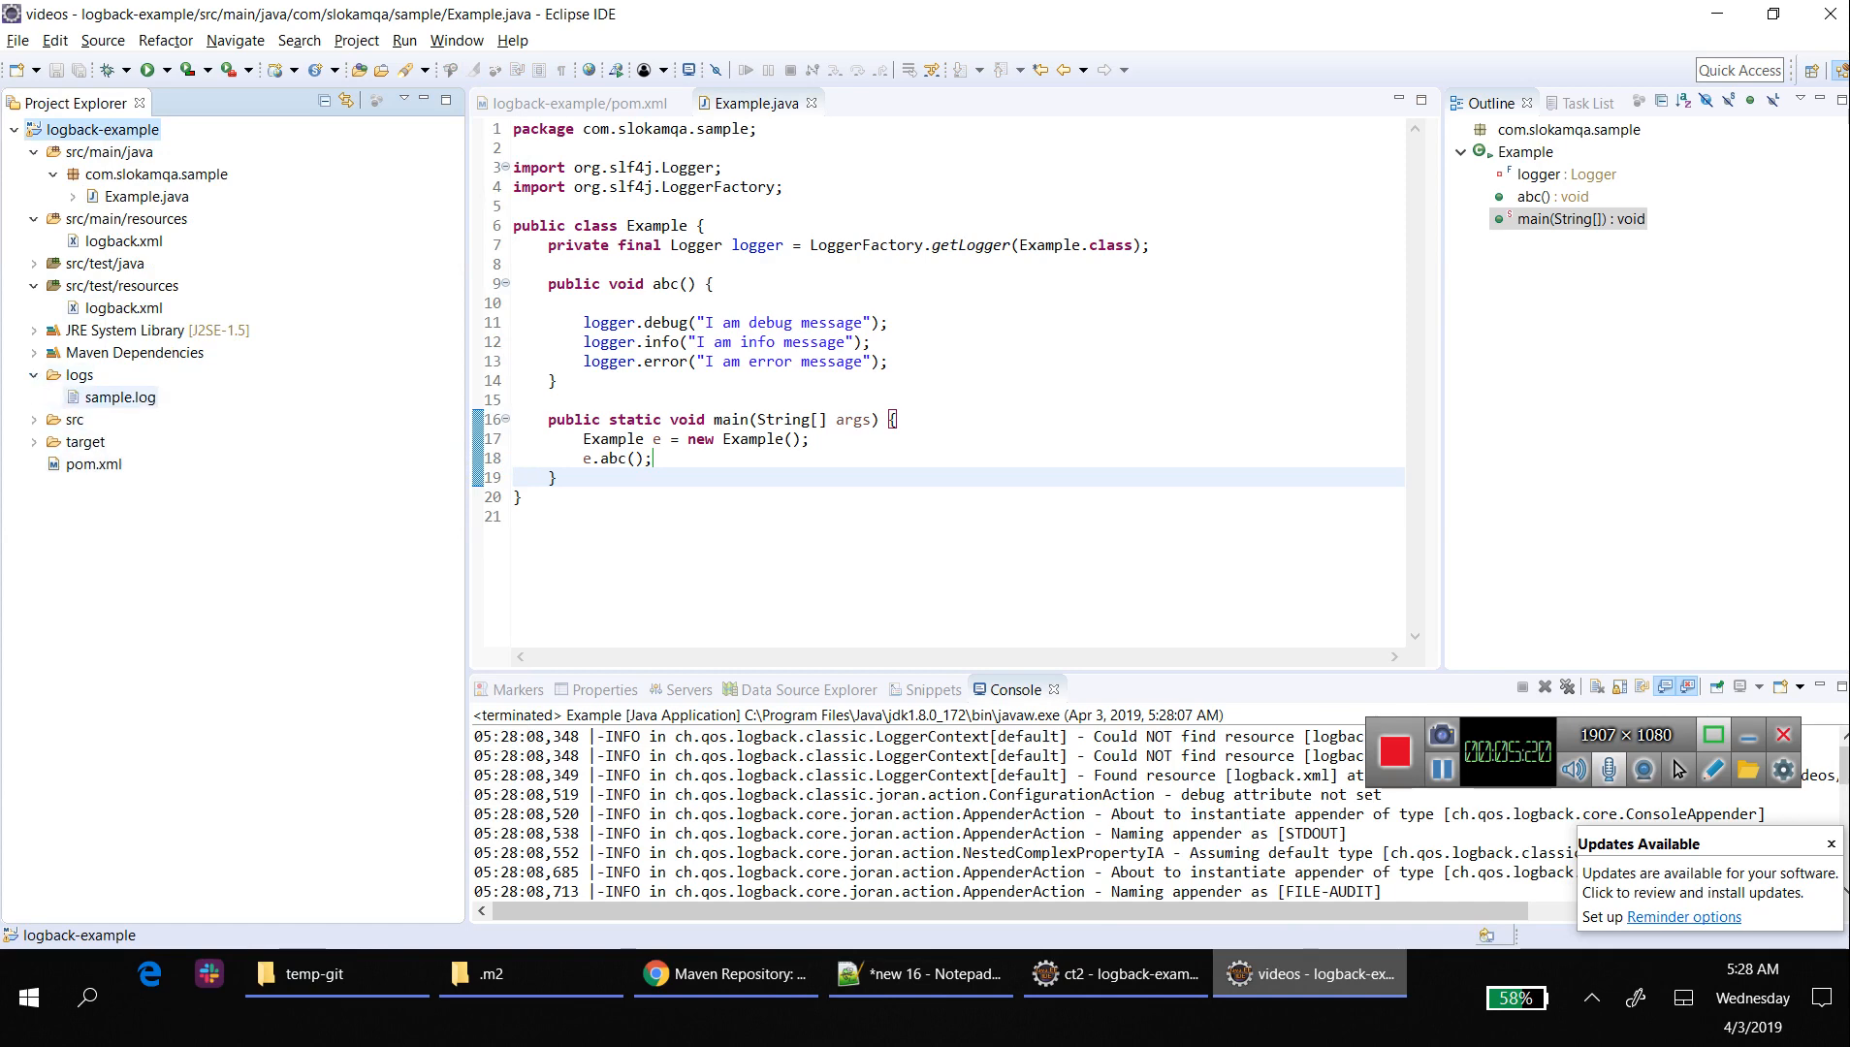
double_click(120, 397)
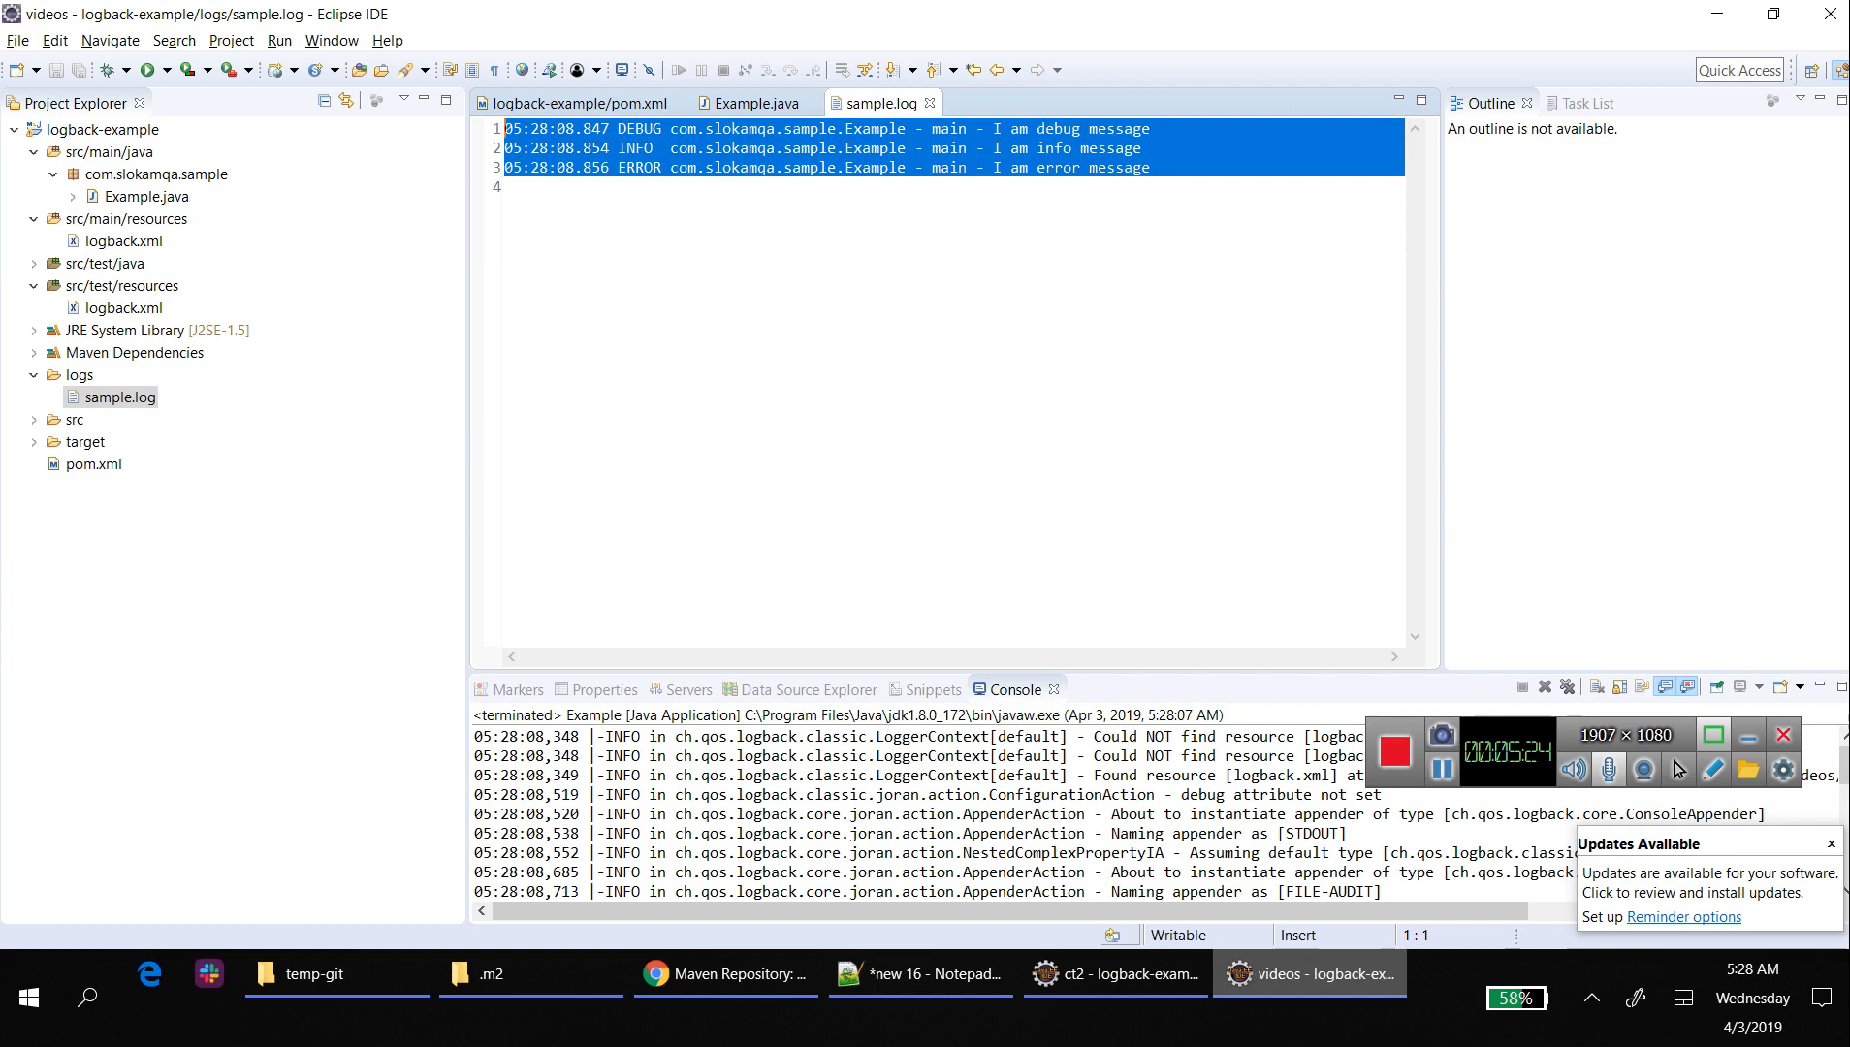
- Bring up the src/test/resources logback.xml configuration for editing
click(520, 186)
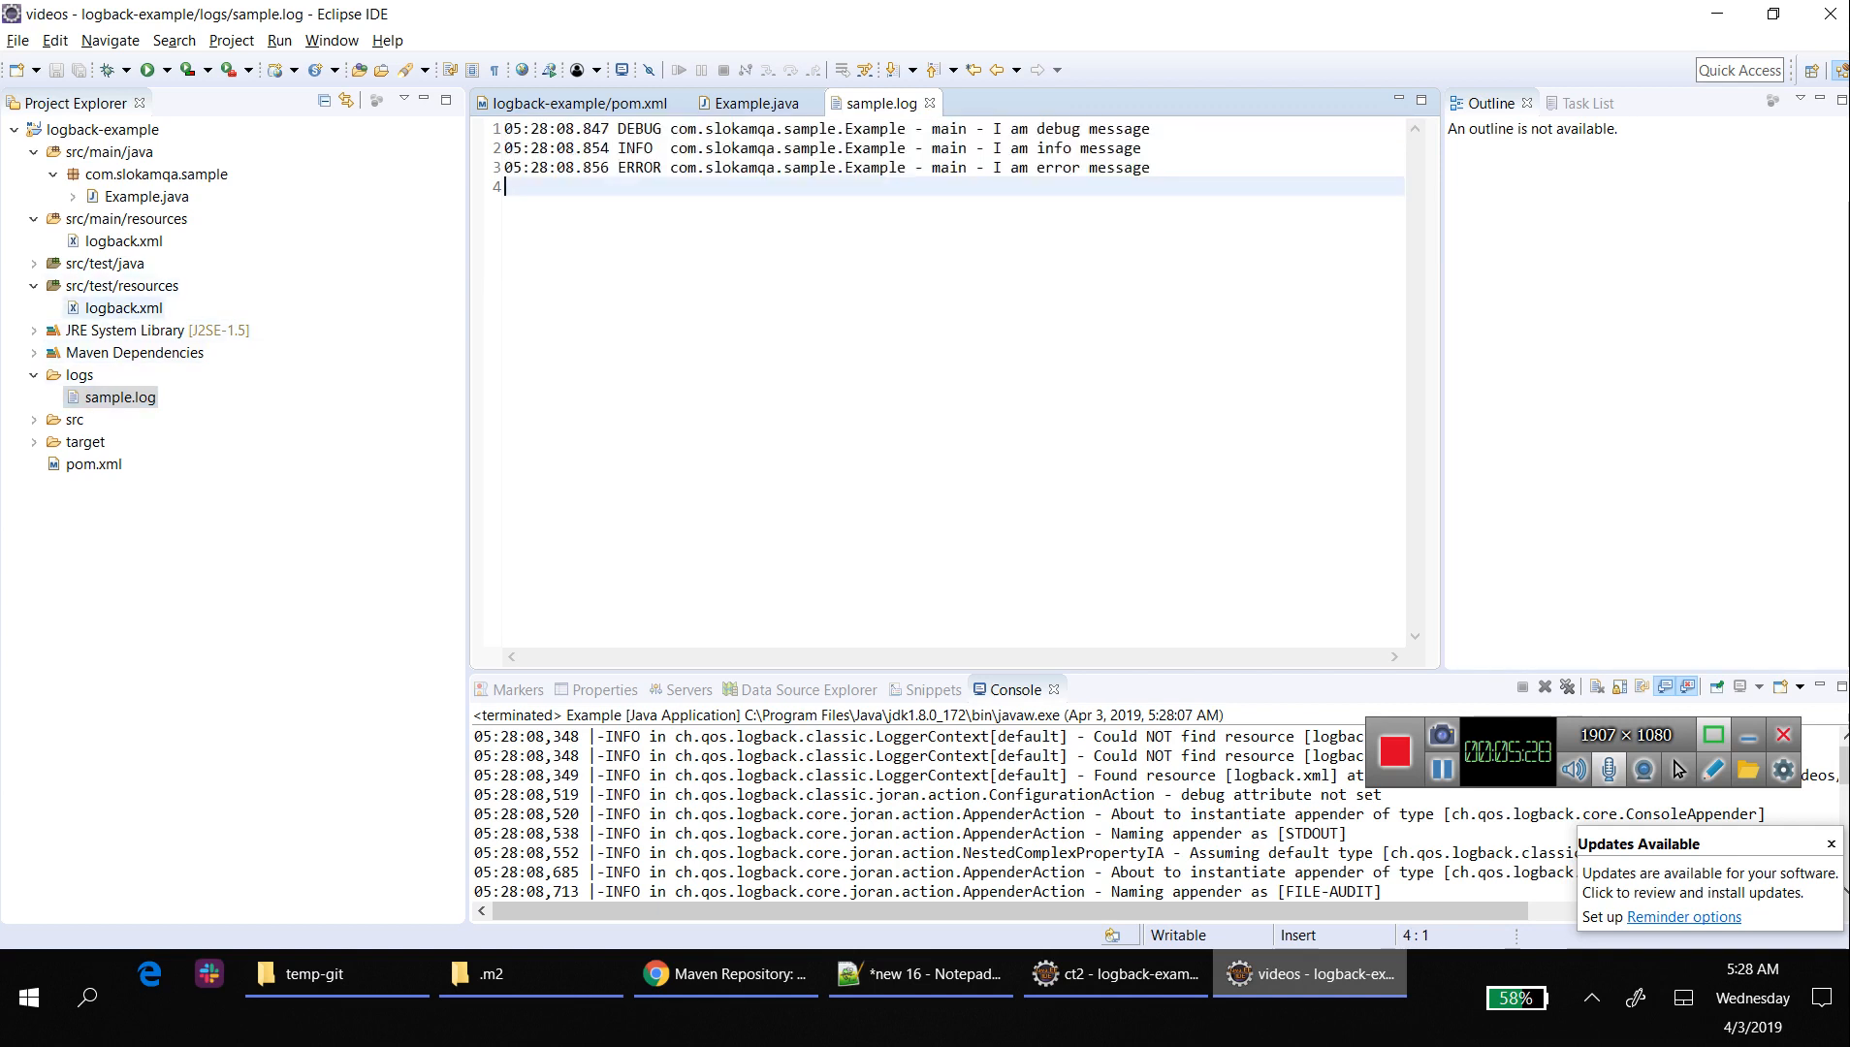
right_click(122, 308)
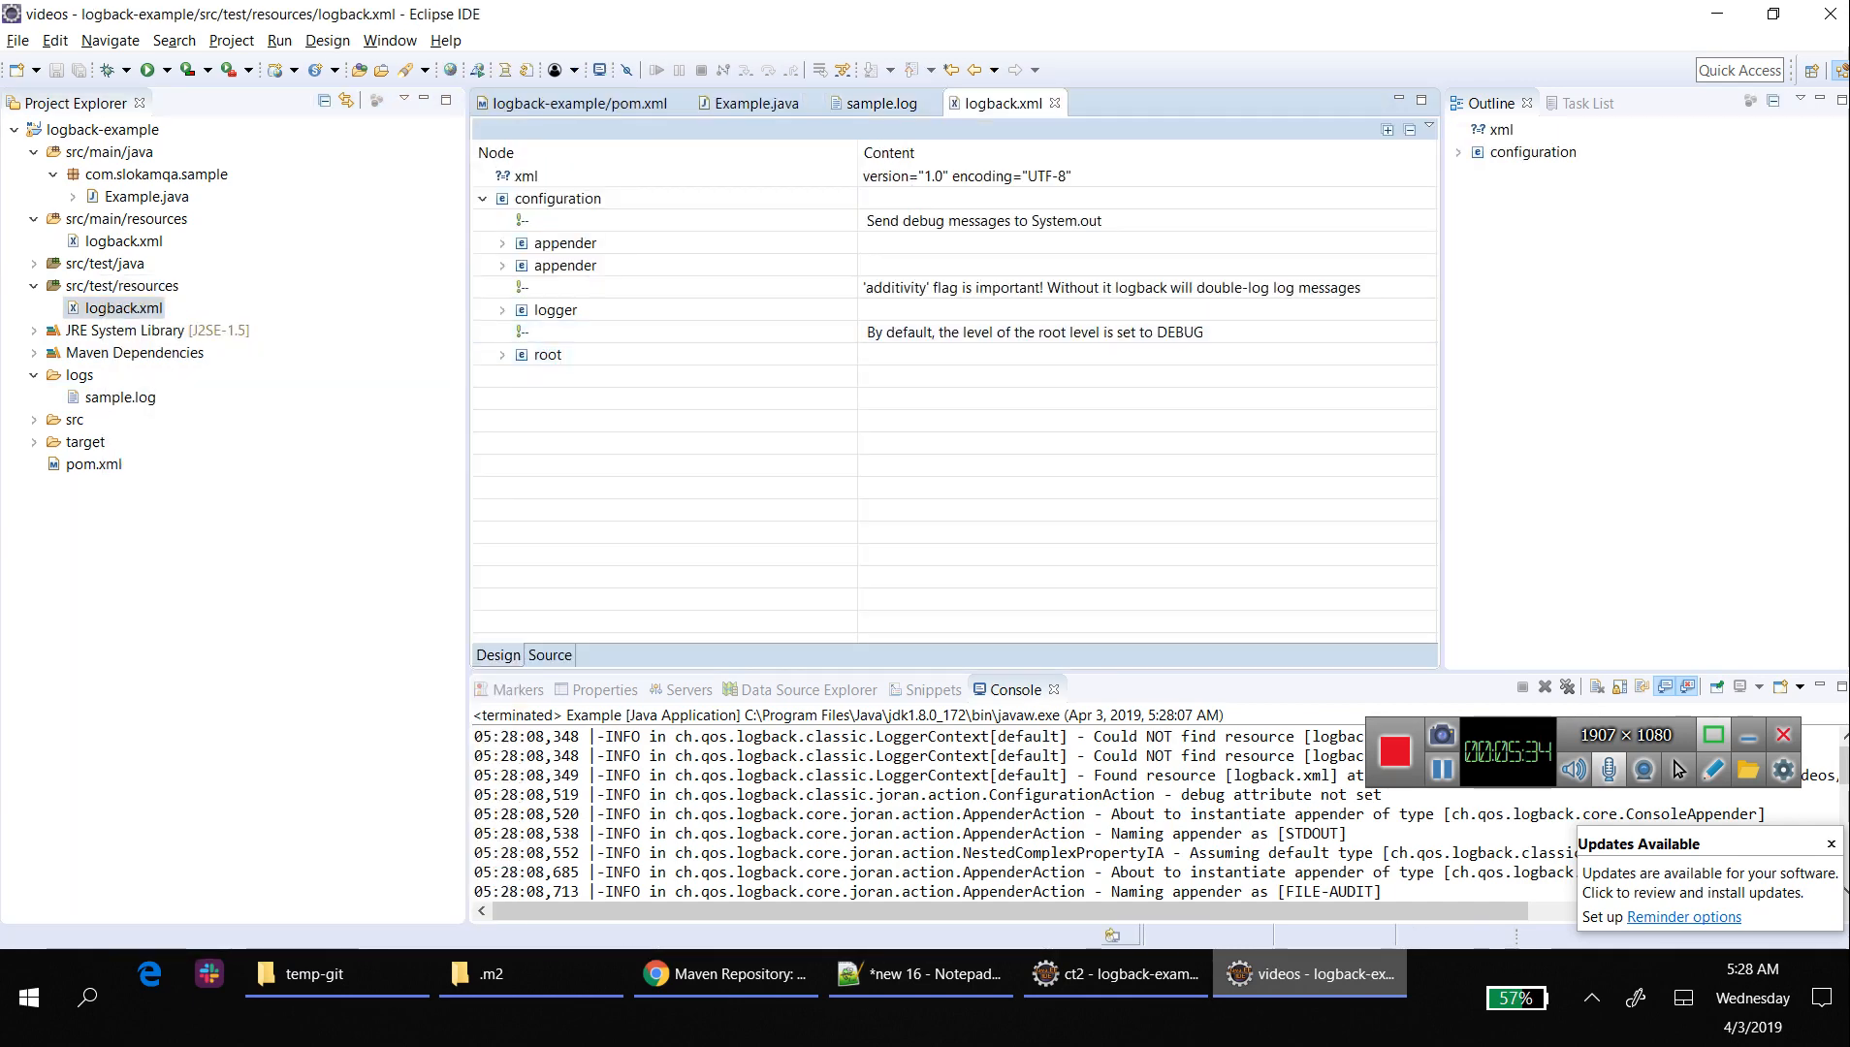
- Switch logback.xml to Source view and locate the FILE-AUDIT appender's log file path and logger settings
click(549, 655)
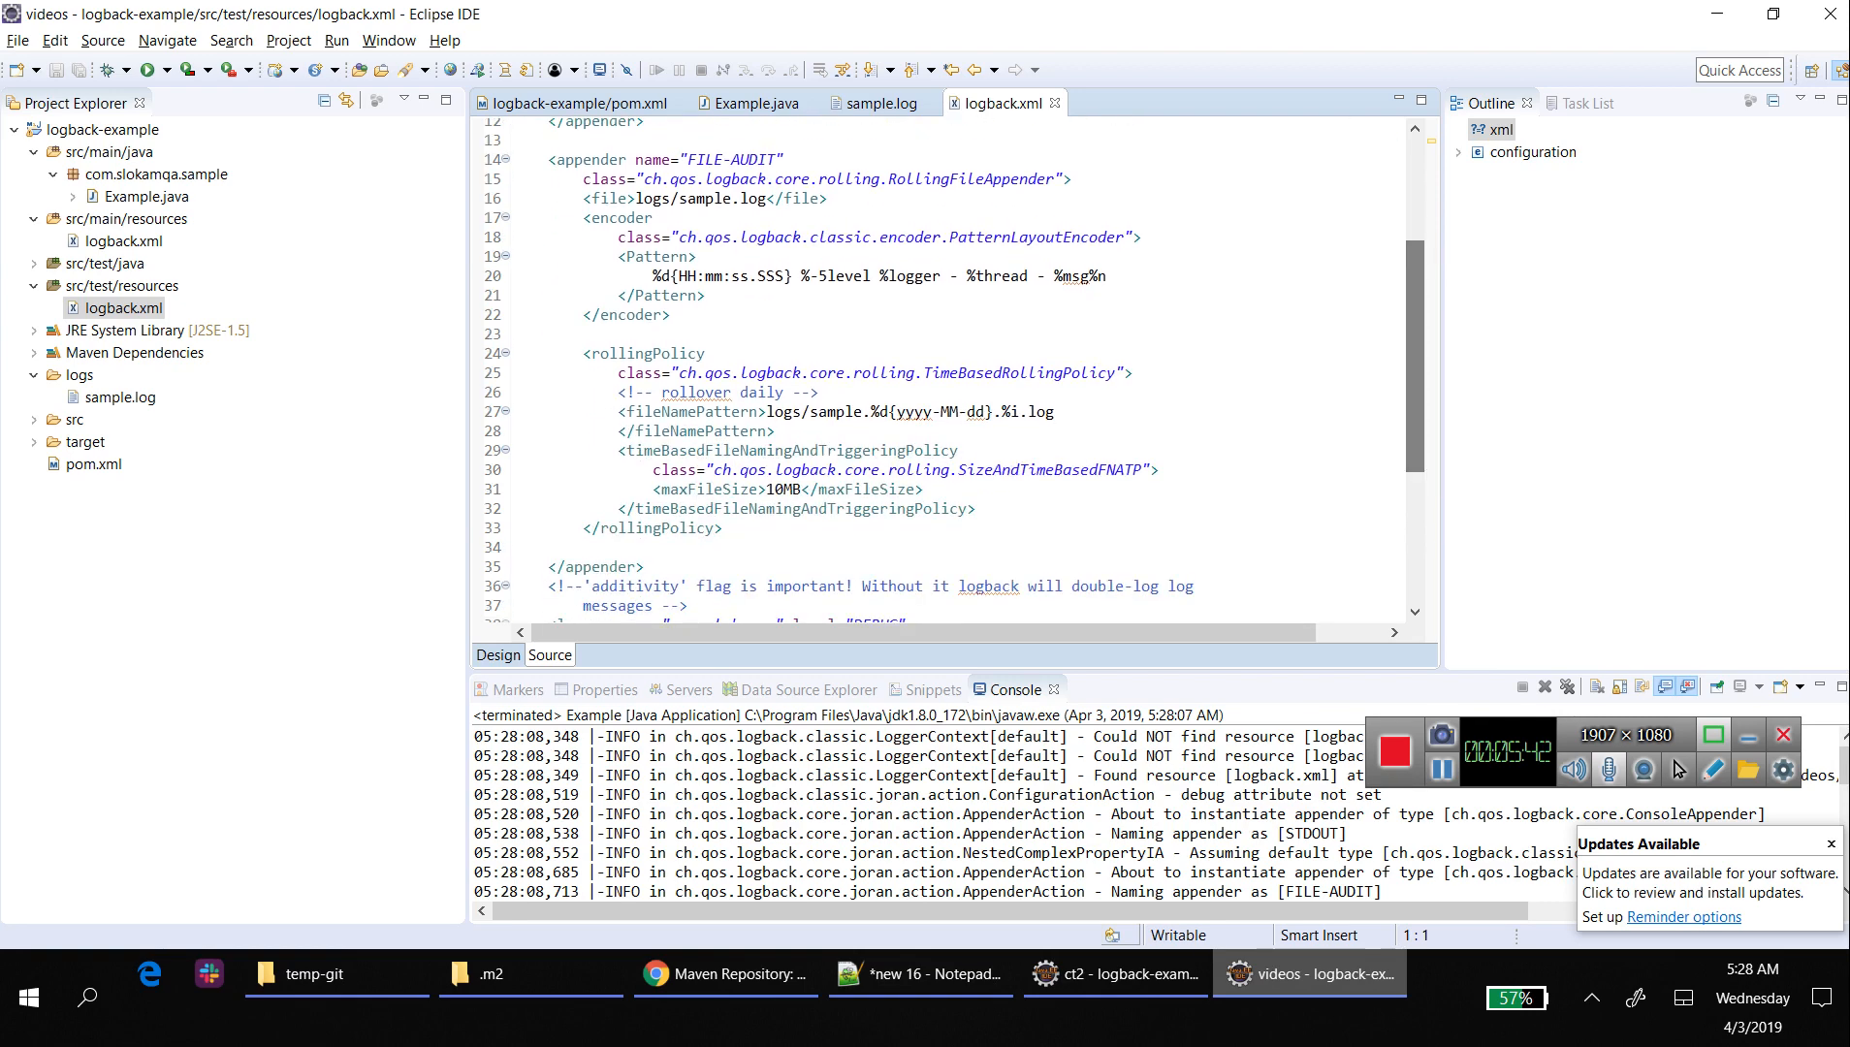
double_click(836, 412)
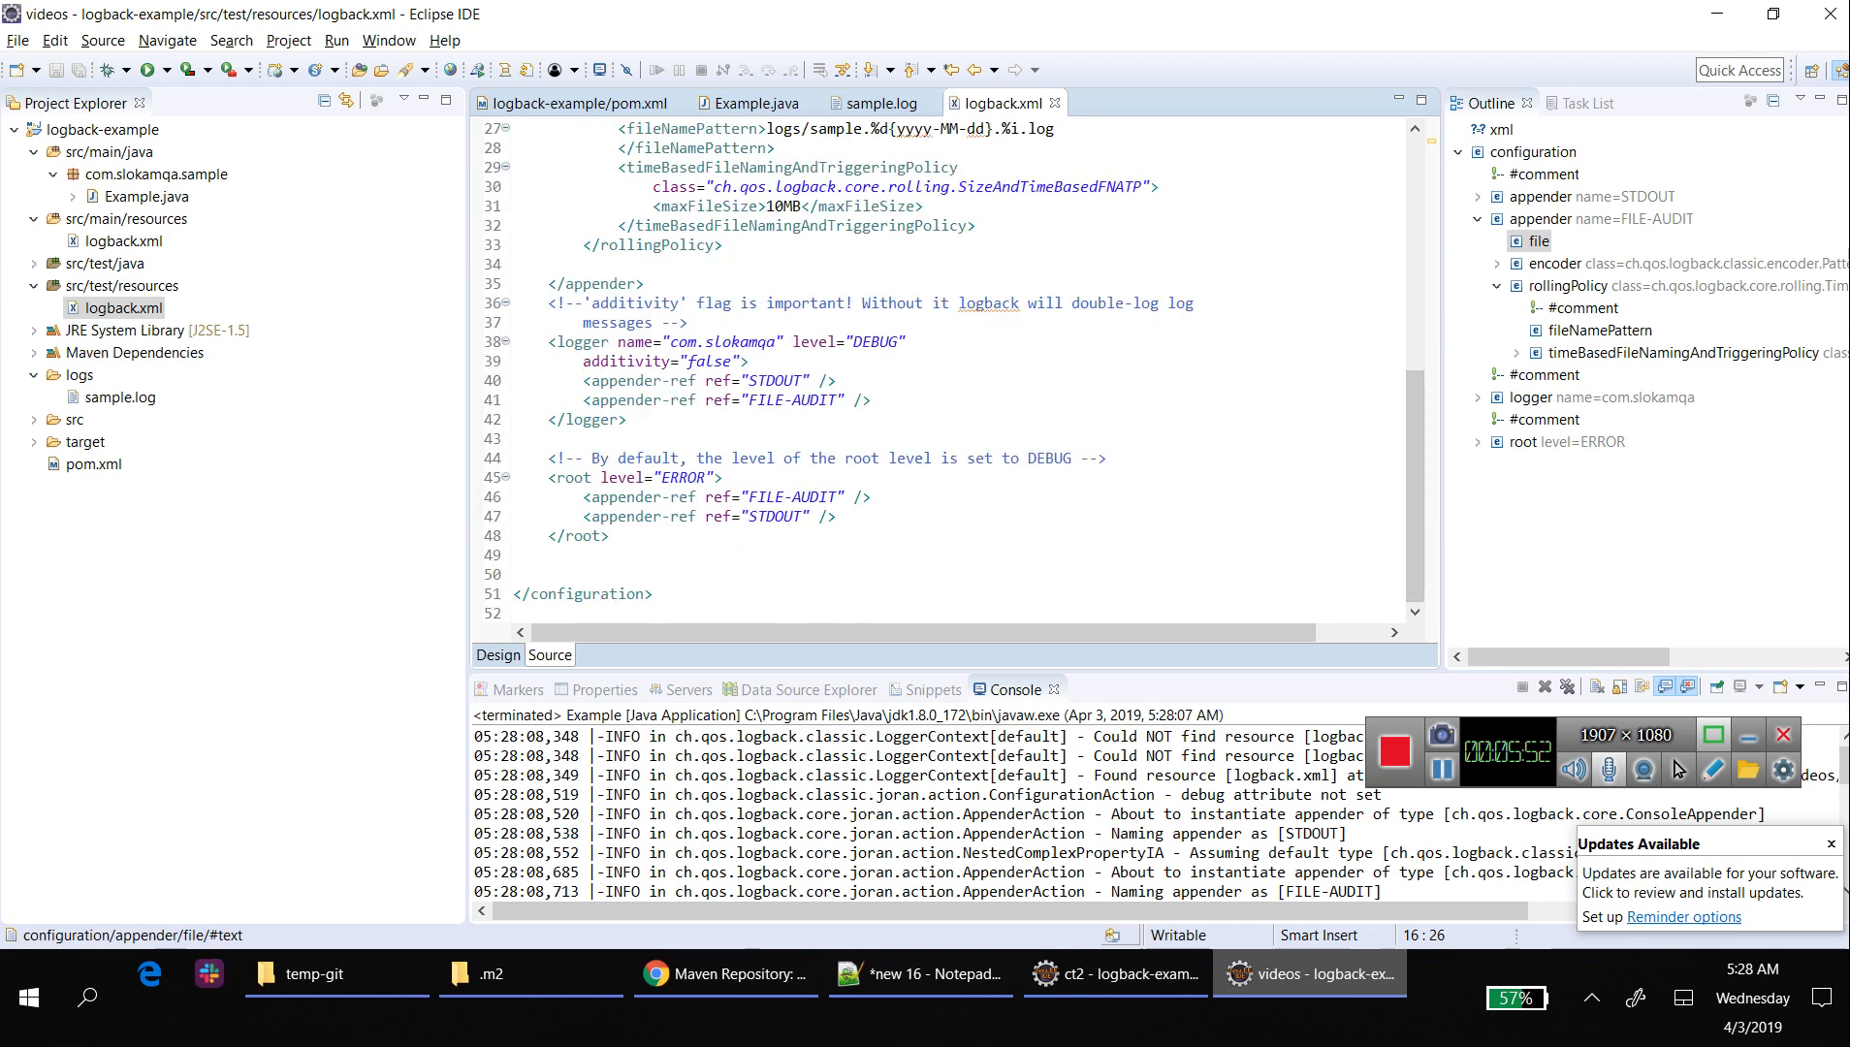
- Set the com.slokamqa logger level to INFO instead of DEBUG and save logback.xml
text(IN)
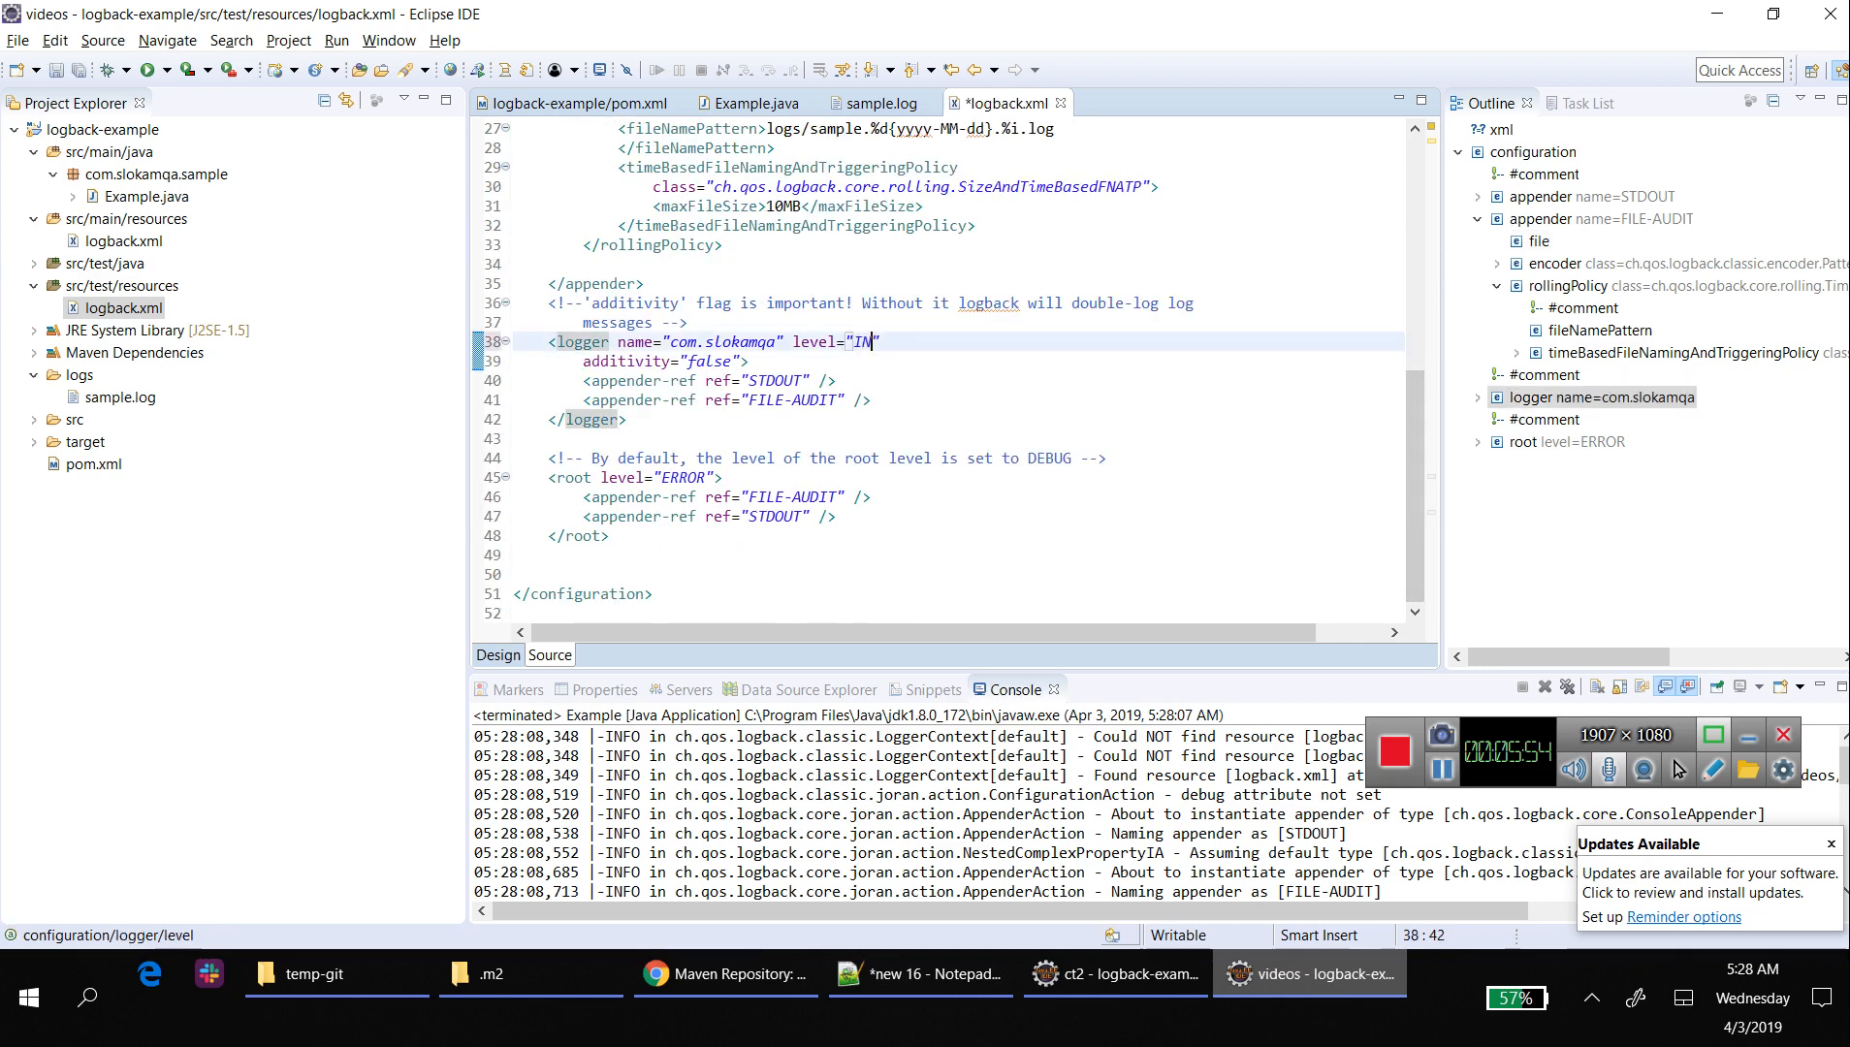
text(FO)
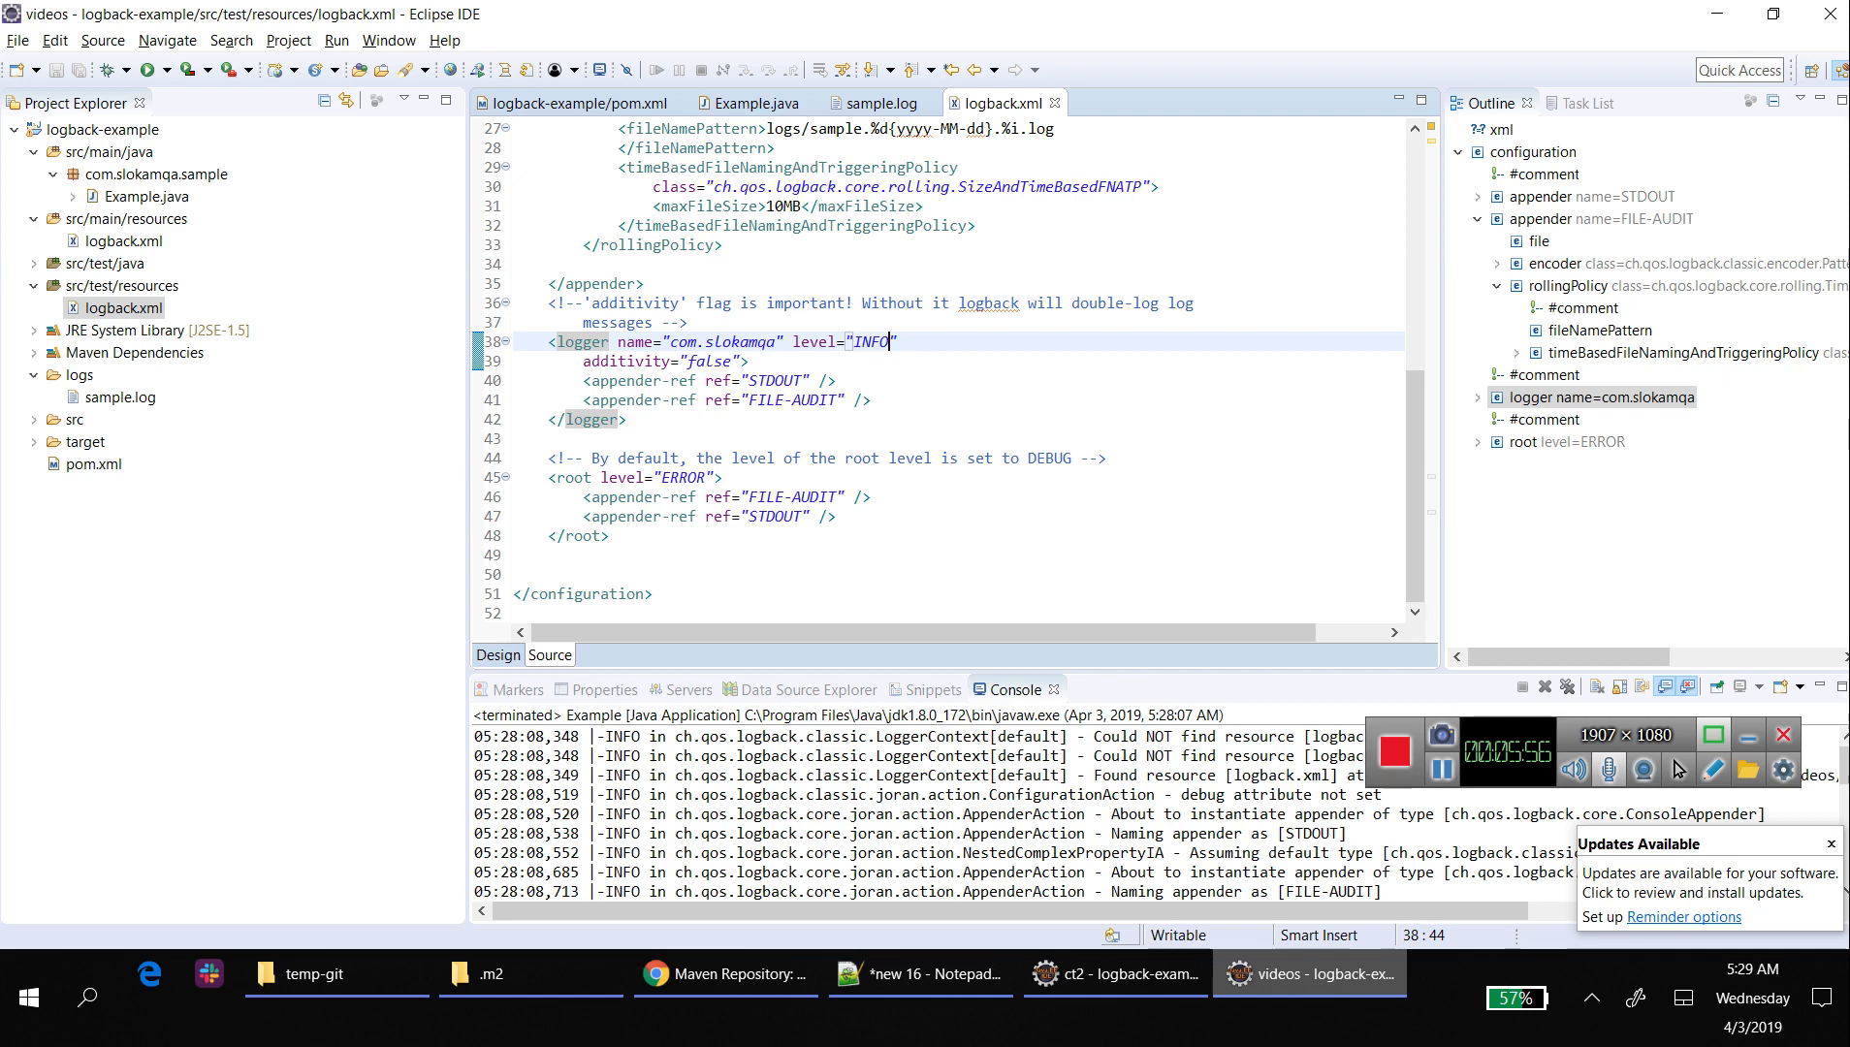
double_click(716, 341)
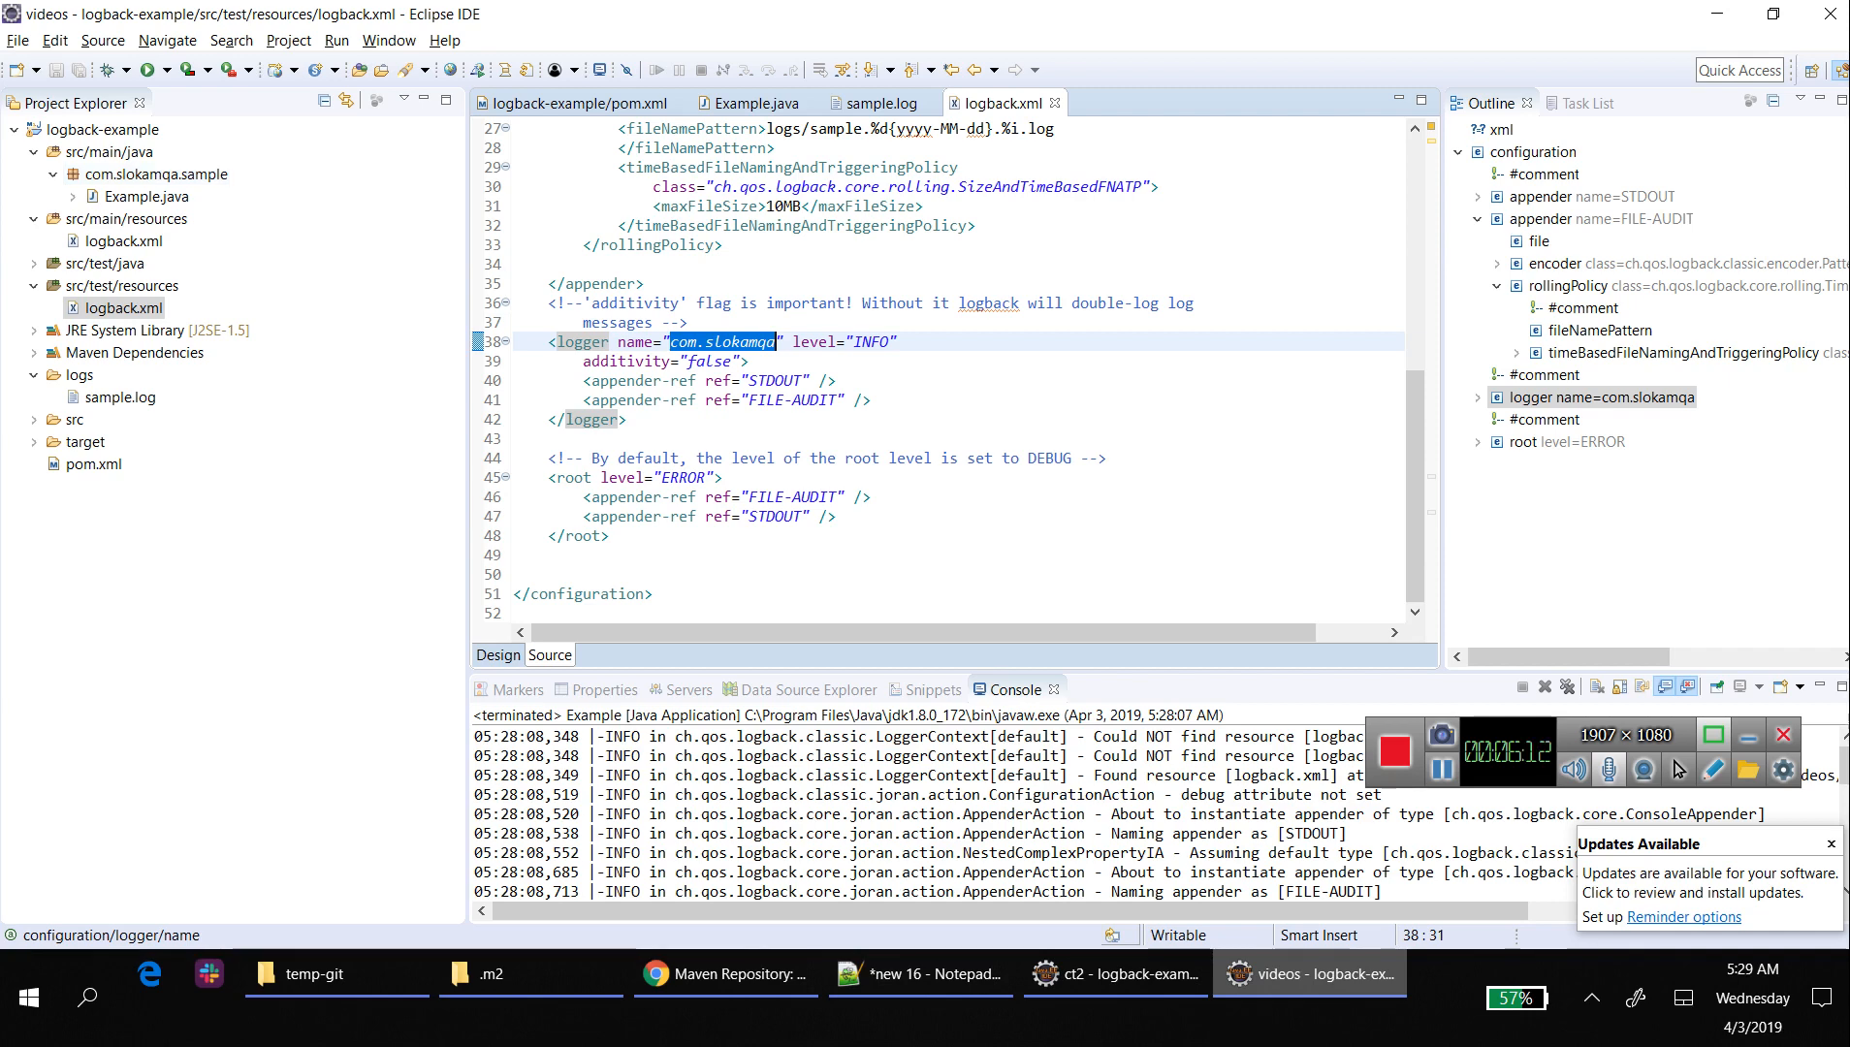
mouse_move(719, 341)
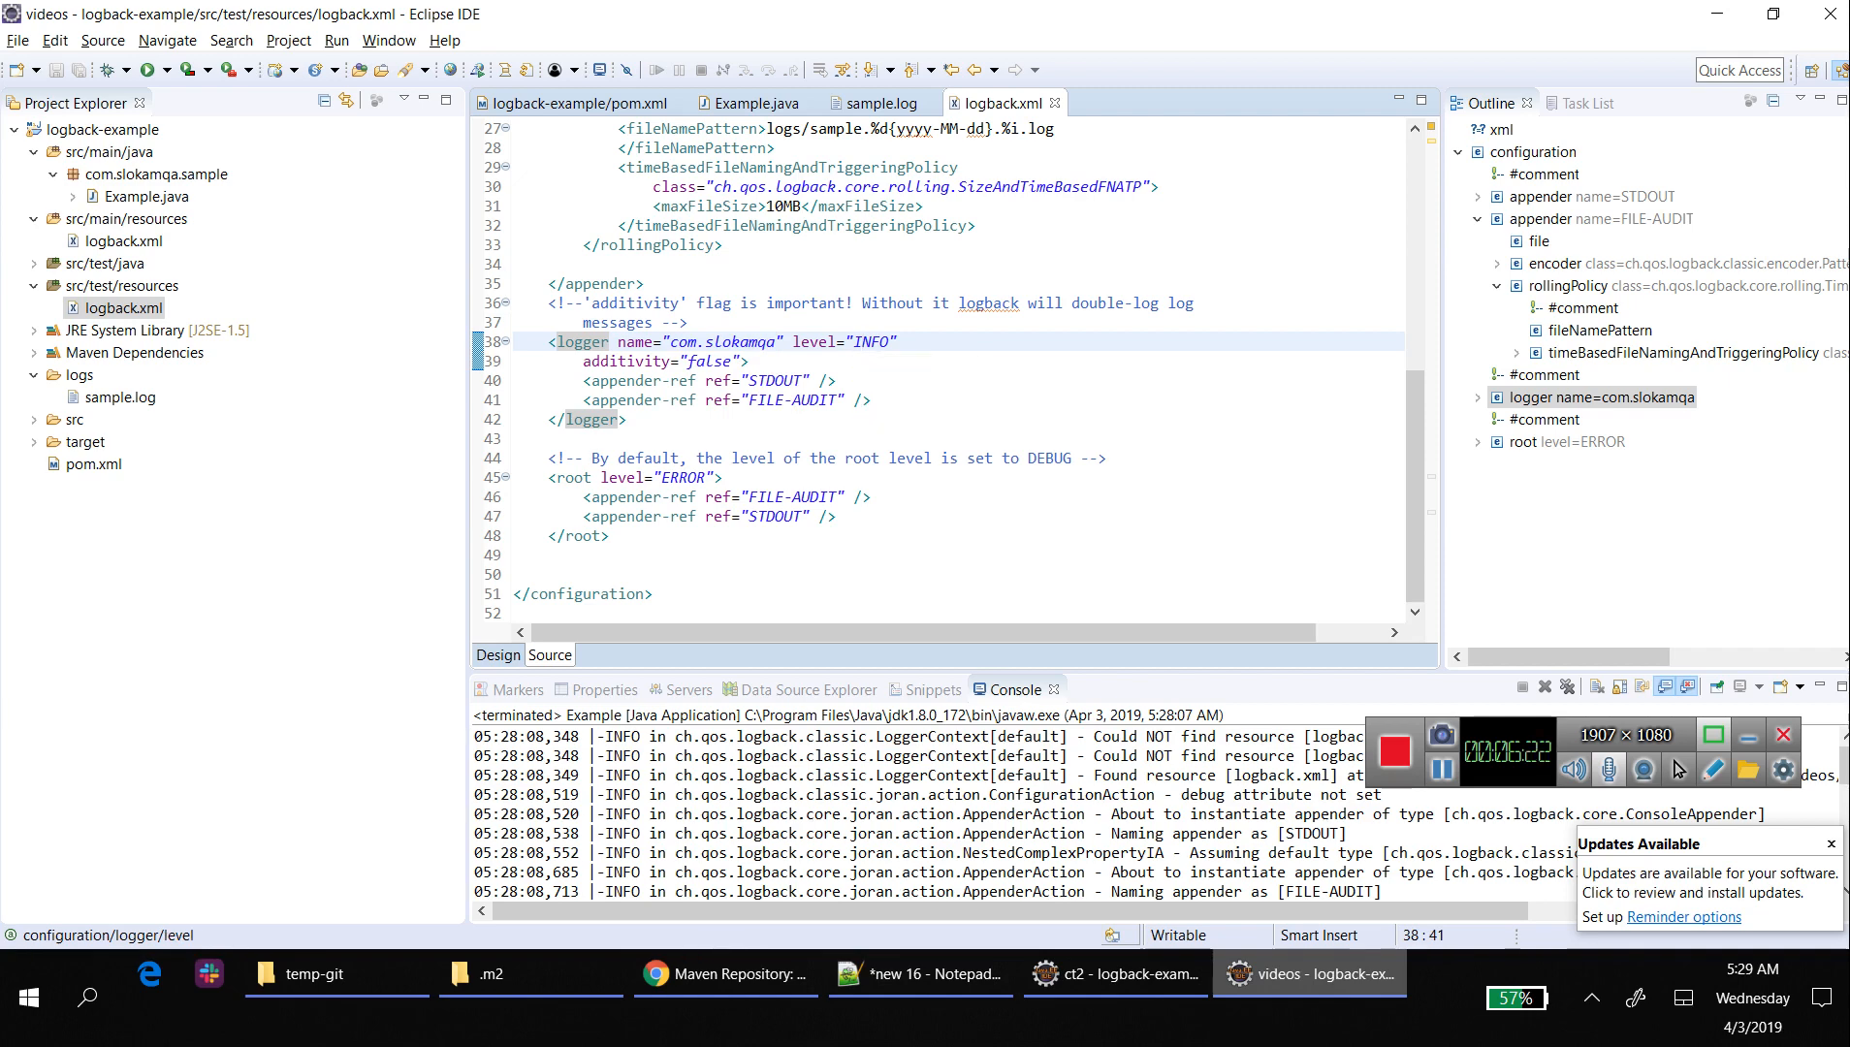
click(861, 341)
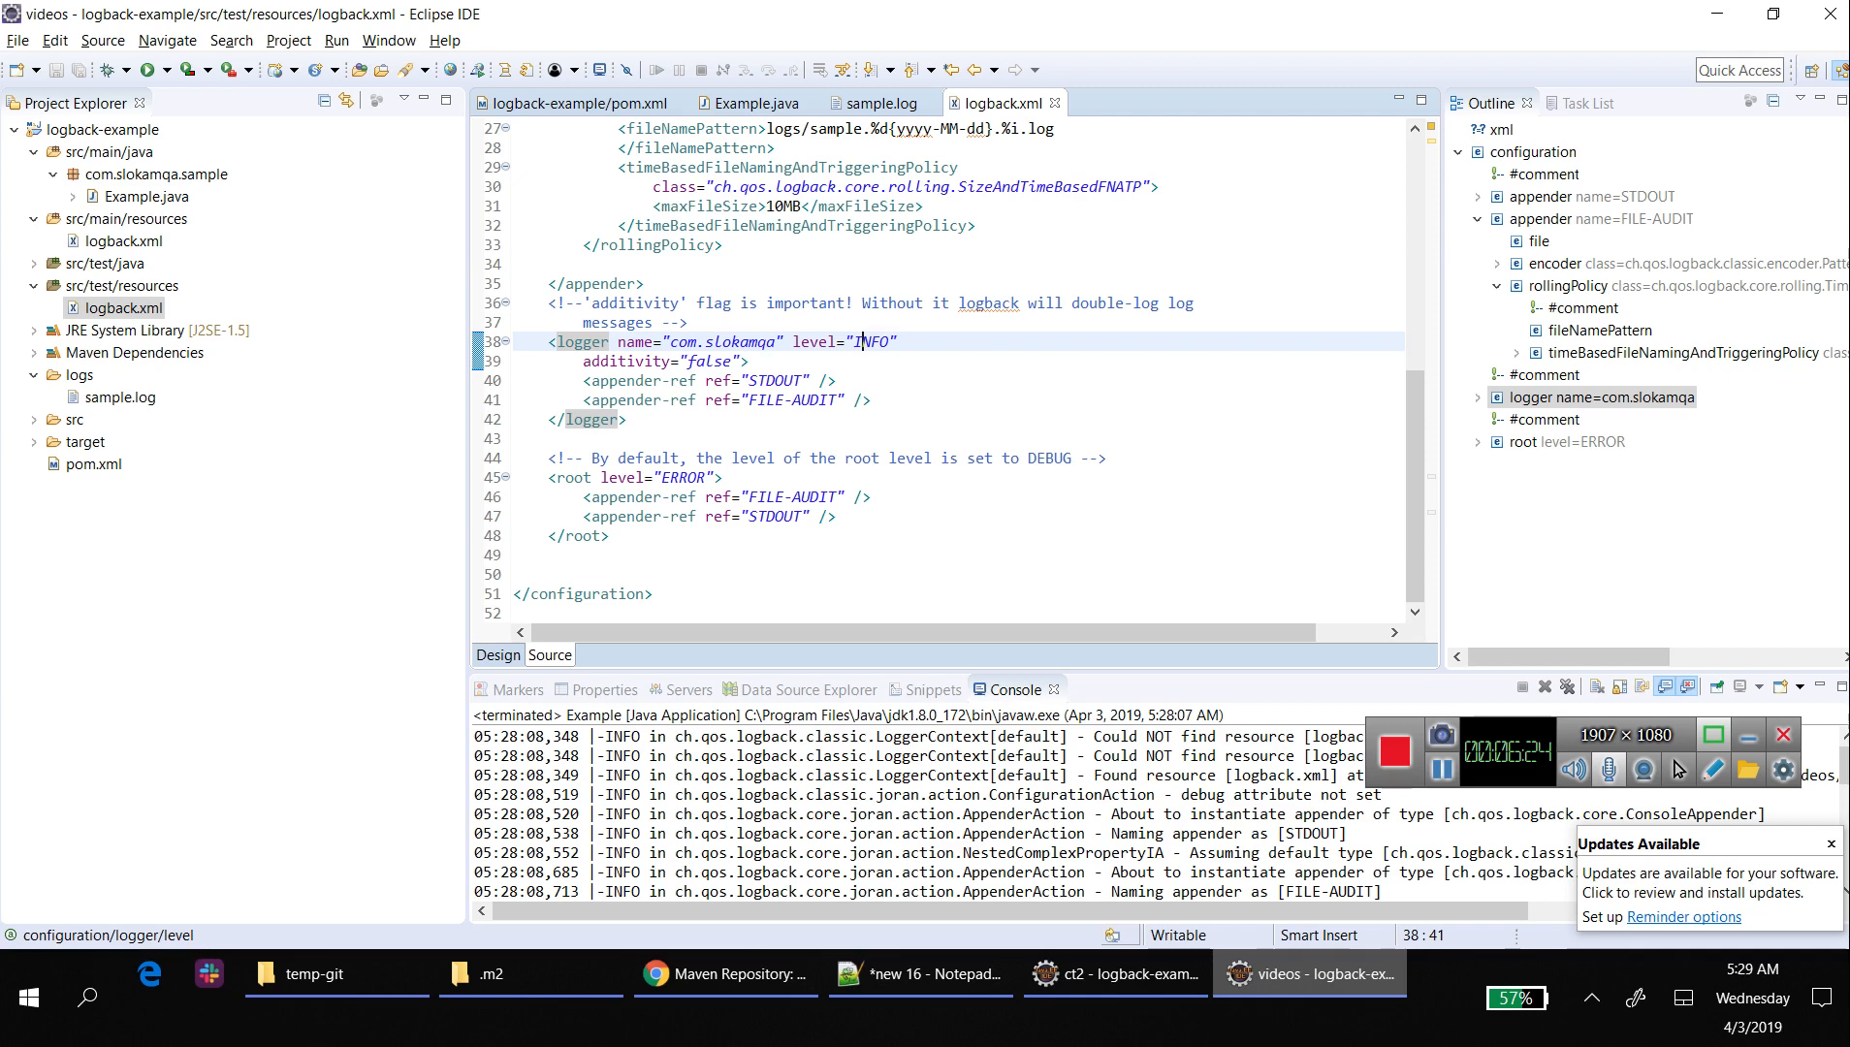